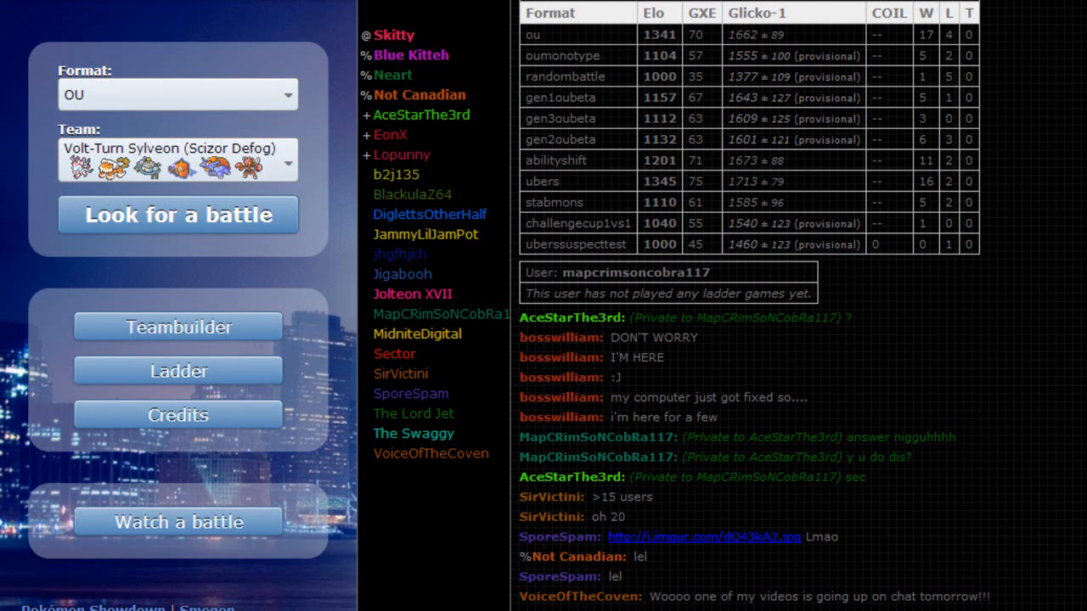
Scroll the lobby while waiting for an OU ladder match with the Volt-Turn Sylveon team.
scroll(down, 3)
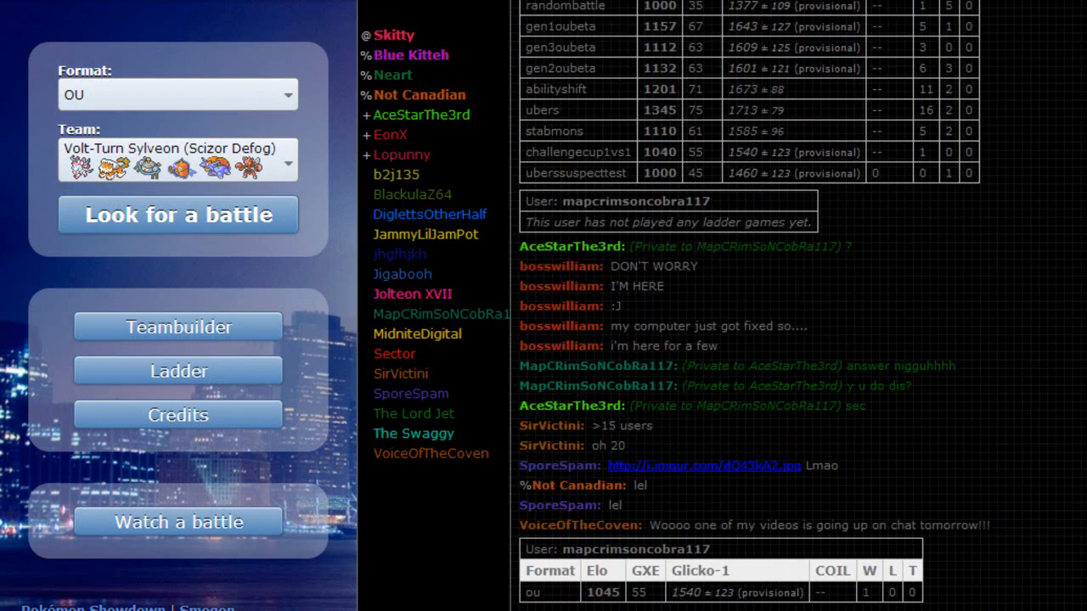
mouse_move(724, 372)
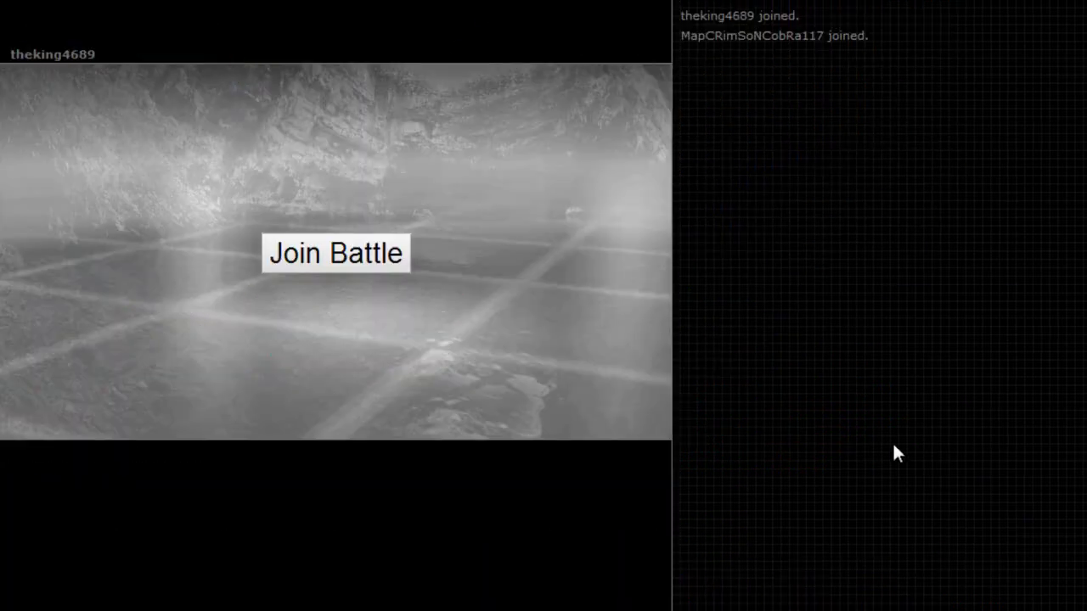
click(335, 253)
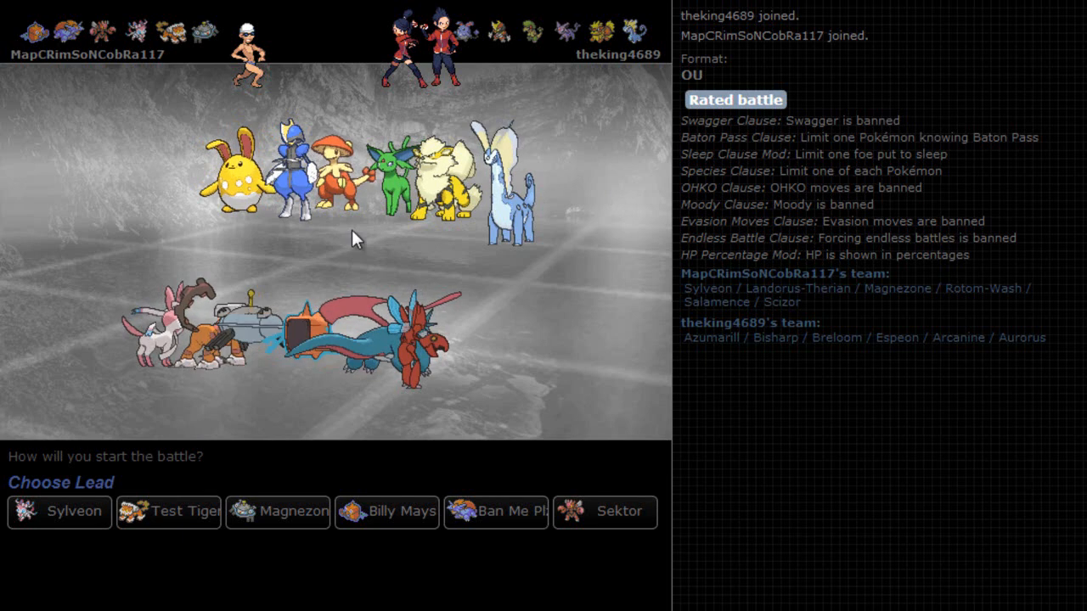
mouse_move(71, 287)
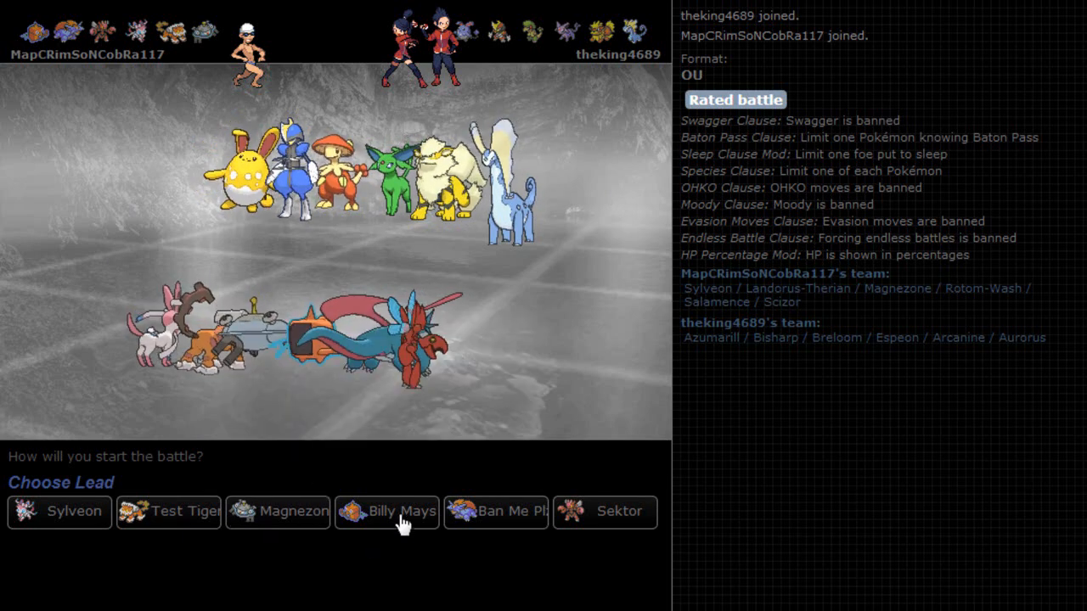
mouse_move(416, 594)
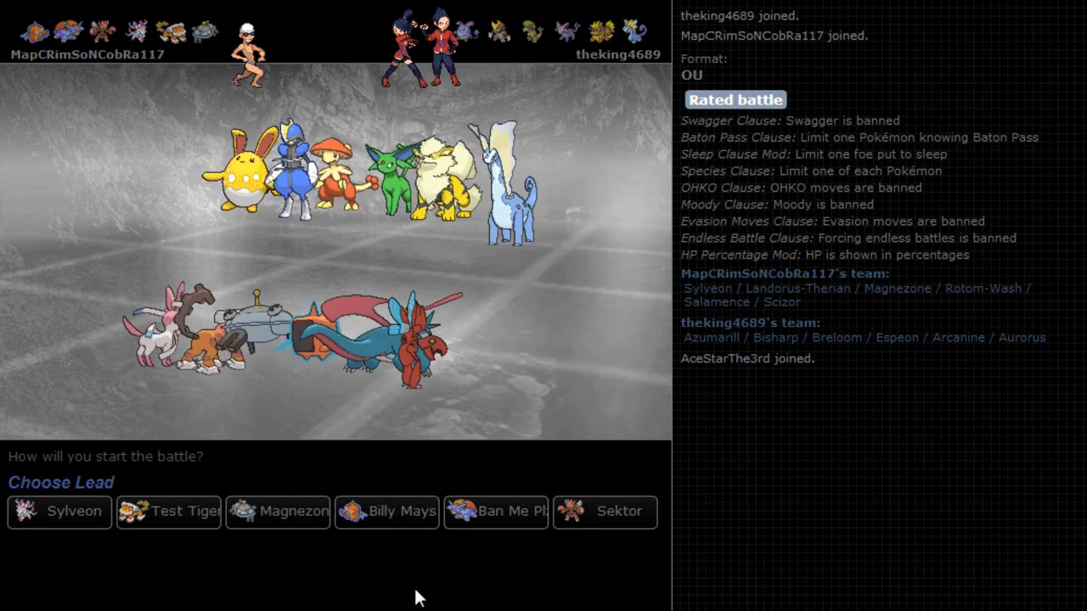
mouse_move(496, 511)
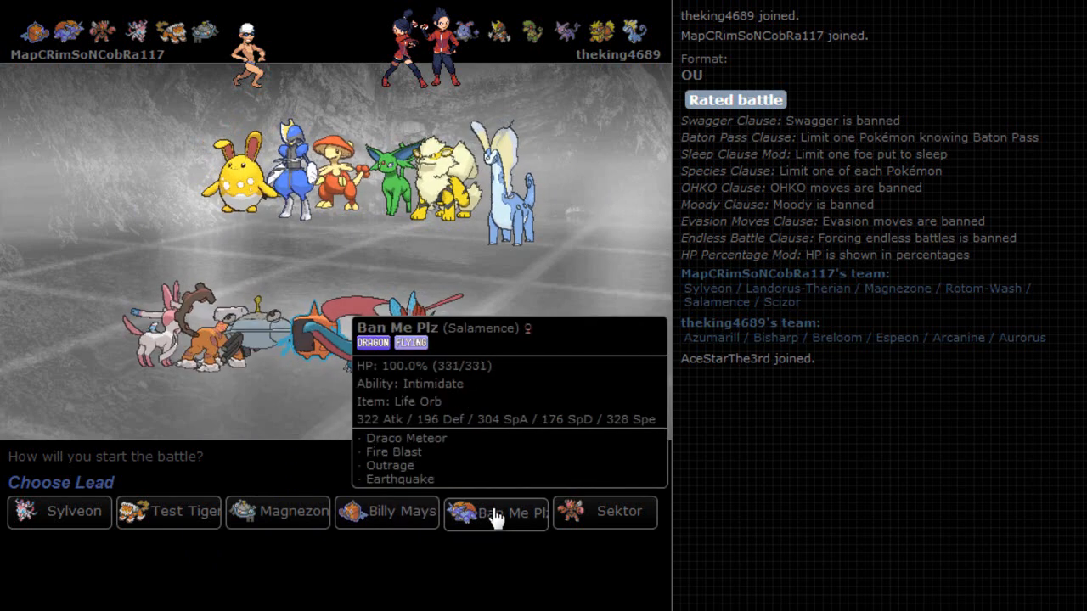
Lead with Salamence, knock out Arcanine with Earthquake, then switch to Scizor against Espeon.
click(495, 511)
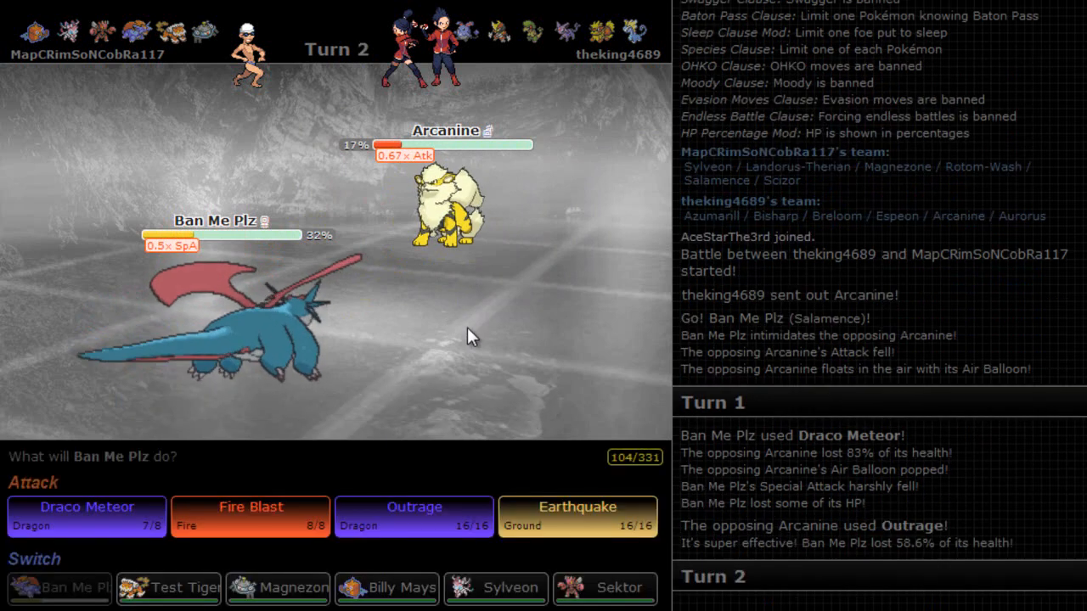
mouse_move(577, 516)
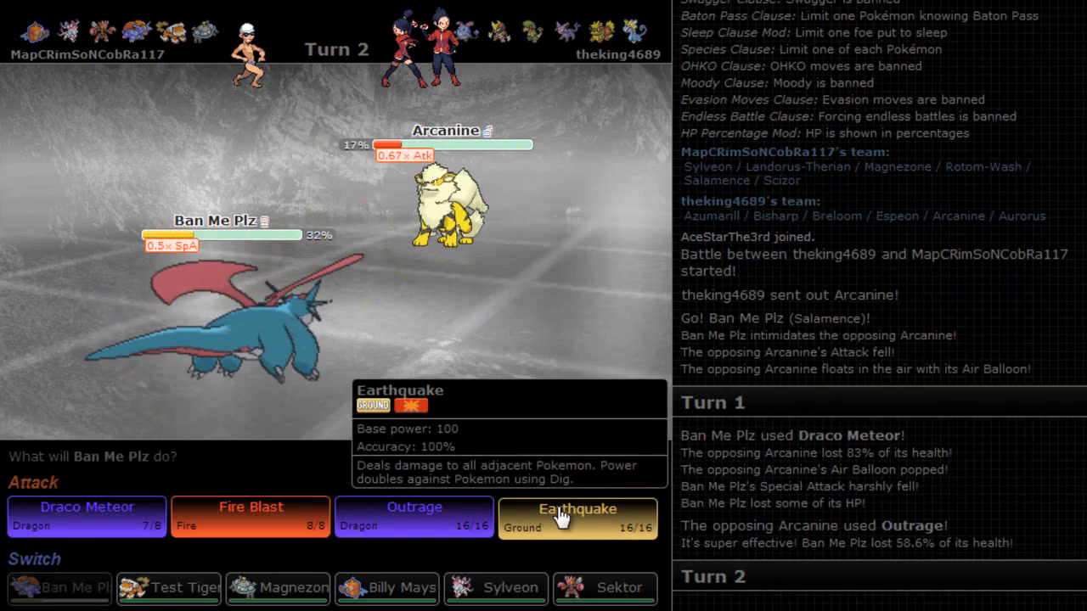
click(577, 516)
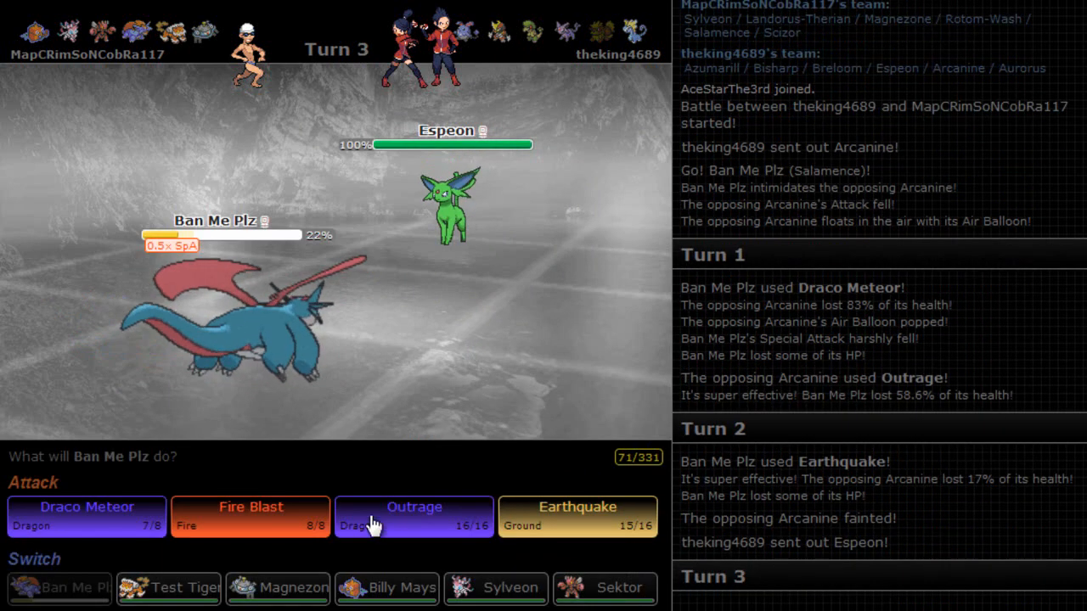
mouse_move(278, 587)
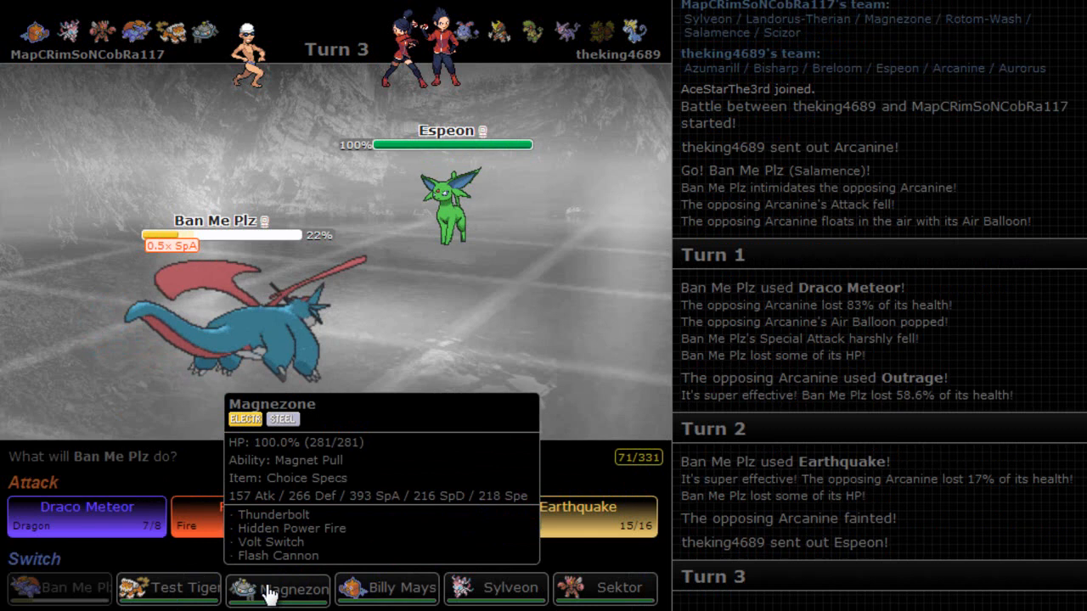
mouse_move(604, 588)
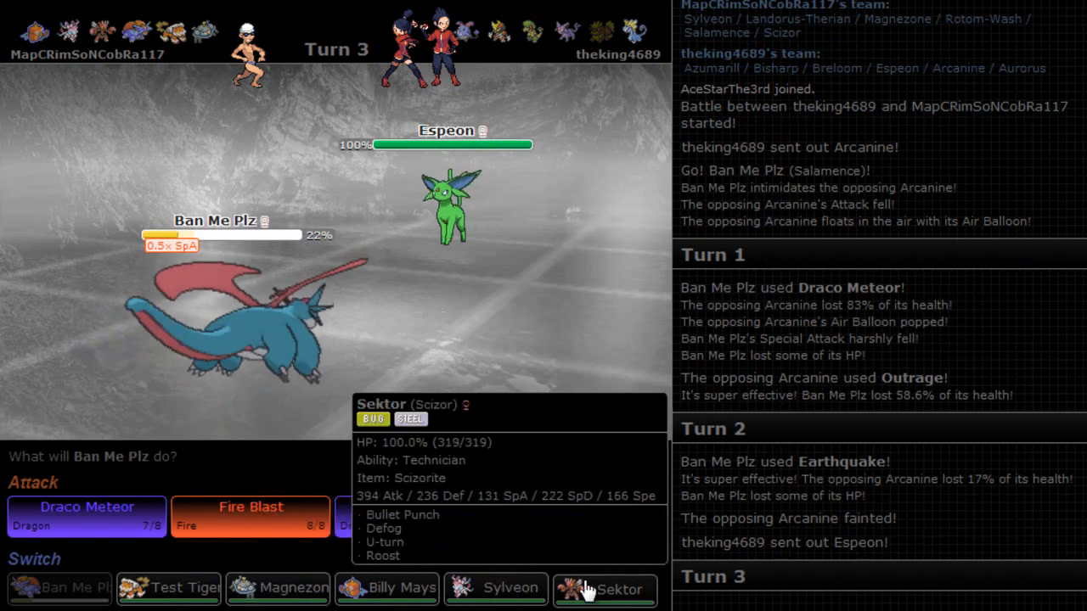
click(604, 588)
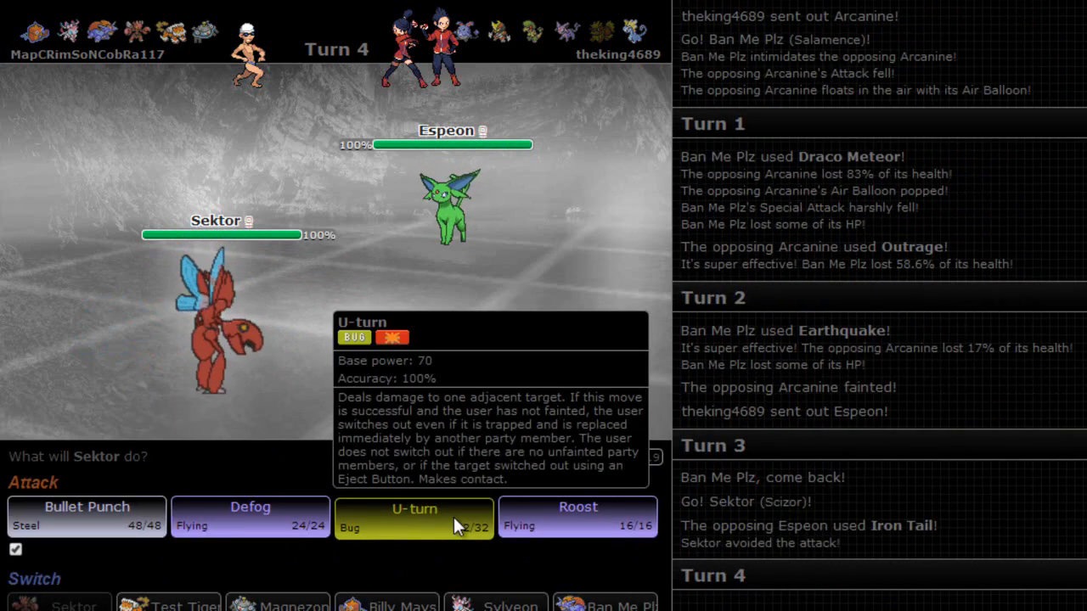
U-turn Espeon out with Mega Scizor and pivot to Magnezone against Aurorus.
click(414, 512)
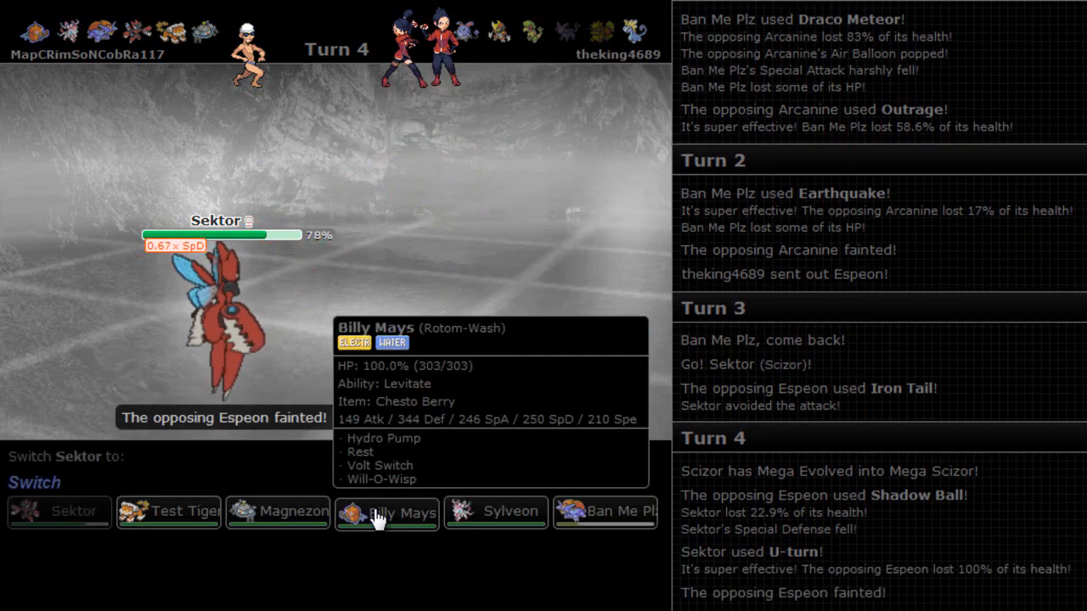
mouse_move(279, 513)
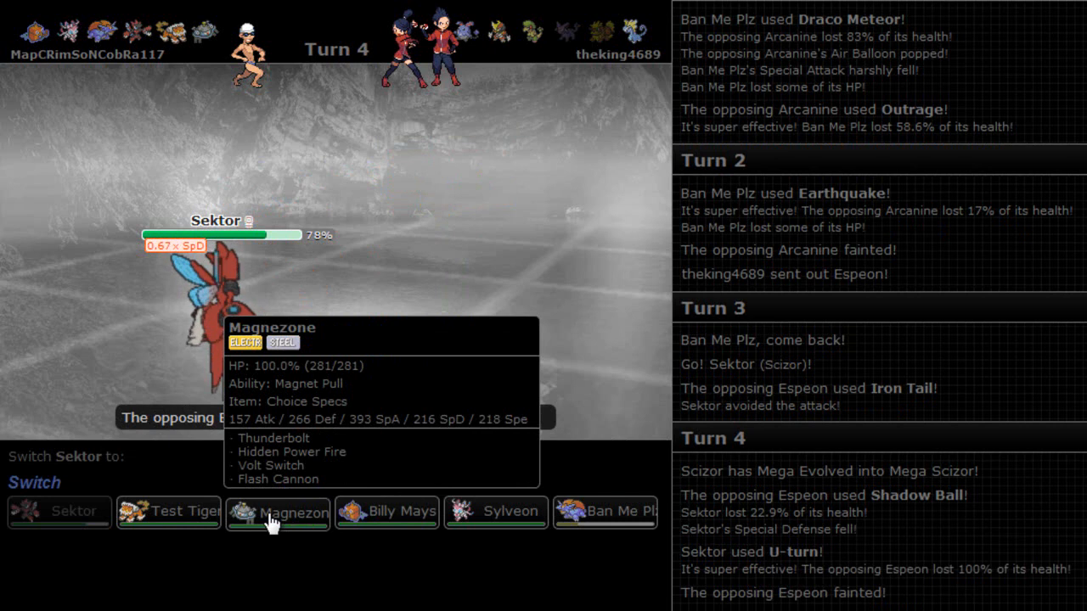
click(278, 511)
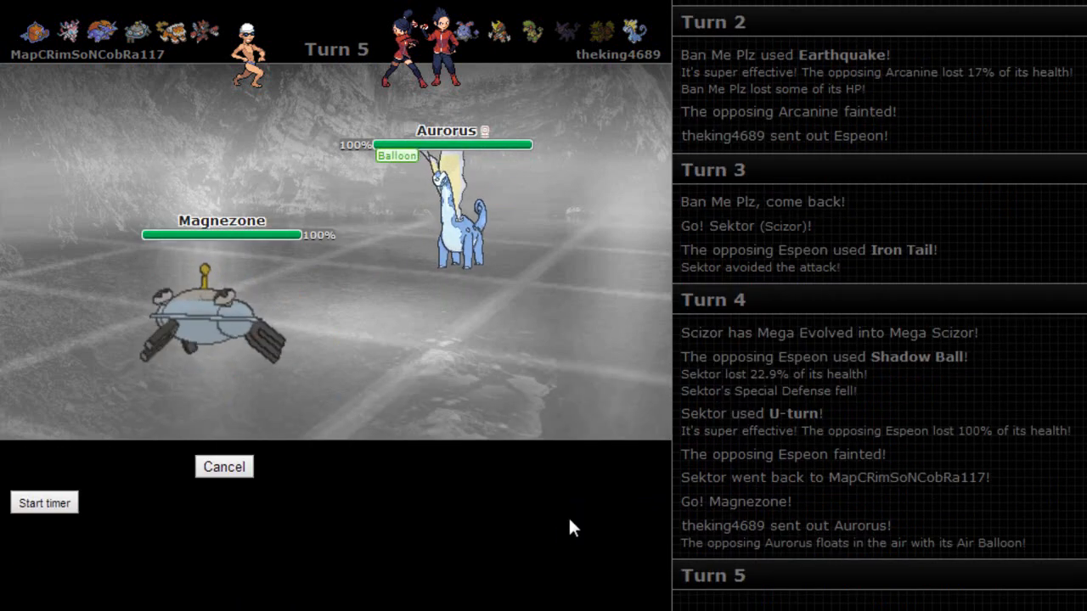
mouse_move(152, 516)
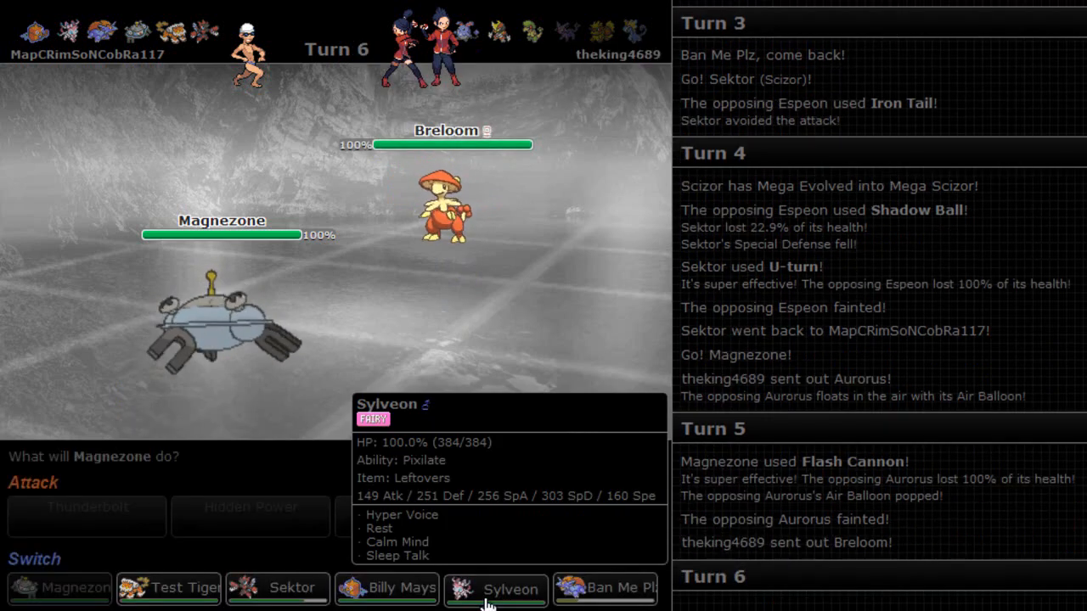
Knock out Breloom with Flash Cannon, then bring Landorus-Therian in against Bisharp.
click(496, 587)
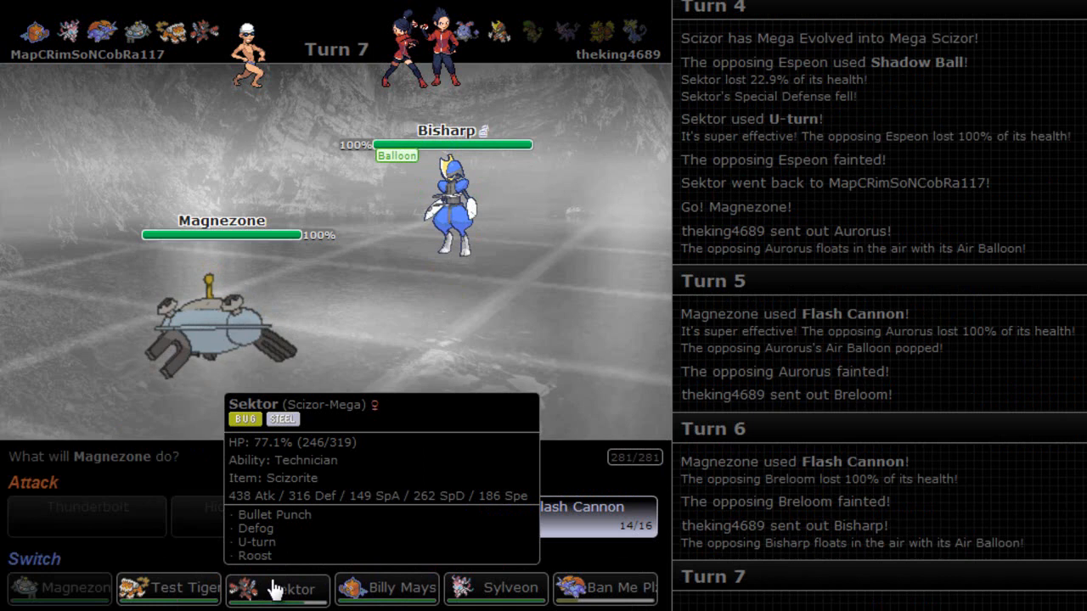
click(278, 587)
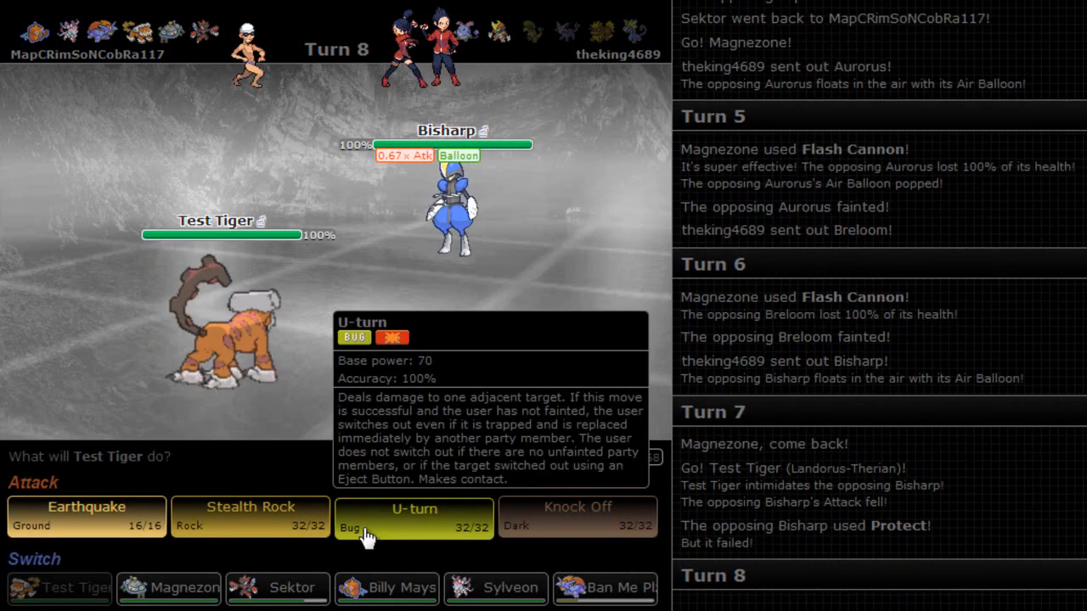
U-turn on Bisharp with Landorus-Therian and pivot to Salamence.
click(414, 516)
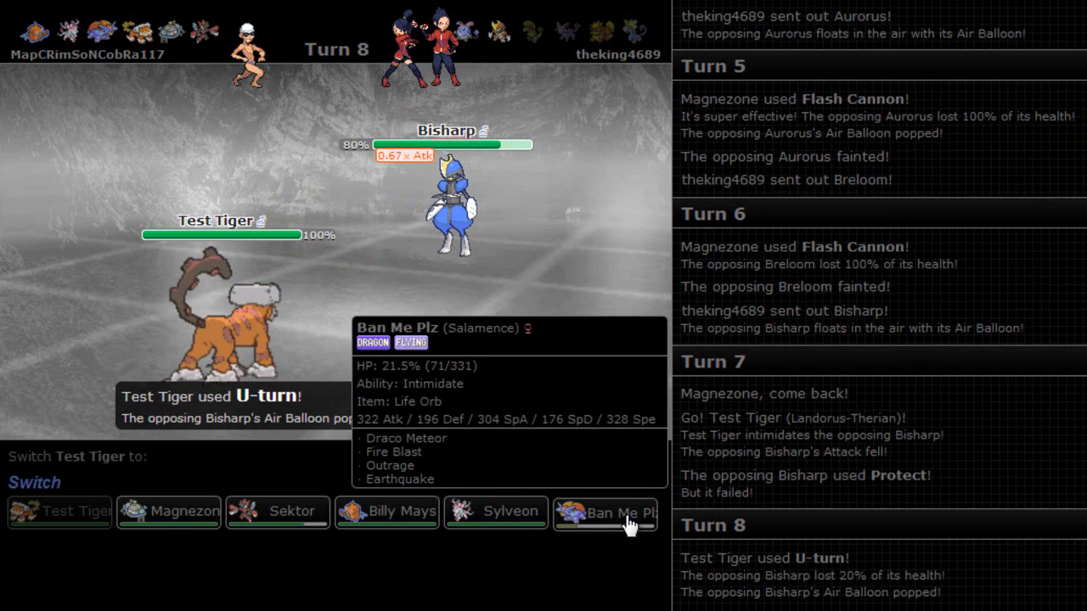
click(605, 513)
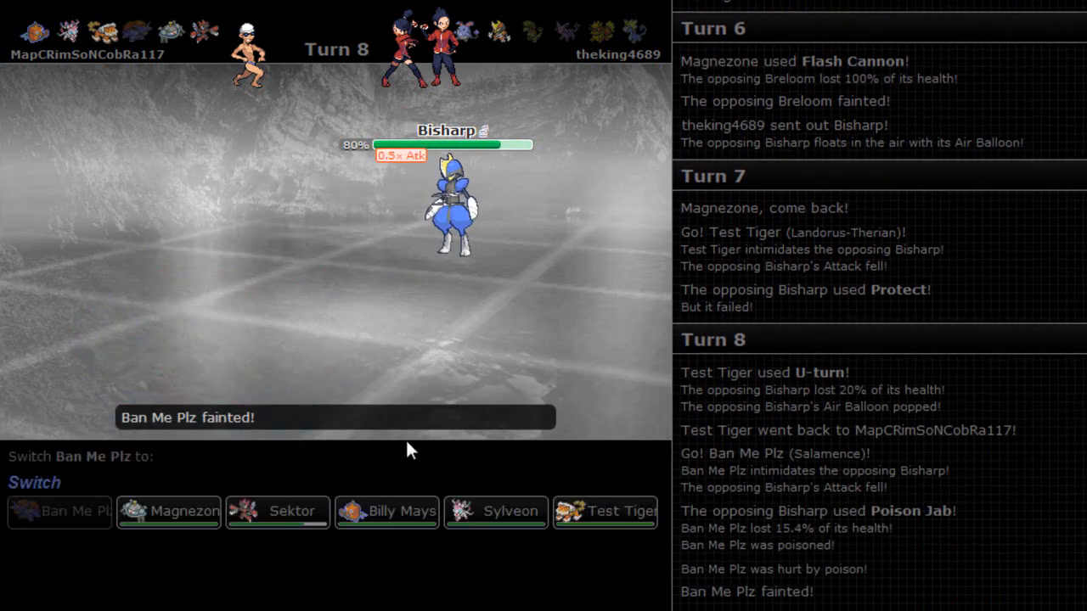
mouse_move(278, 513)
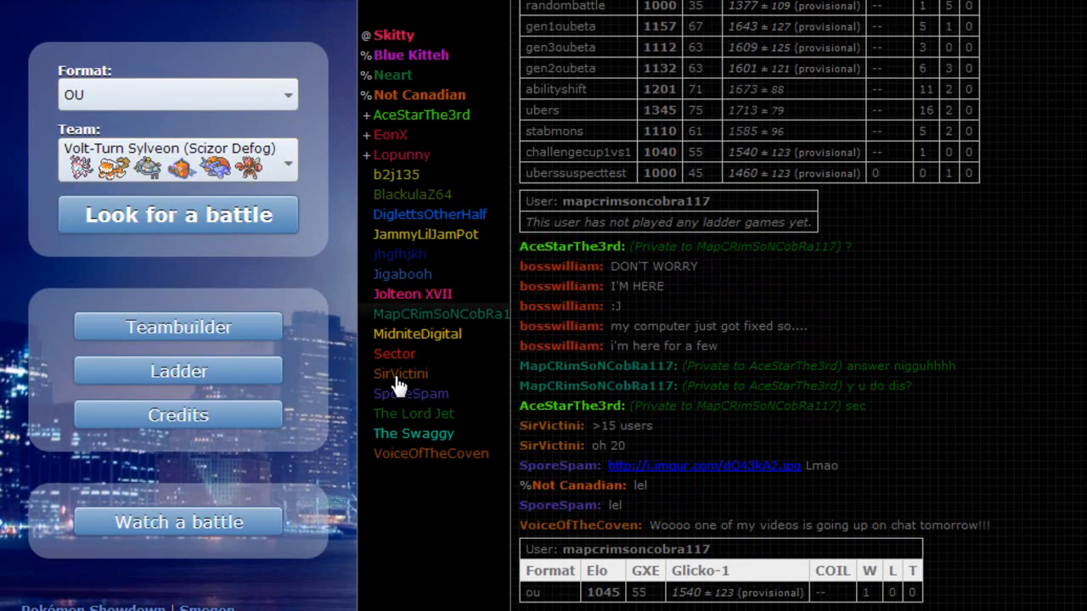
click(176, 214)
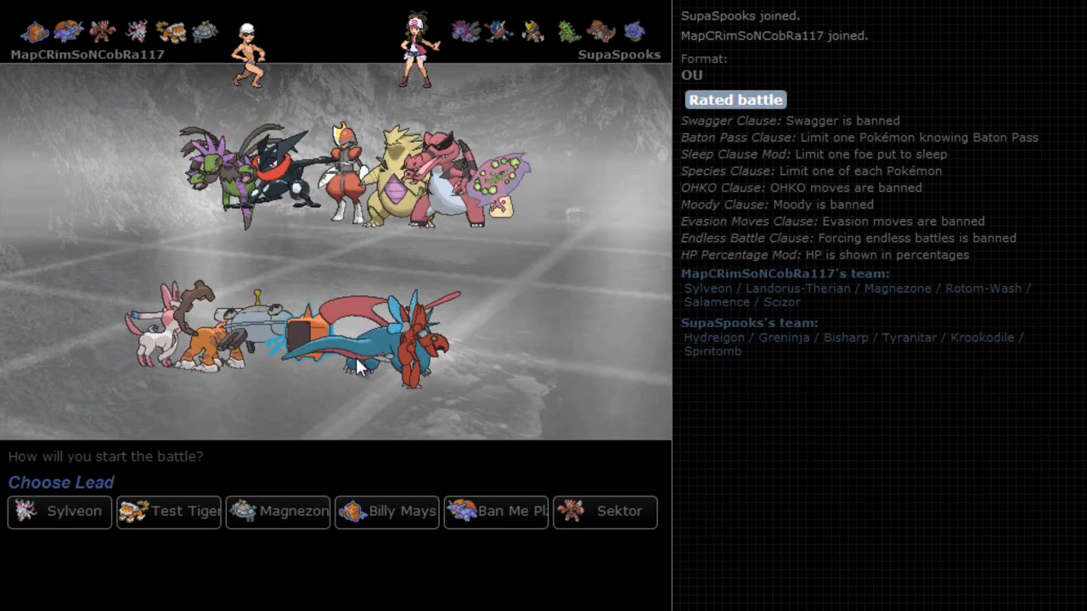
mouse_move(278, 512)
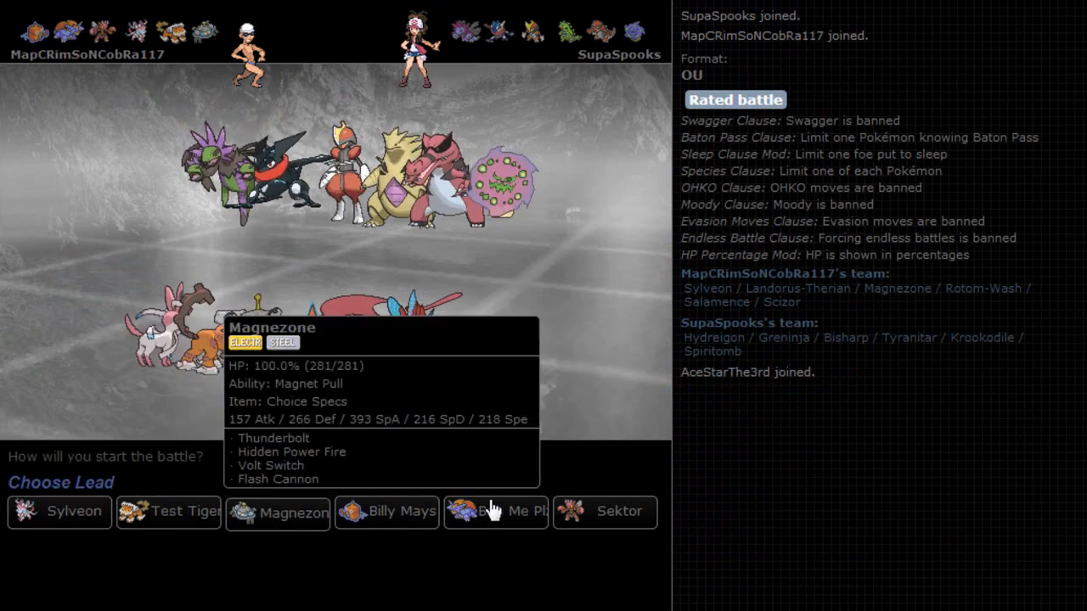
mouse_move(387, 513)
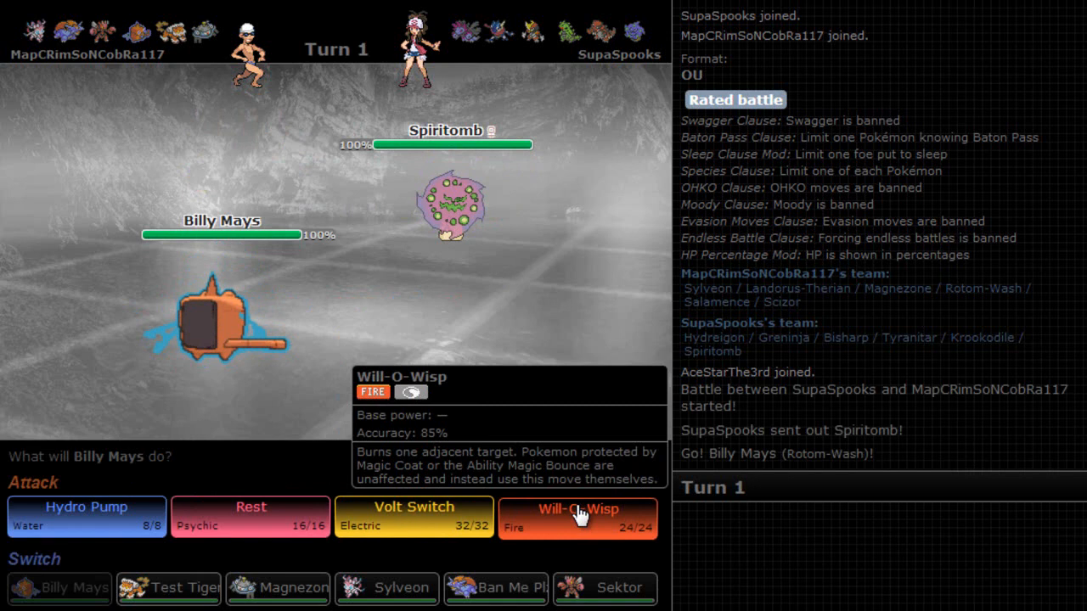
Use Will-O-Wisp on Spiritomb with Rotom-Wash and let the turn resolve.
click(577, 509)
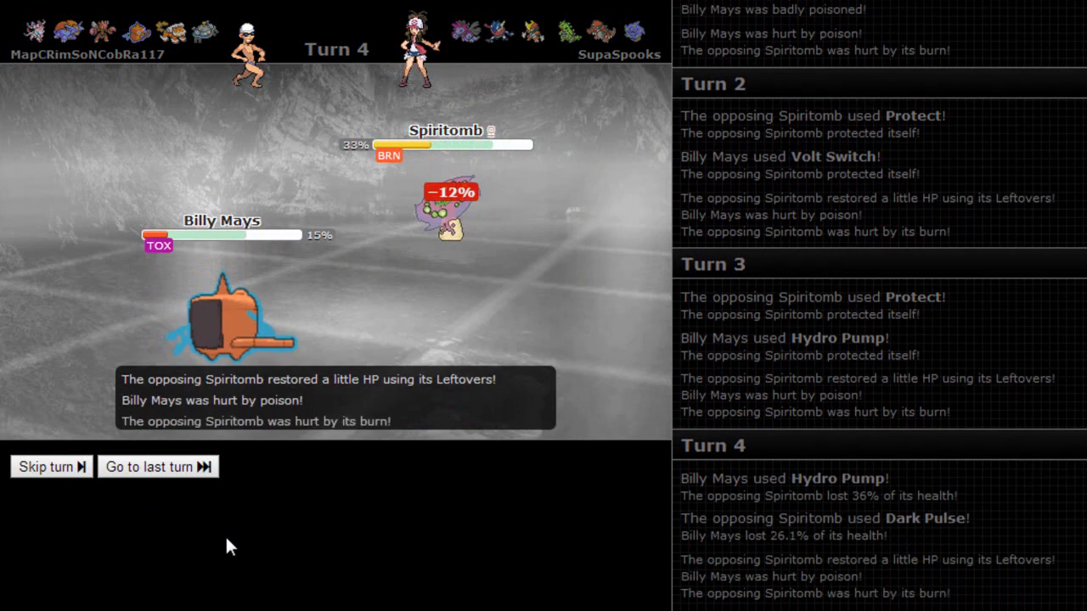
Skip to the current turn, Rest Rotom-Wash to full, then finish Spiritomb with Hydro Pump.
click(44, 465)
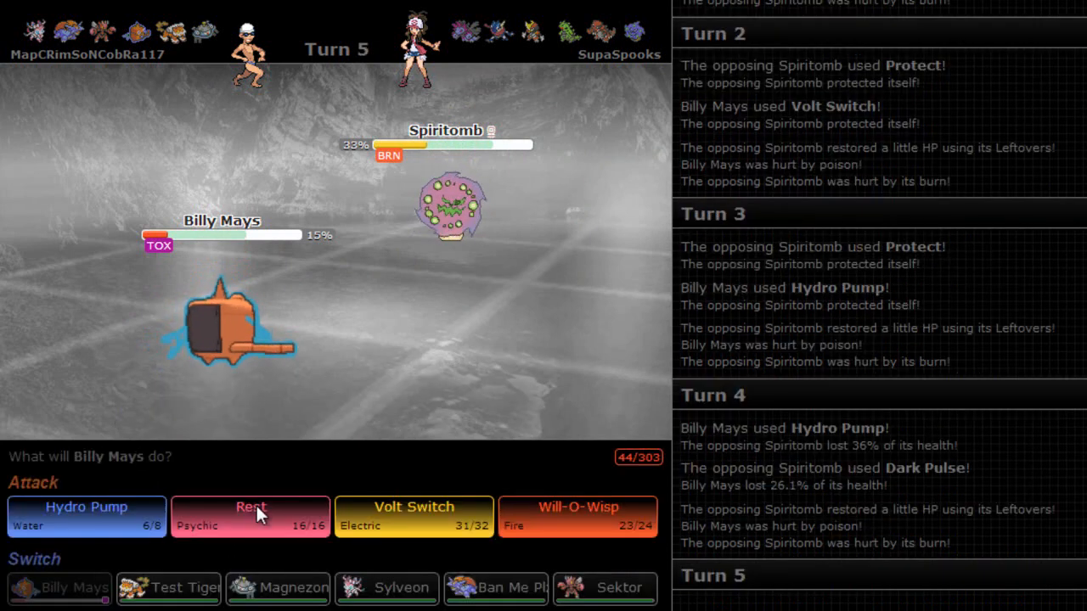
click(249, 516)
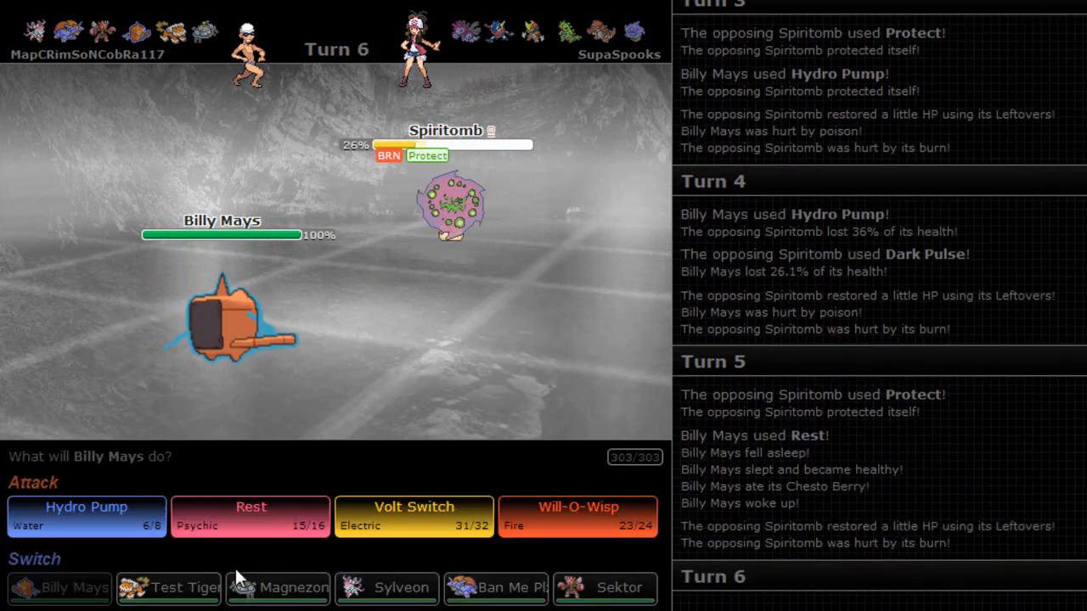
click(85, 516)
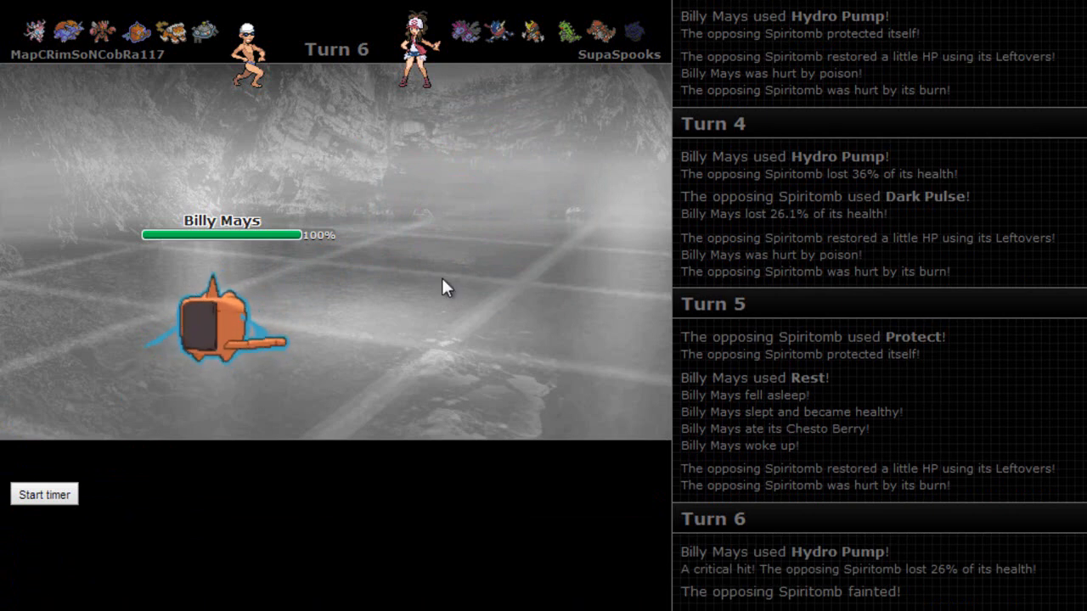
mouse_move(221, 409)
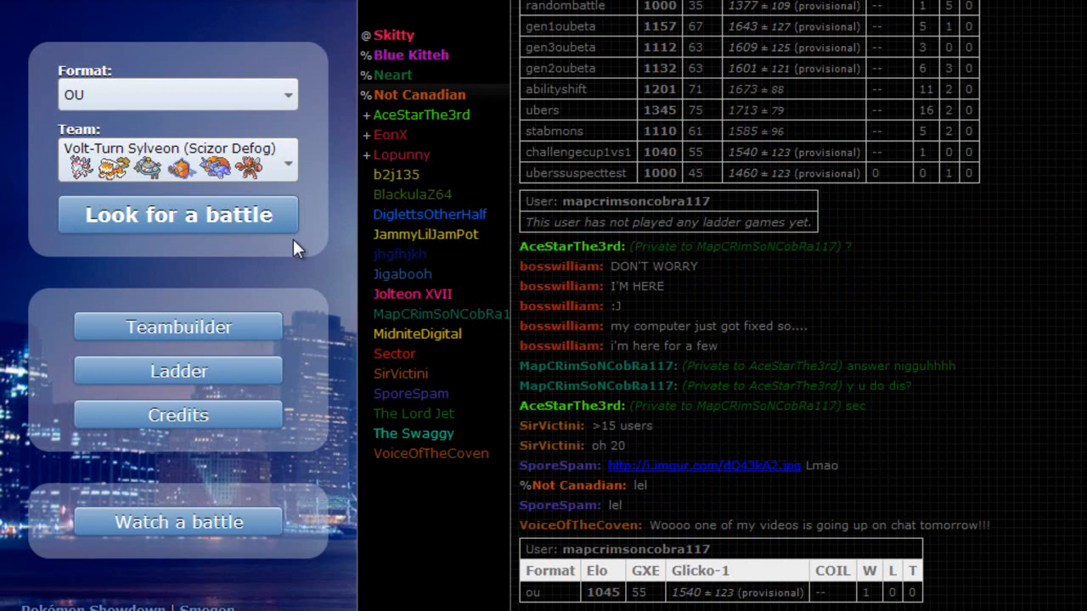
Start a new rated OU battle and, on turn 4 against Jolteon, switch Rotom-Wash out for Magnezone.
click(176, 214)
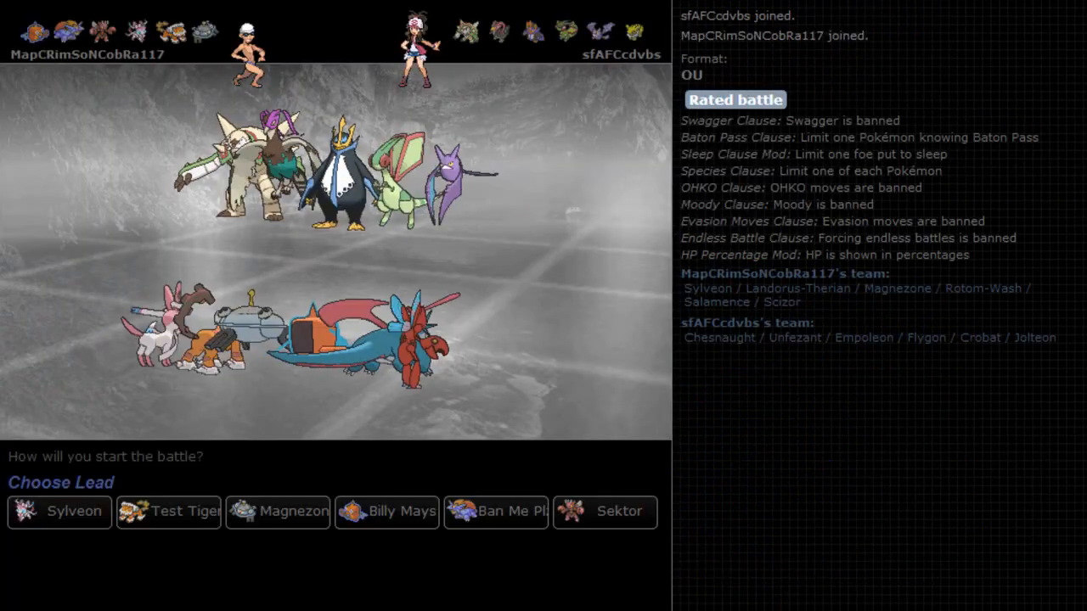
mouse_move(416, 560)
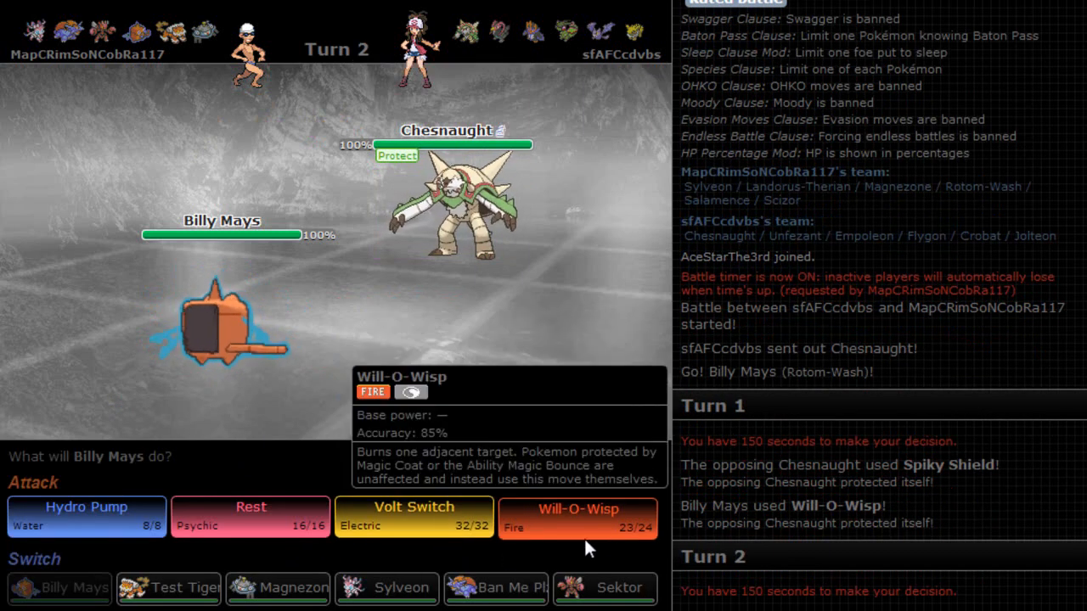
mouse_move(543, 530)
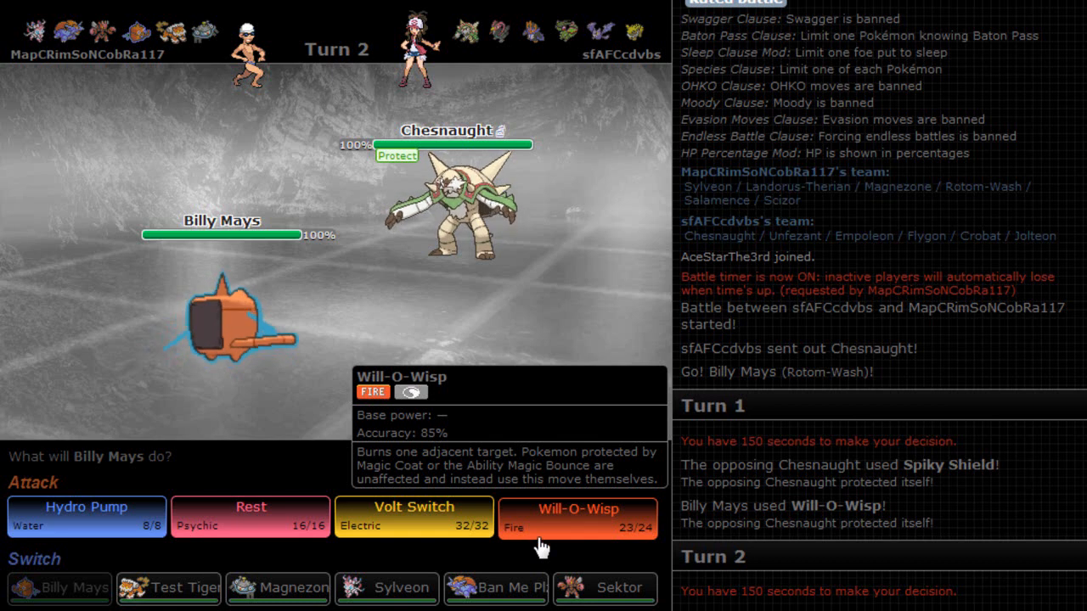
mouse_move(964, 468)
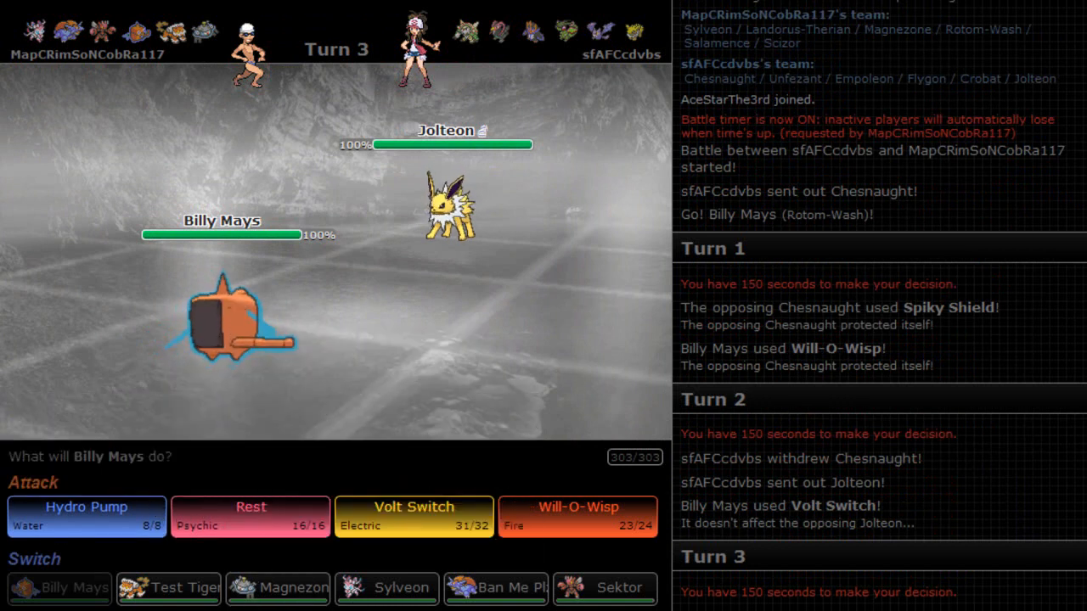
mouse_move(279, 587)
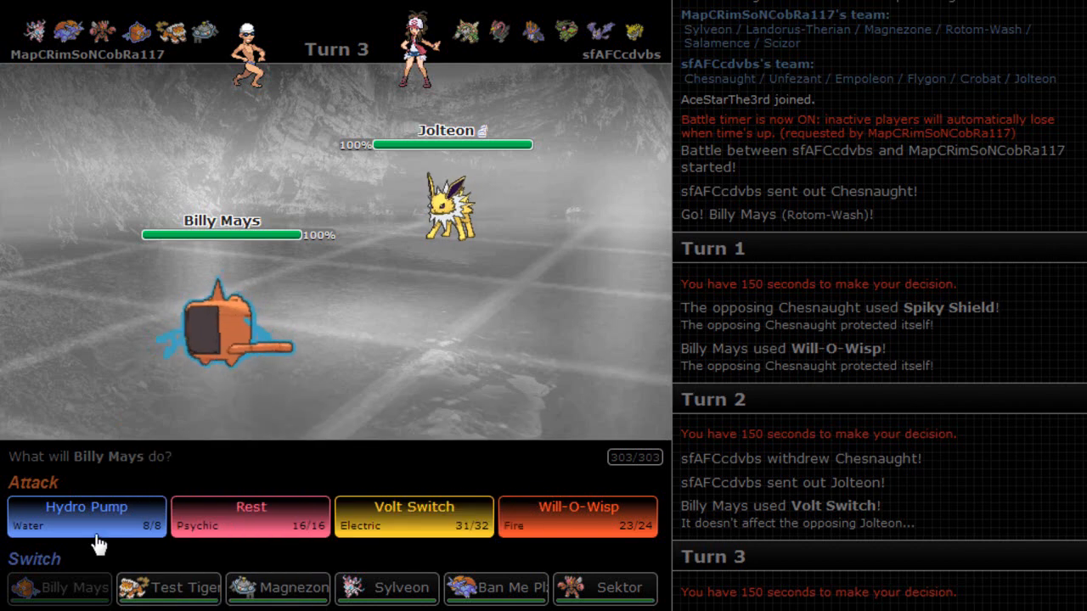
mouse_move(166, 588)
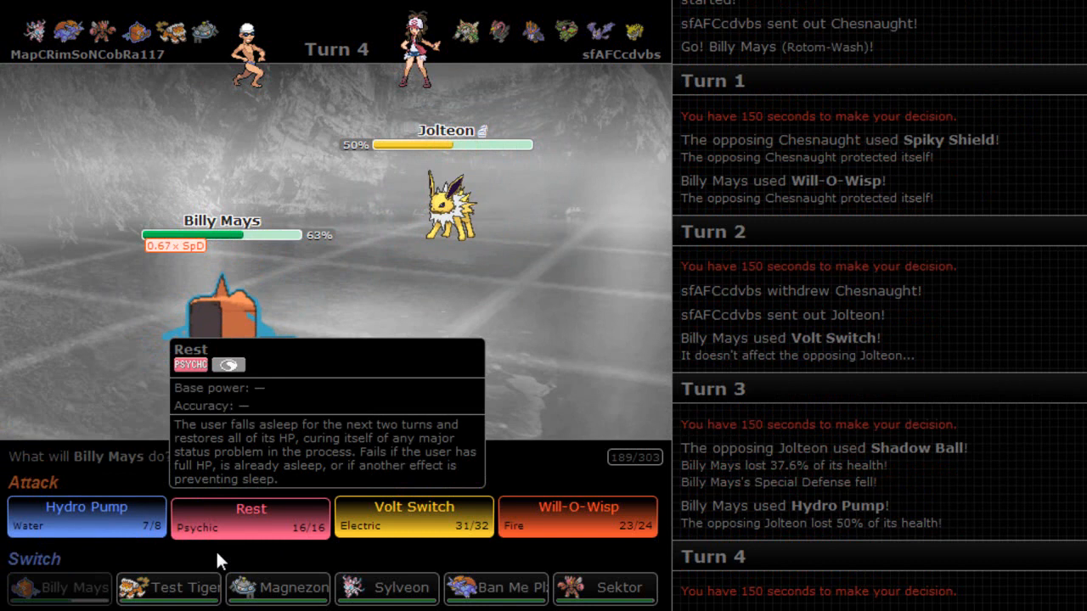
mouse_move(168, 587)
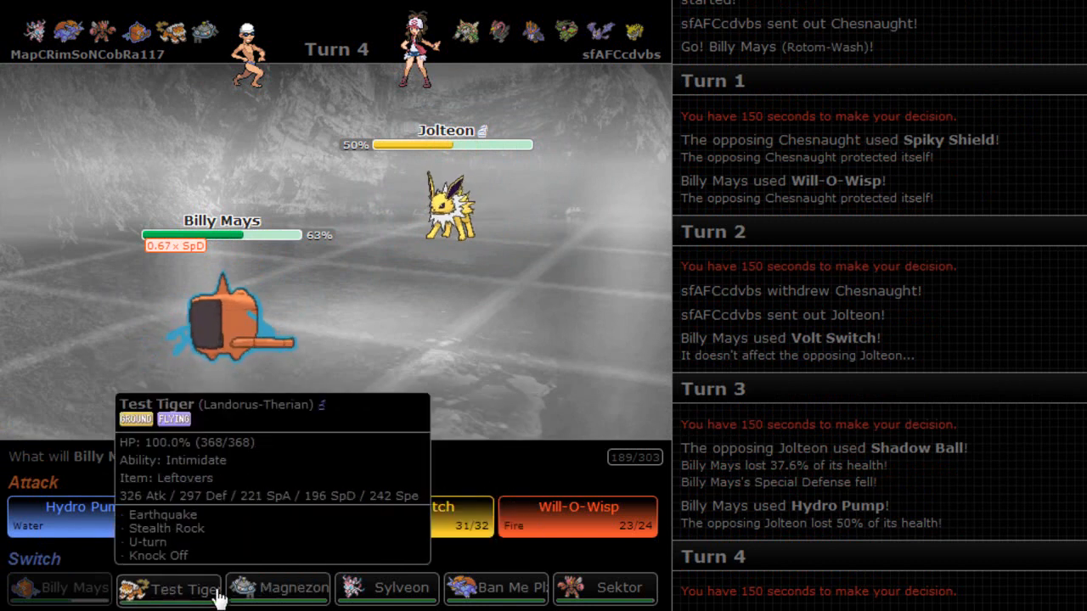
click(292, 588)
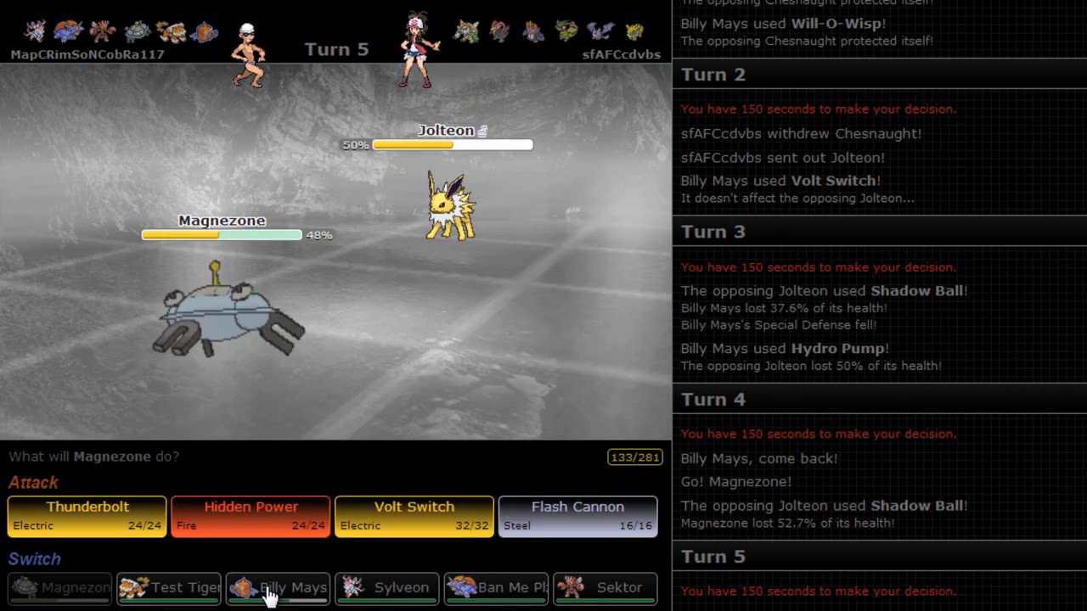
mouse_move(496, 587)
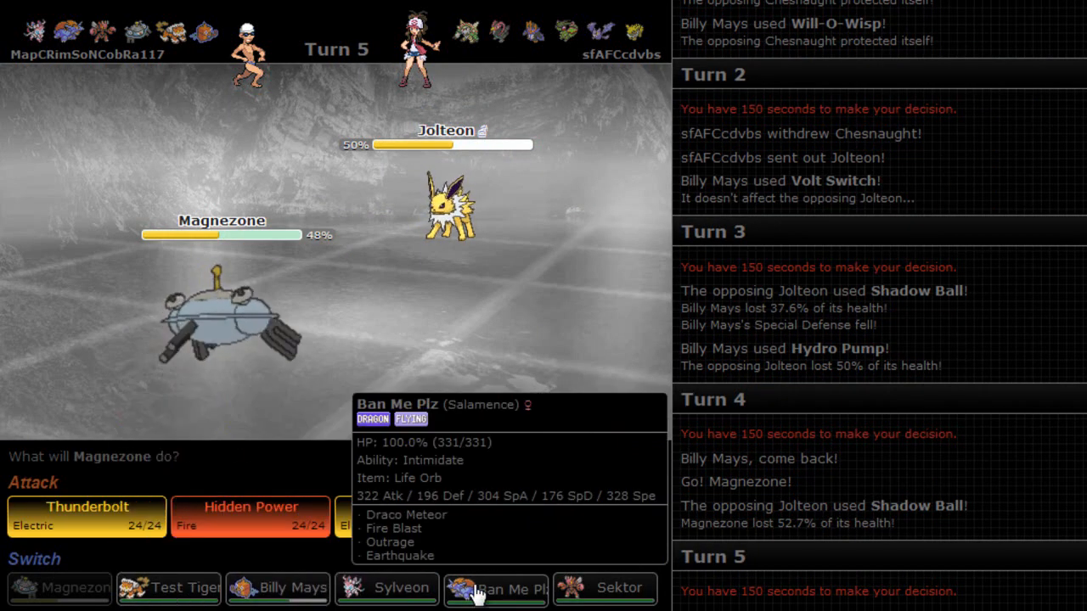
mouse_move(279, 587)
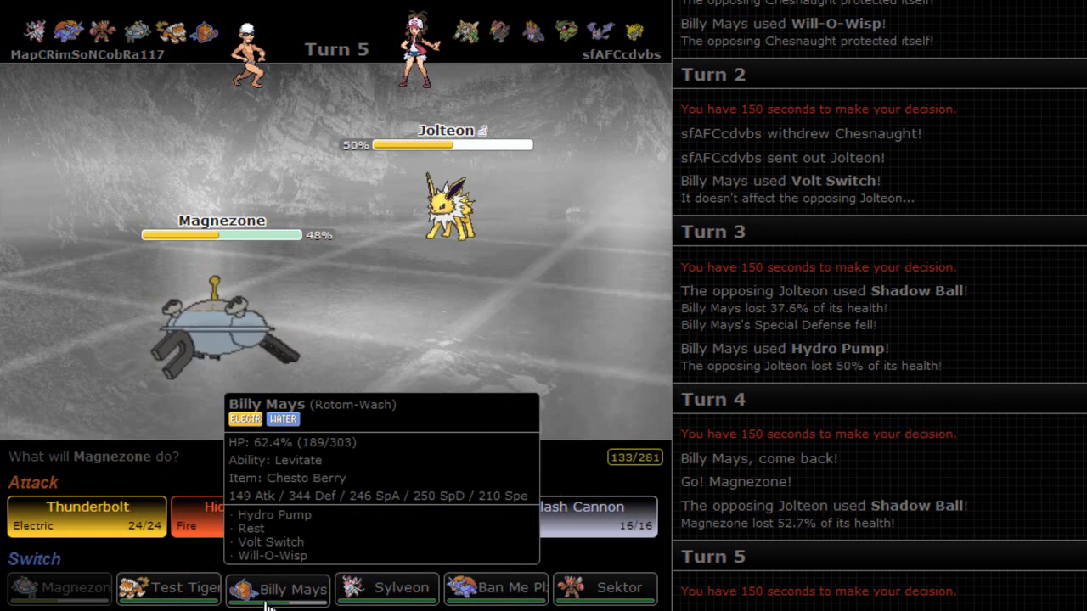
mouse_move(465, 559)
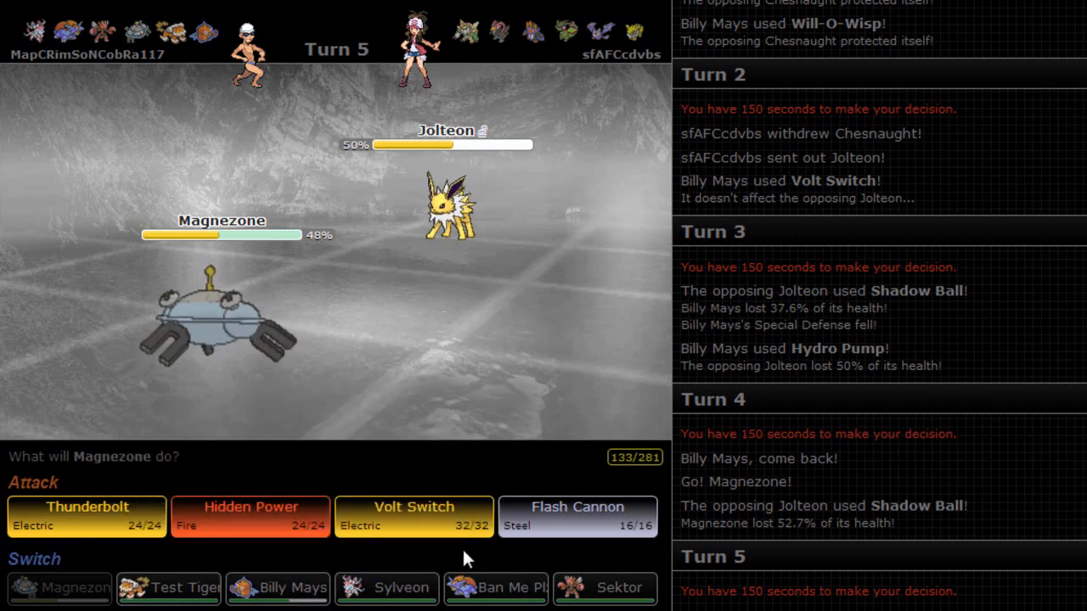
mouse_move(387, 587)
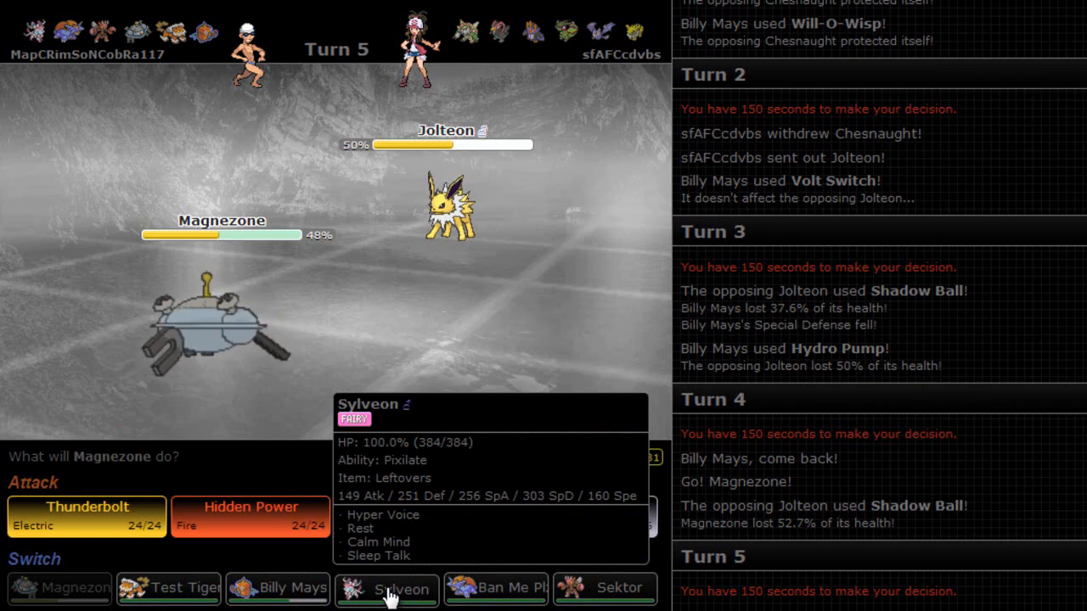
mouse_move(279, 587)
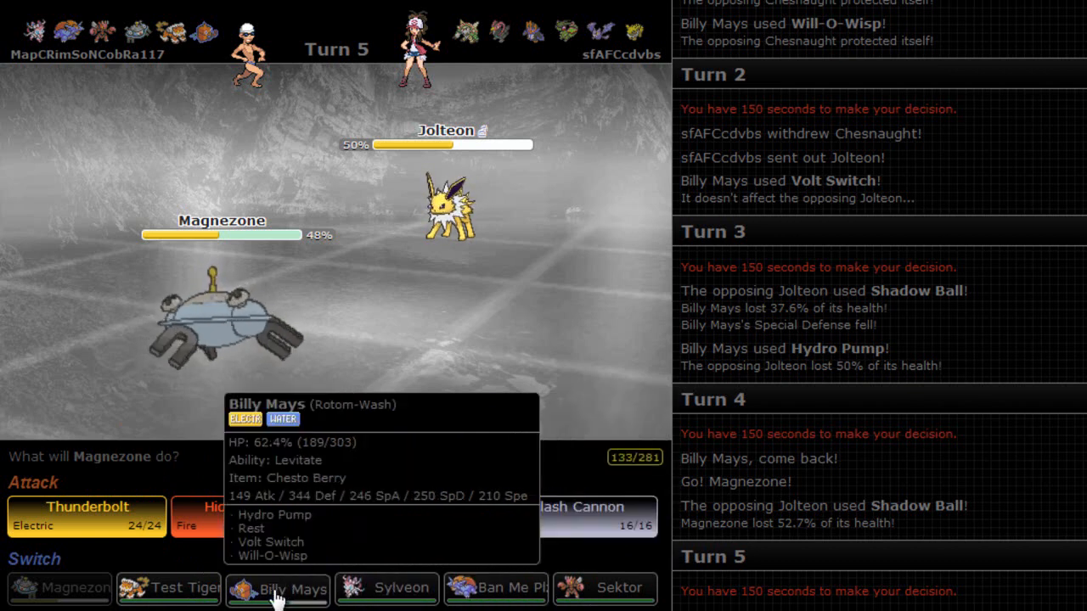
Bring Sylveon in for Magnezone and boost it with Calm Mind against Unfezant.
click(386, 587)
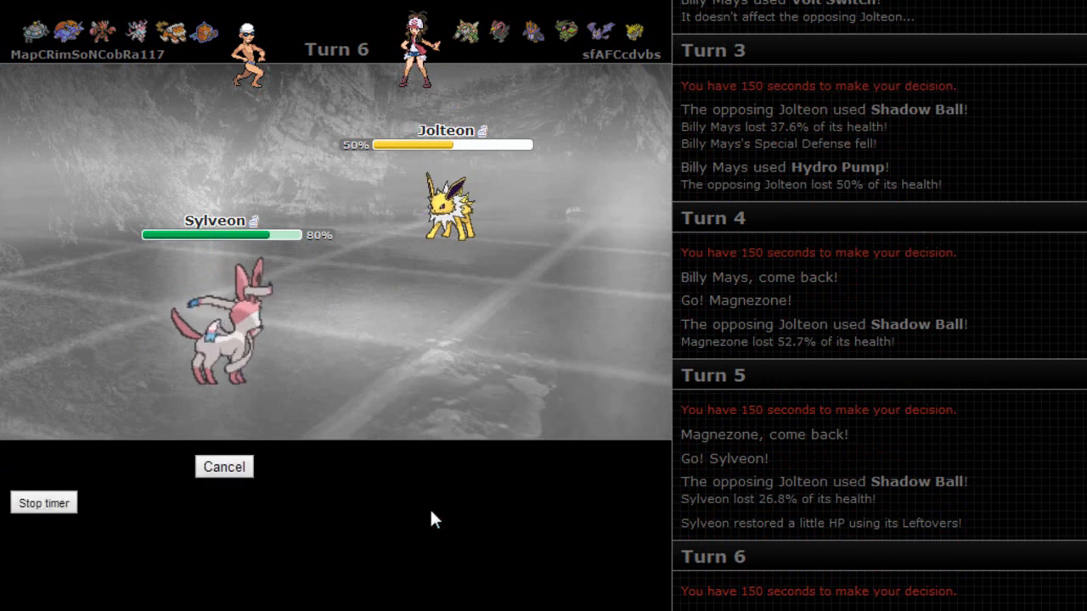
mouse_move(506, 527)
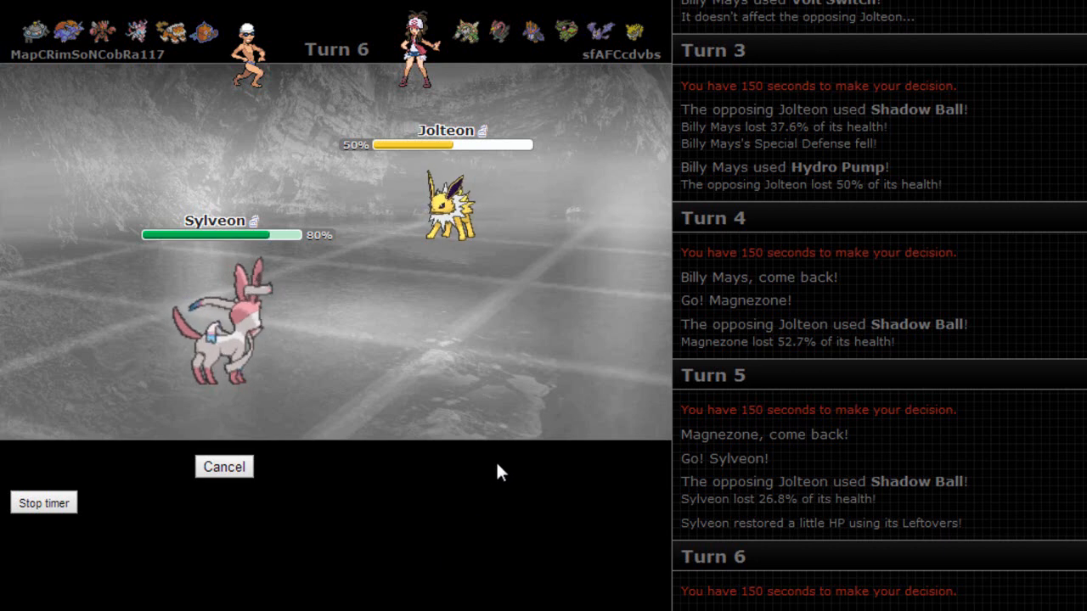
mouse_move(509, 377)
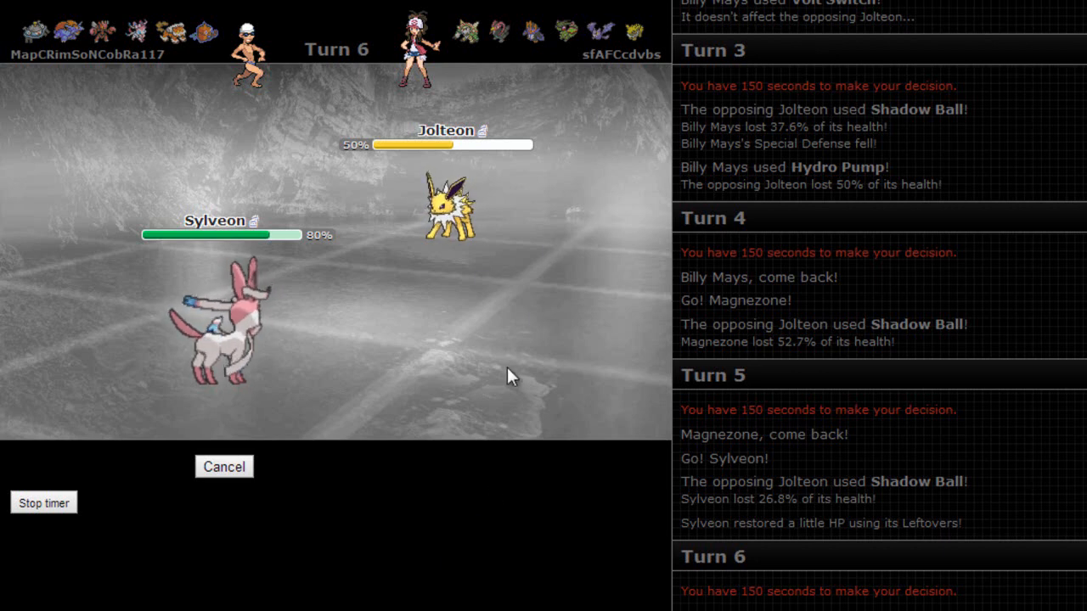
click(225, 467)
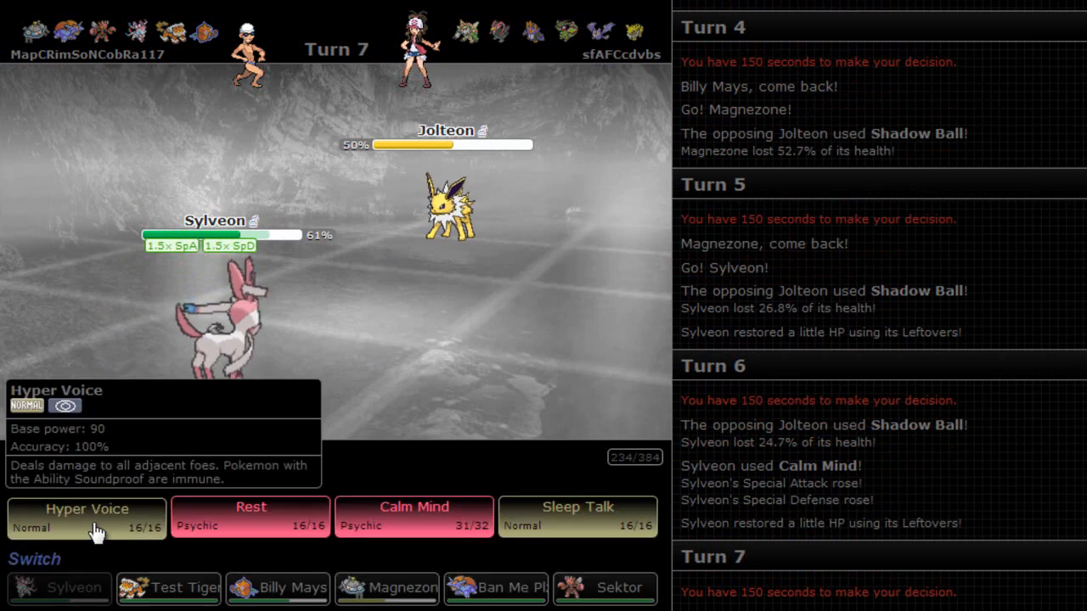
mouse_move(252, 526)
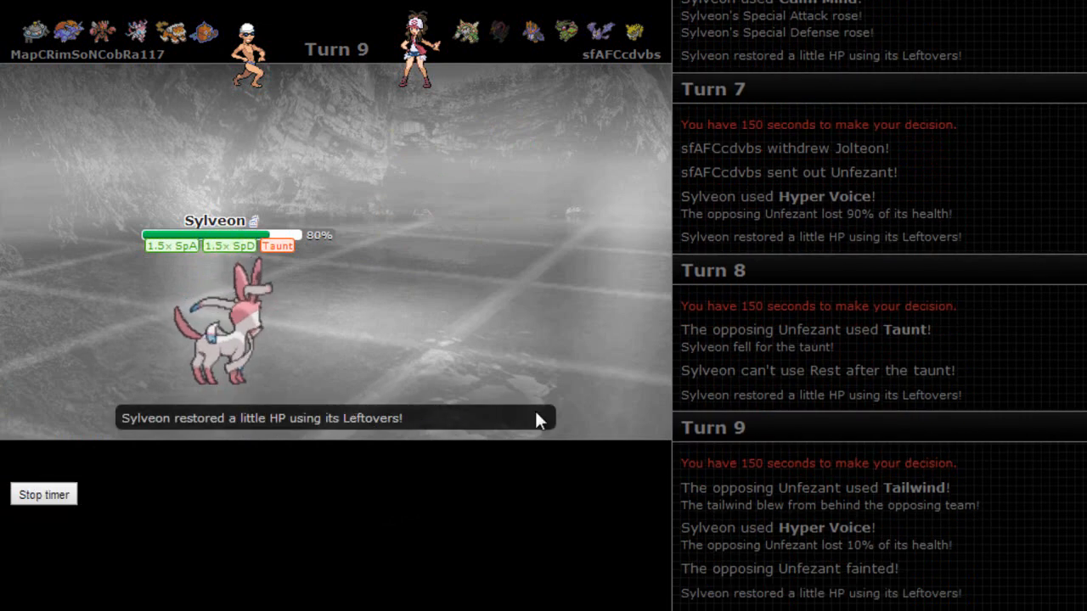
mouse_move(483, 416)
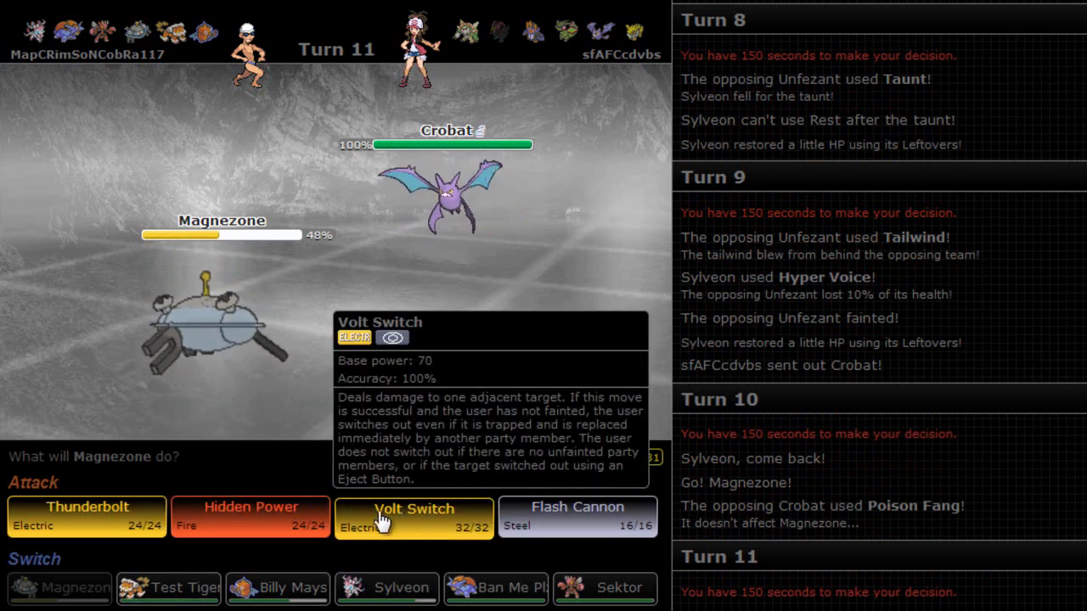
Attack with Magnezone's Flash Cannon, then boost Sylveon with Calm Mind on turn 14.
click(414, 516)
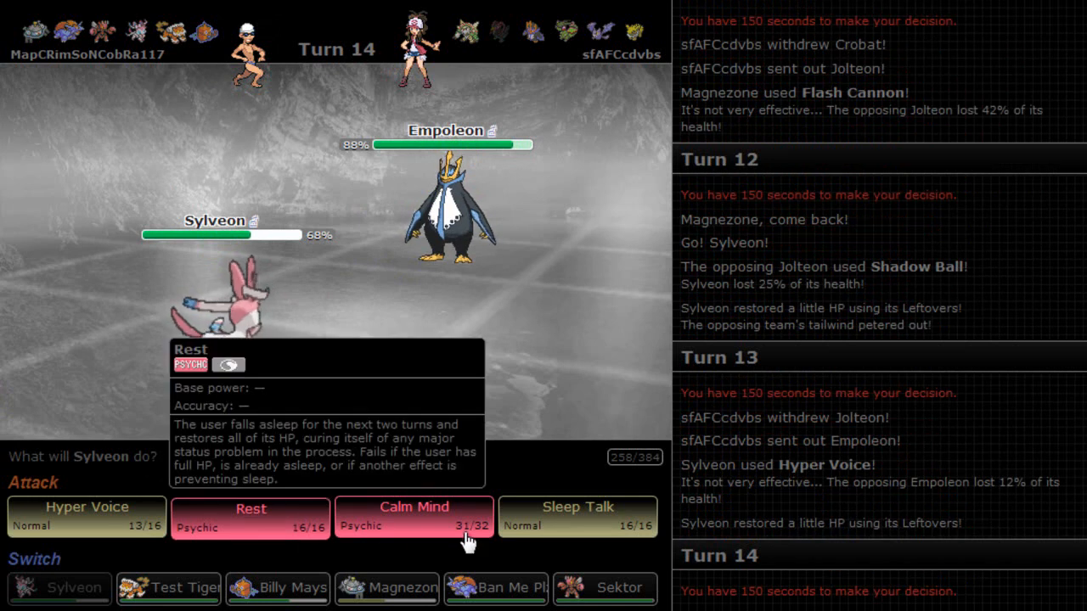
click(414, 516)
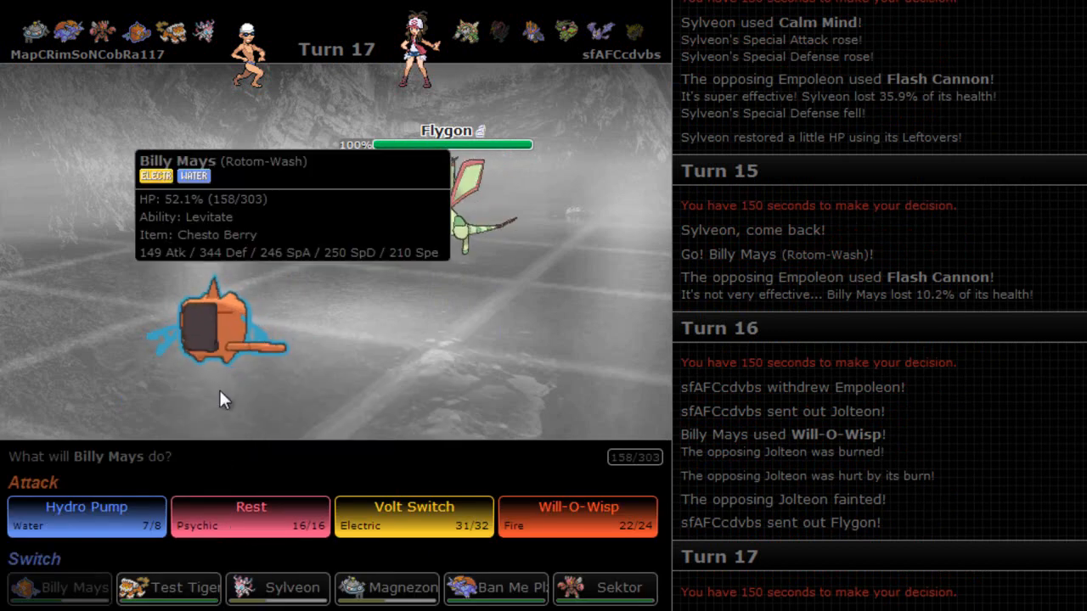
Choose Billy Mays's actions from Turn 17 through Turn 22 against the burned Empoleon.
click(85, 506)
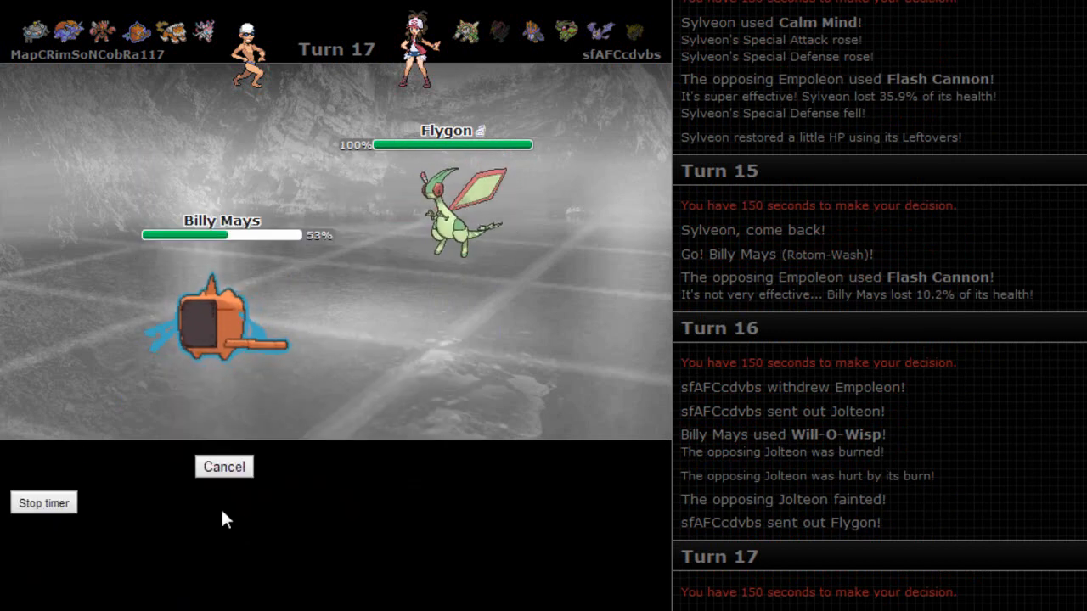
click(224, 467)
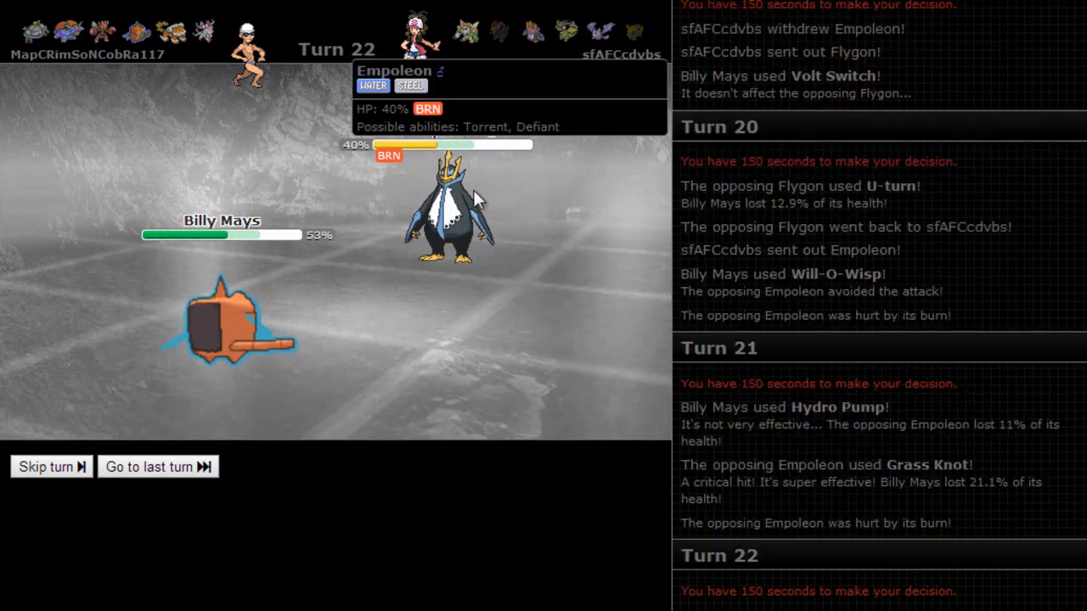
mouse_move(278, 588)
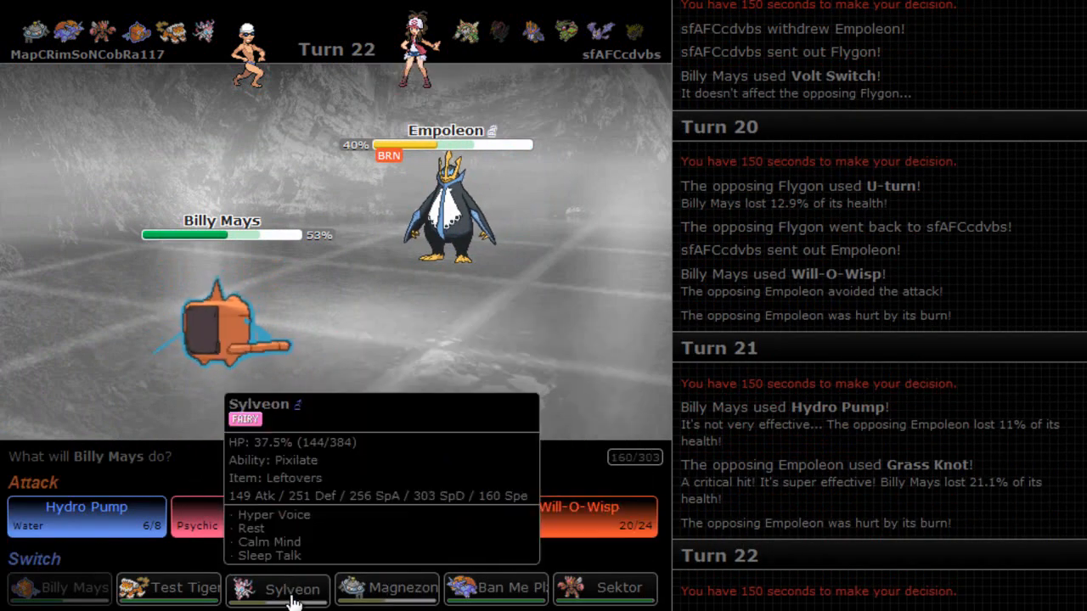
mouse_move(496, 587)
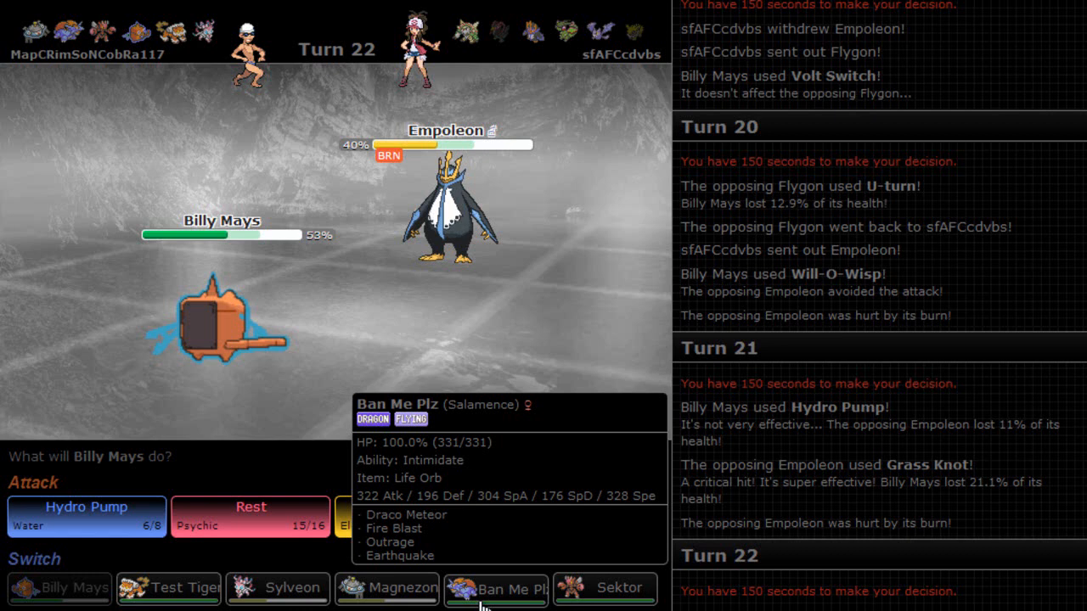
click(495, 587)
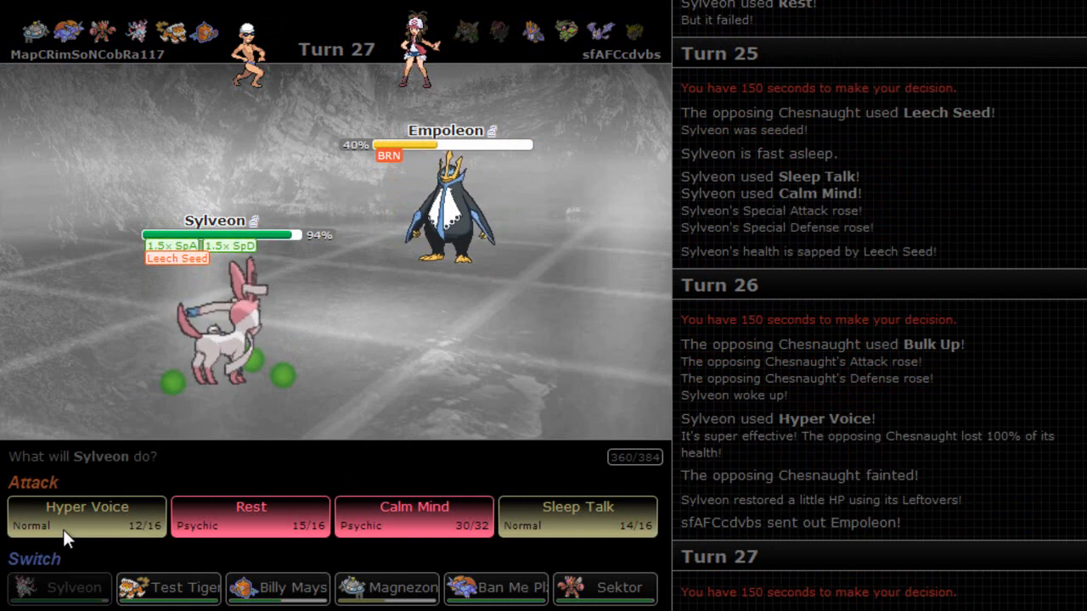
mouse_move(168, 588)
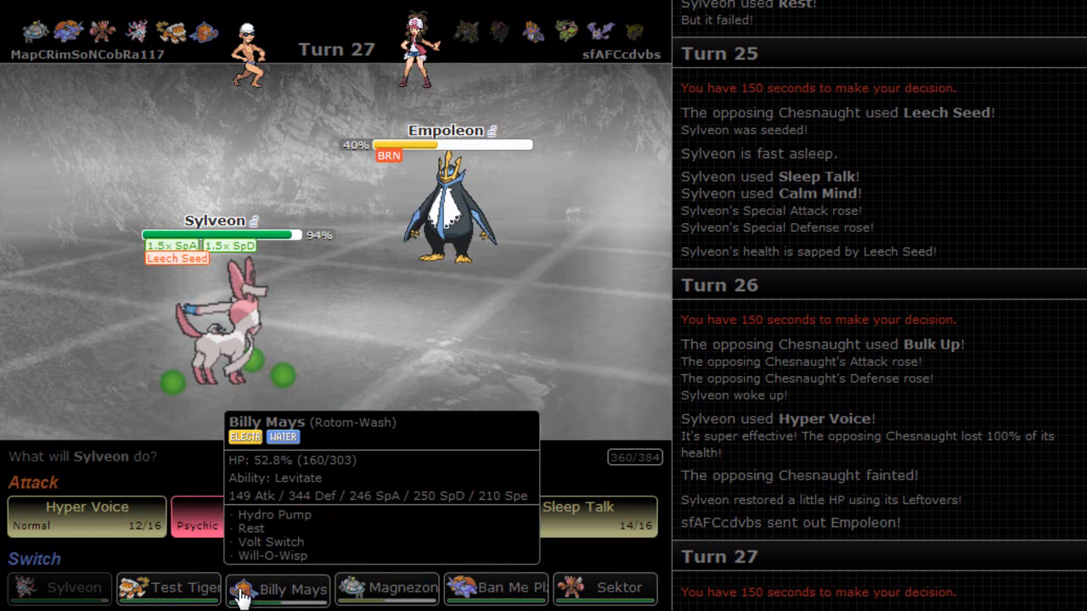
Bring in Billy Mays for Sylveon and have it Rest to recover health.
click(277, 587)
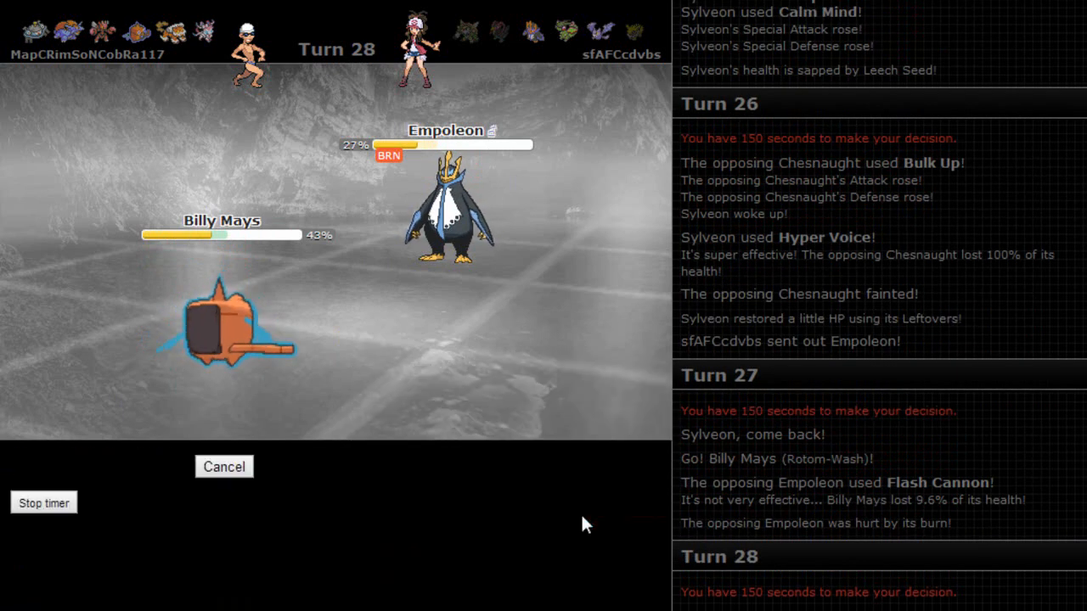
mouse_move(458, 502)
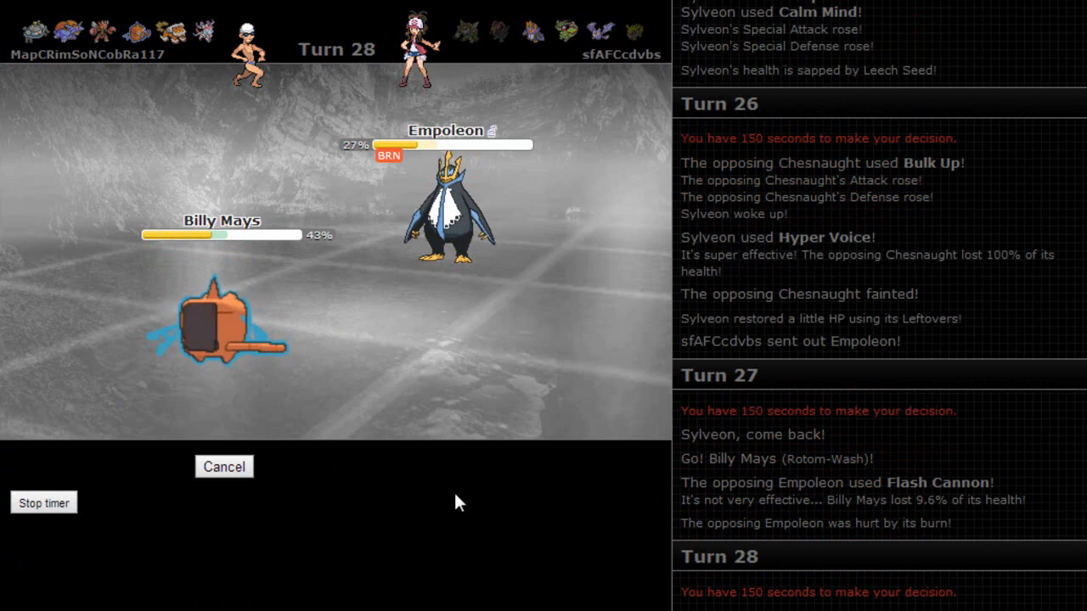
mouse_move(442, 506)
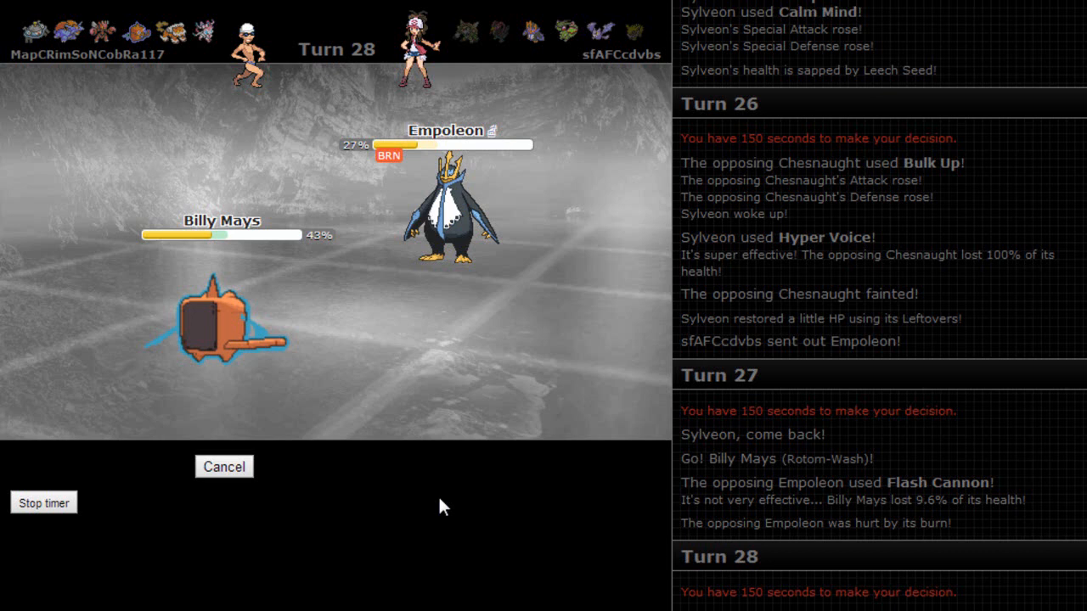
click(224, 465)
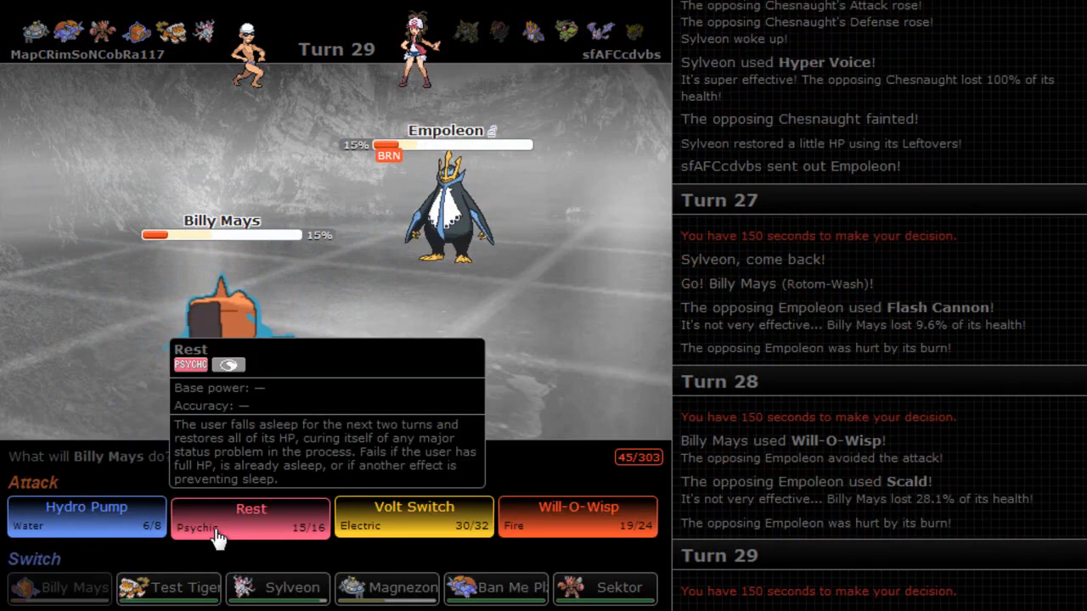
click(251, 516)
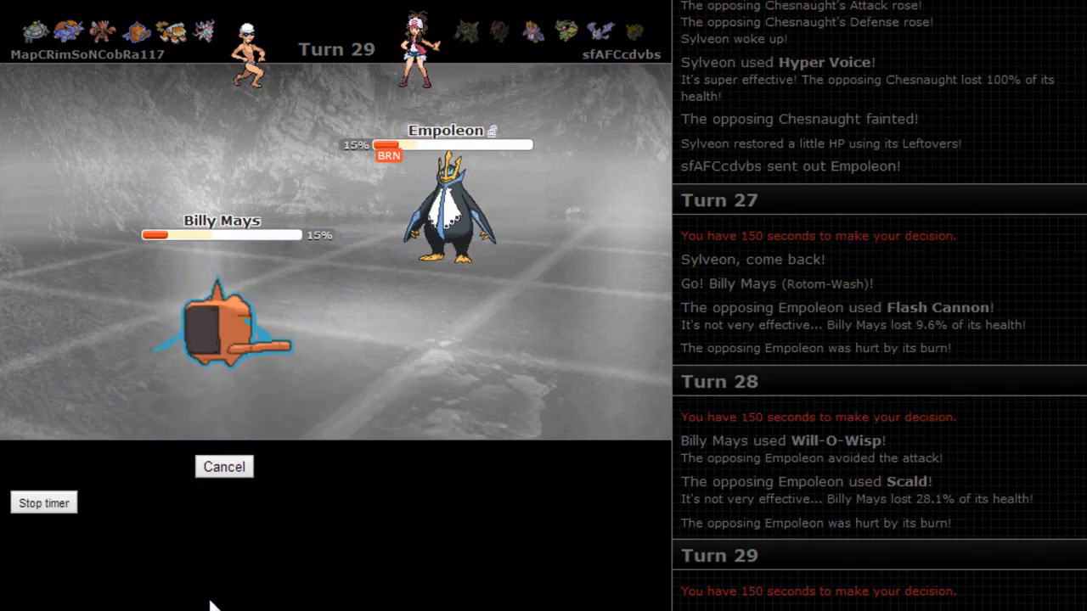
click(224, 466)
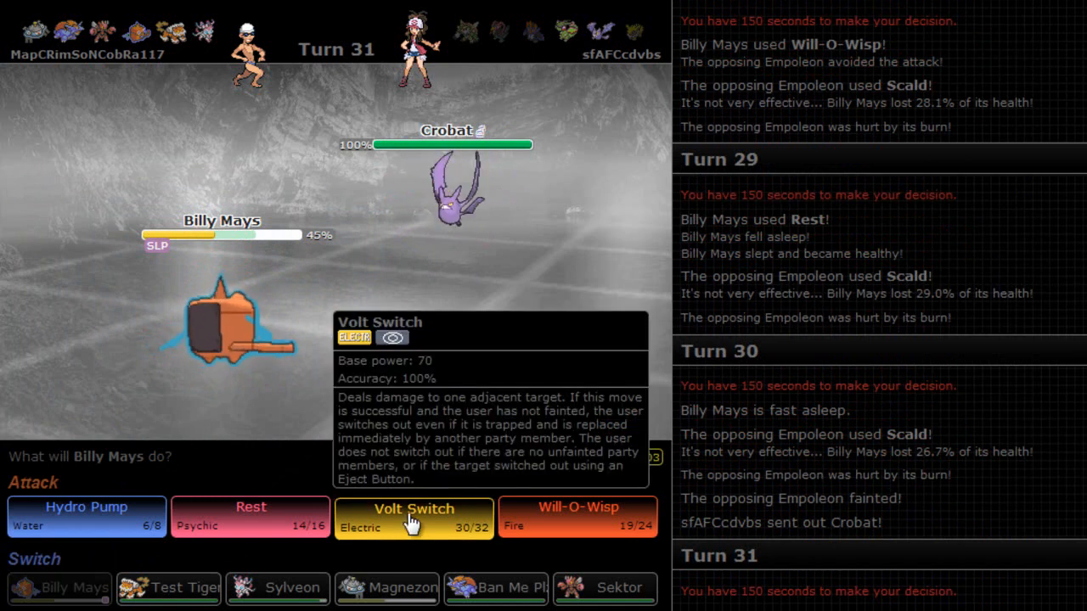
Volt Switch into Magnezone and hit Crobat with Flash Cannon.
click(414, 516)
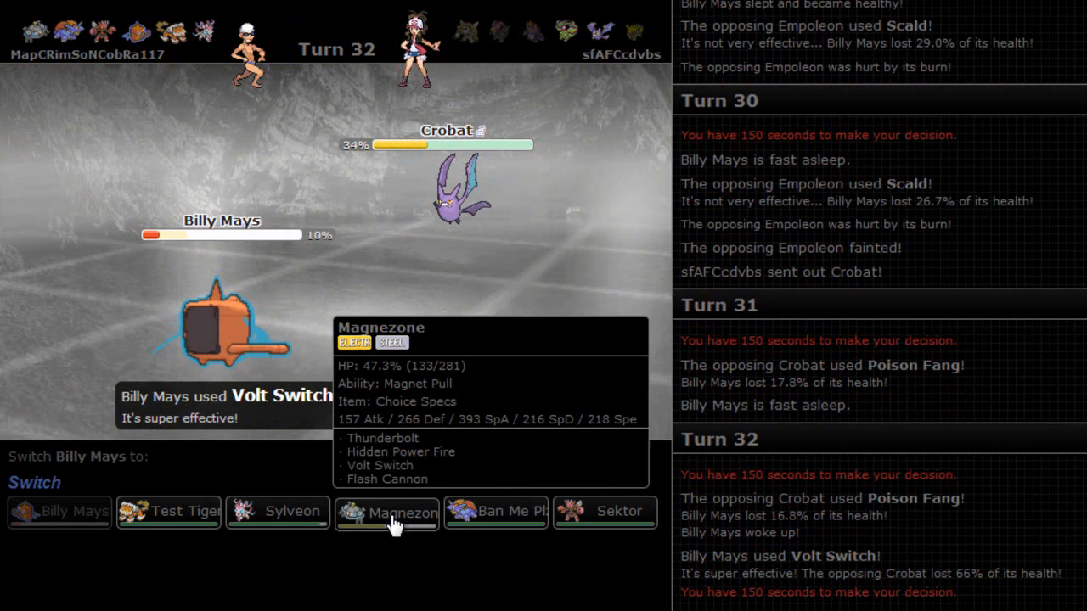
click(387, 513)
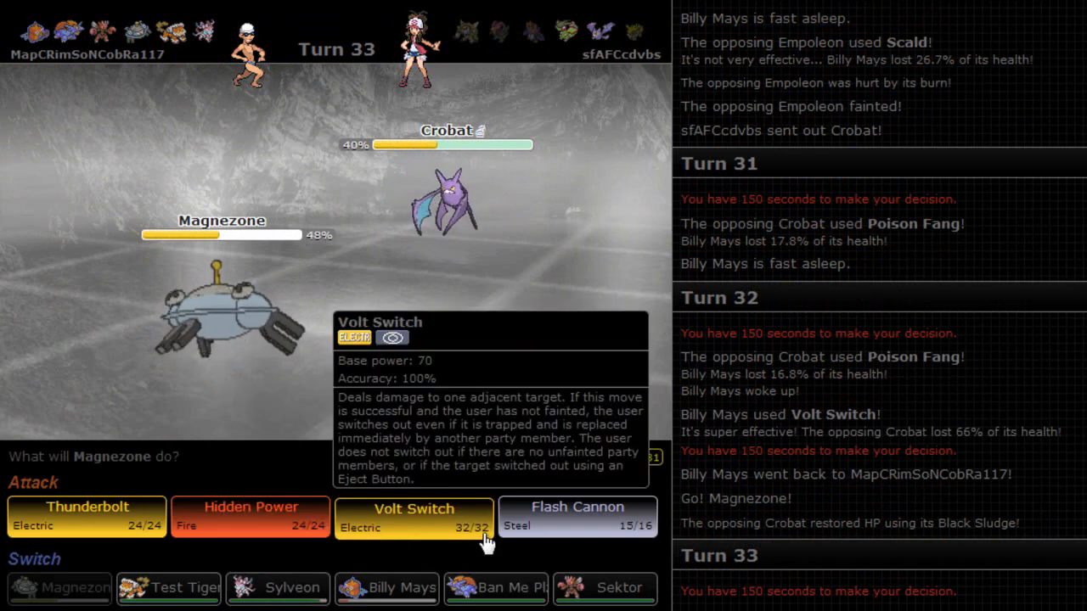
click(414, 516)
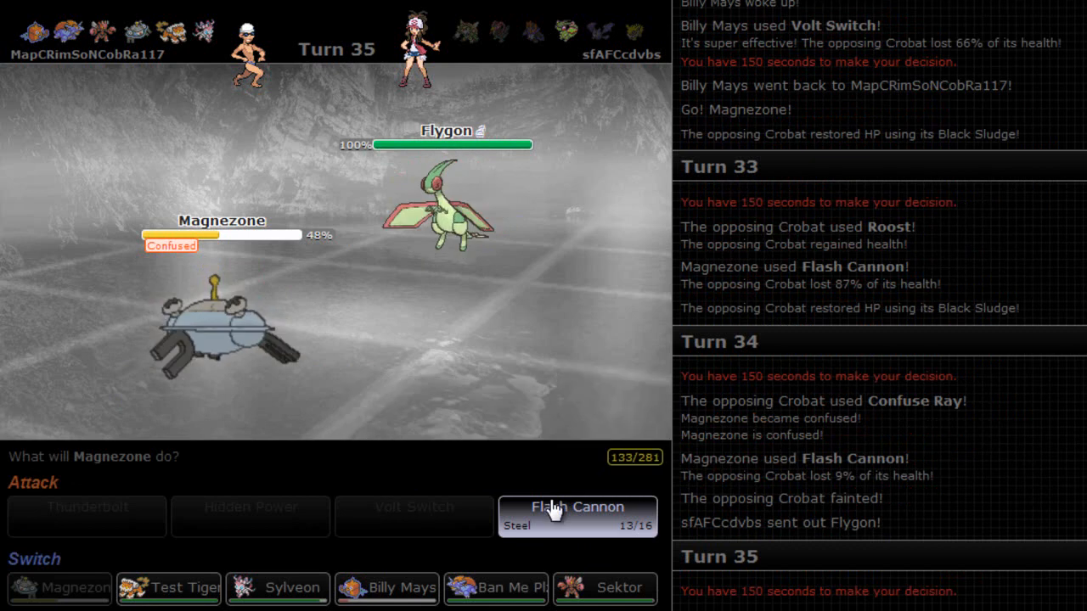
click(577, 516)
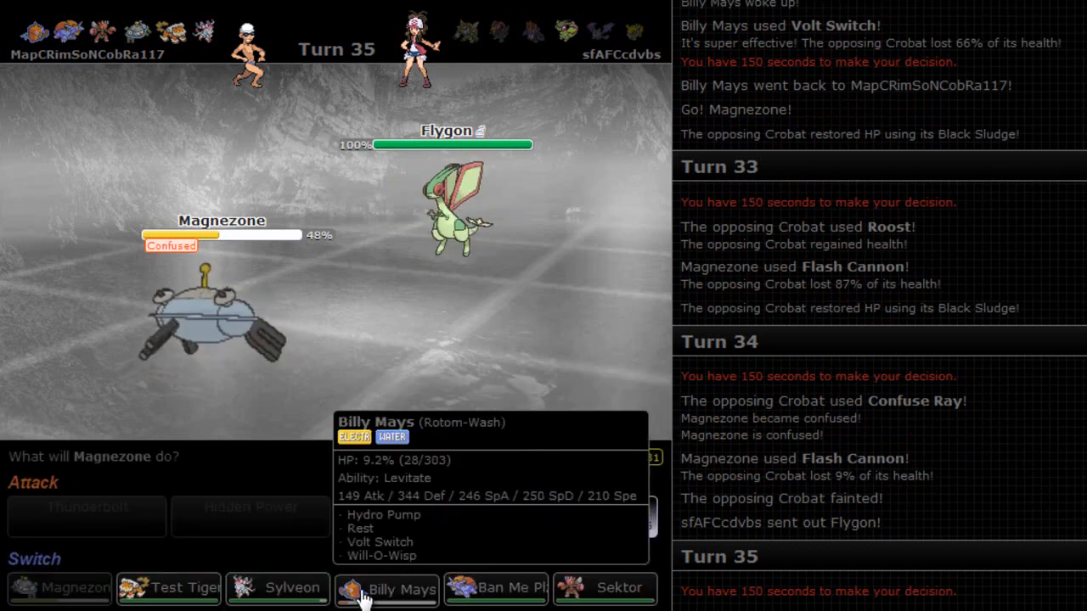
Bring in Ban Me Plz for Magnezone and attack Flygon with Fire Blast.
click(387, 588)
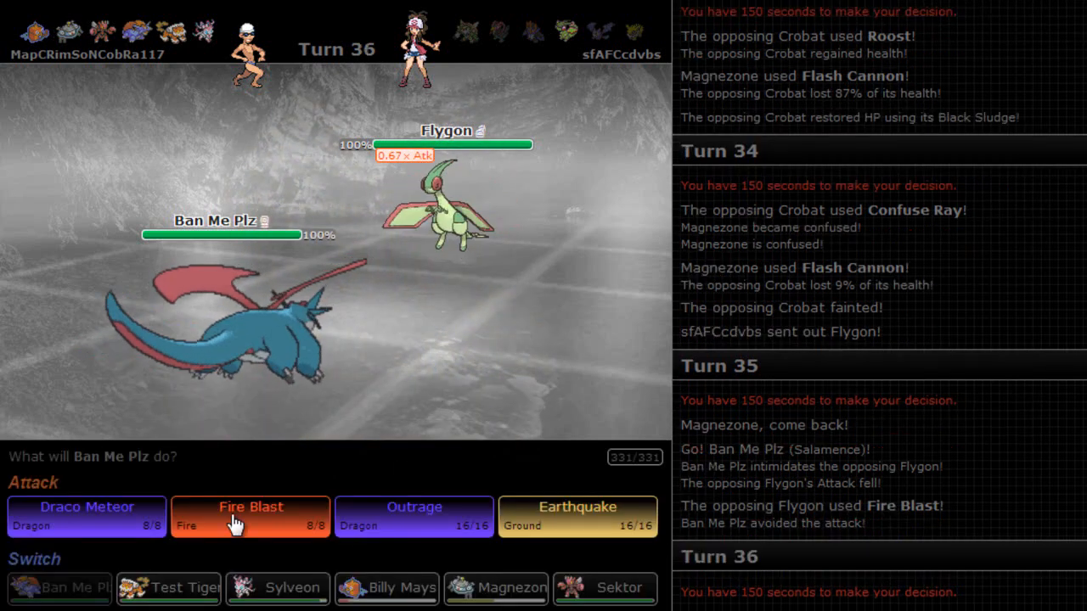
click(250, 516)
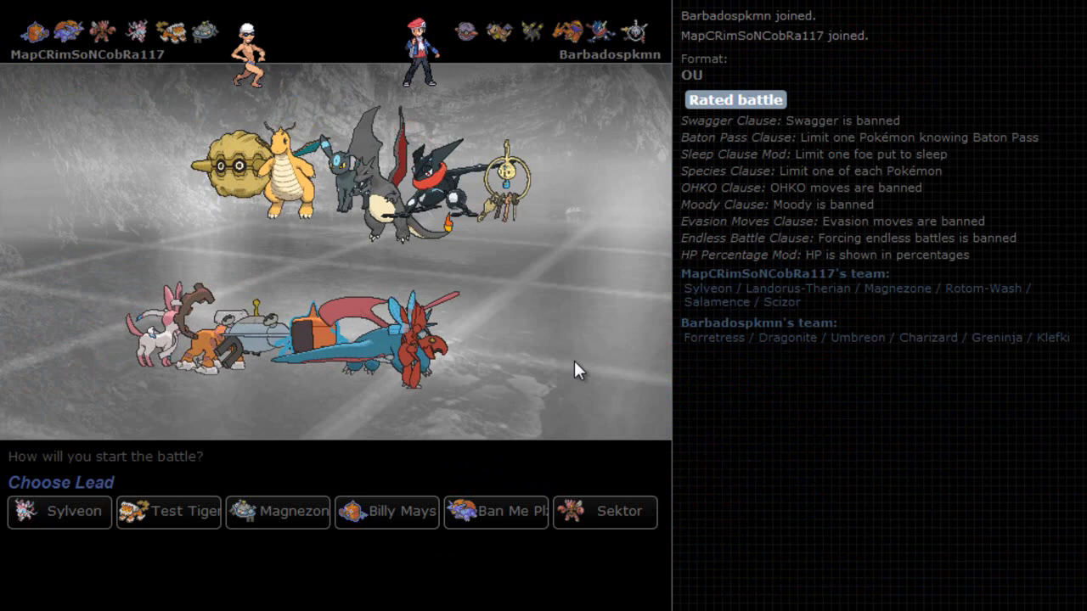
mouse_move(637, 373)
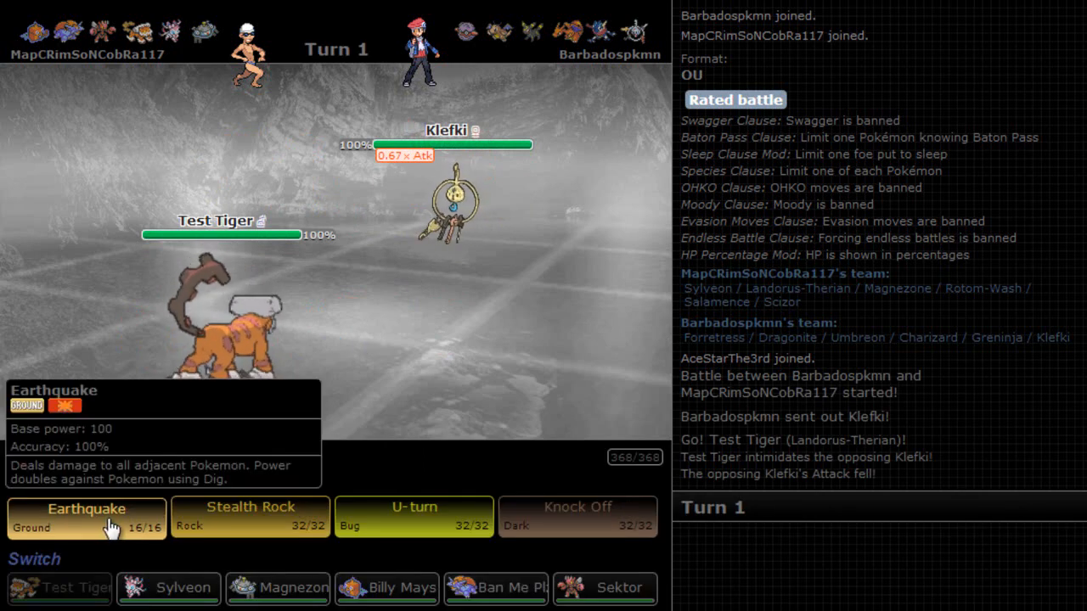
mouse_move(250, 516)
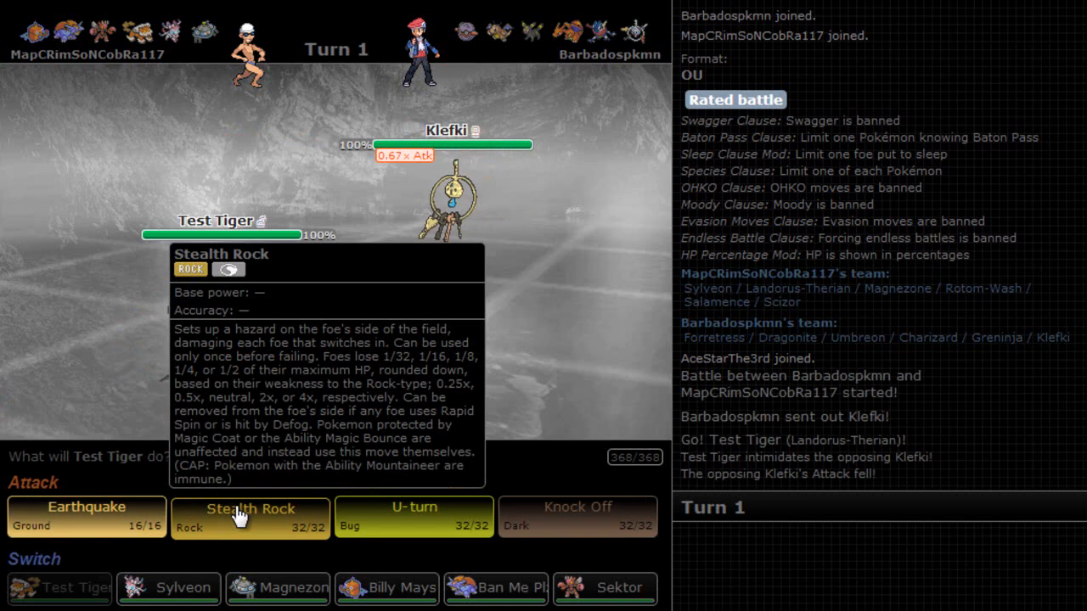
Set Stealth Rock with Test Tiger against Klefki and turn on the battle timer.
click(250, 514)
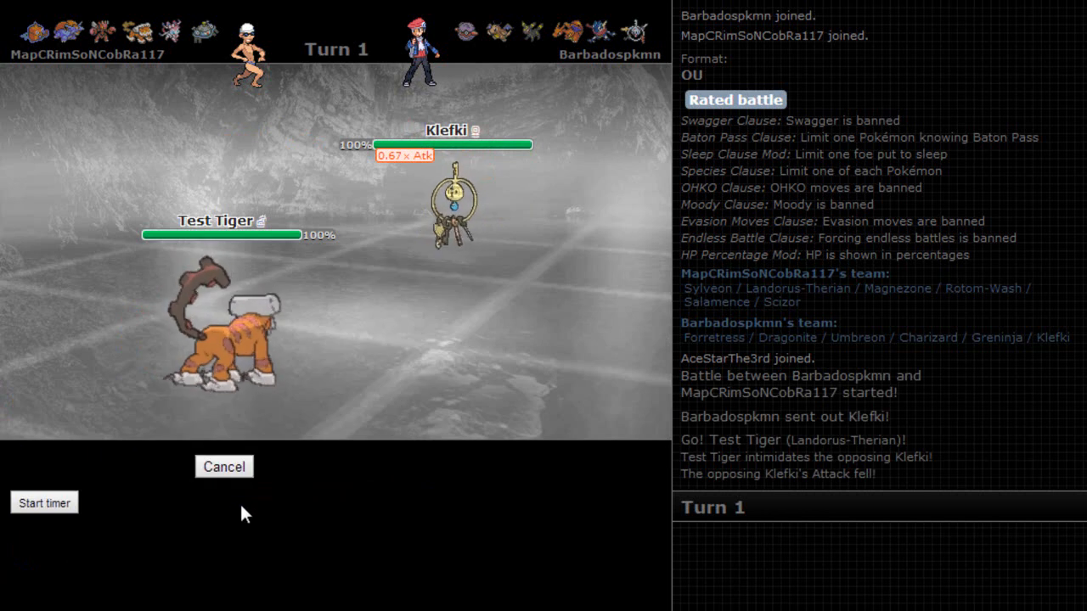
mouse_move(221, 331)
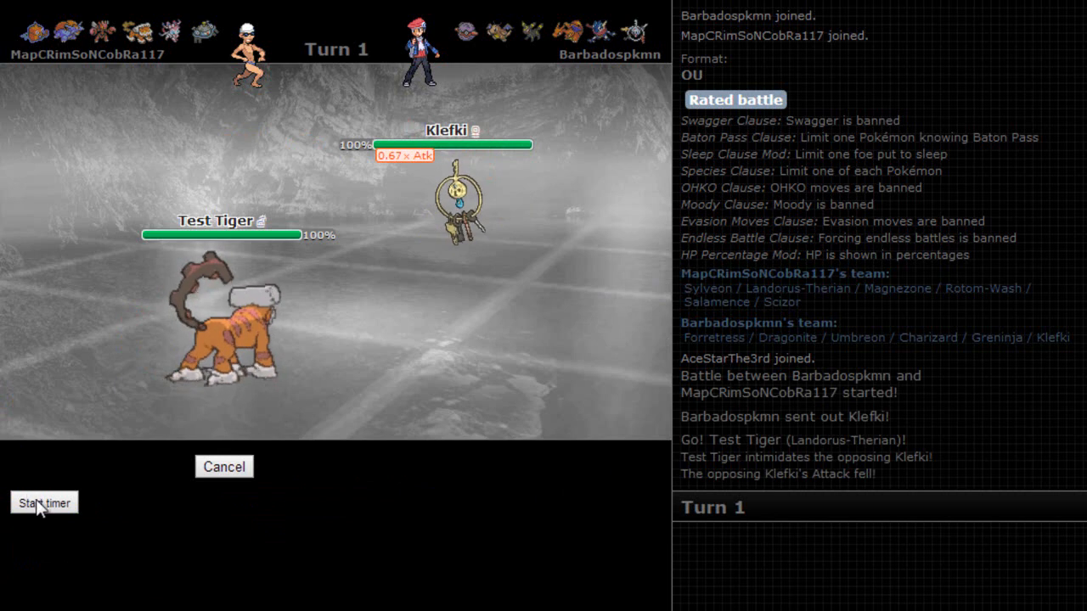
click(44, 502)
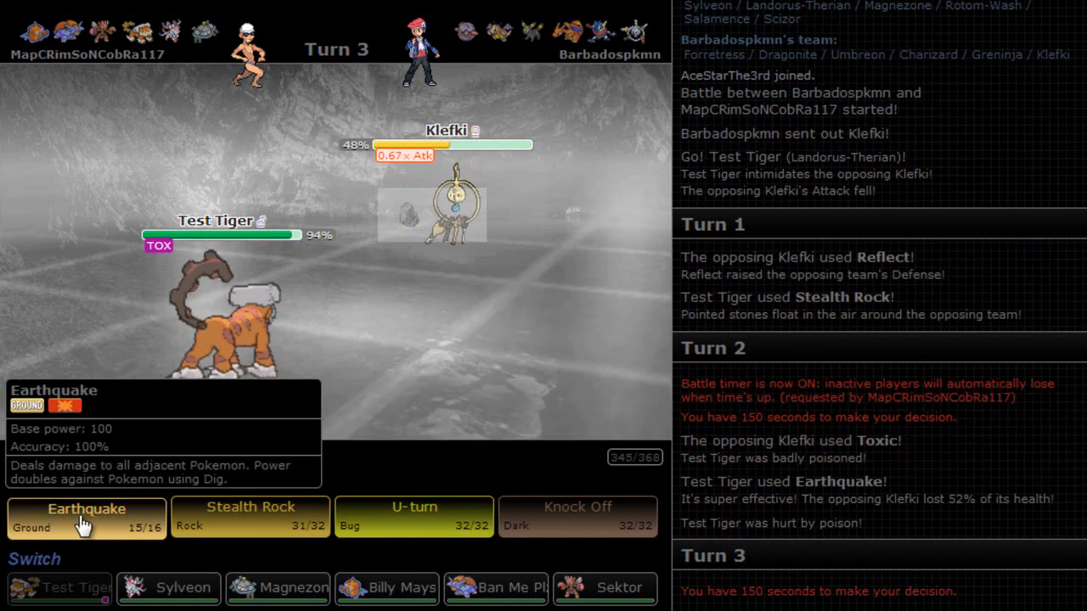
mouse_move(454, 518)
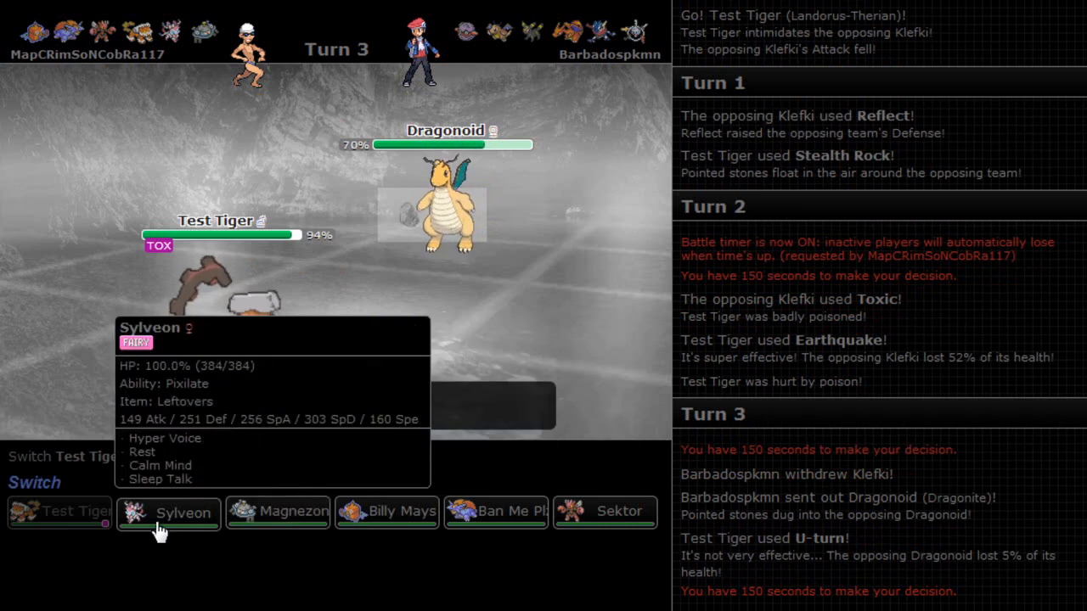
Bring in Sylveon after U-turn, Rest to full health, then use Sleep Talk while asleep.
click(168, 513)
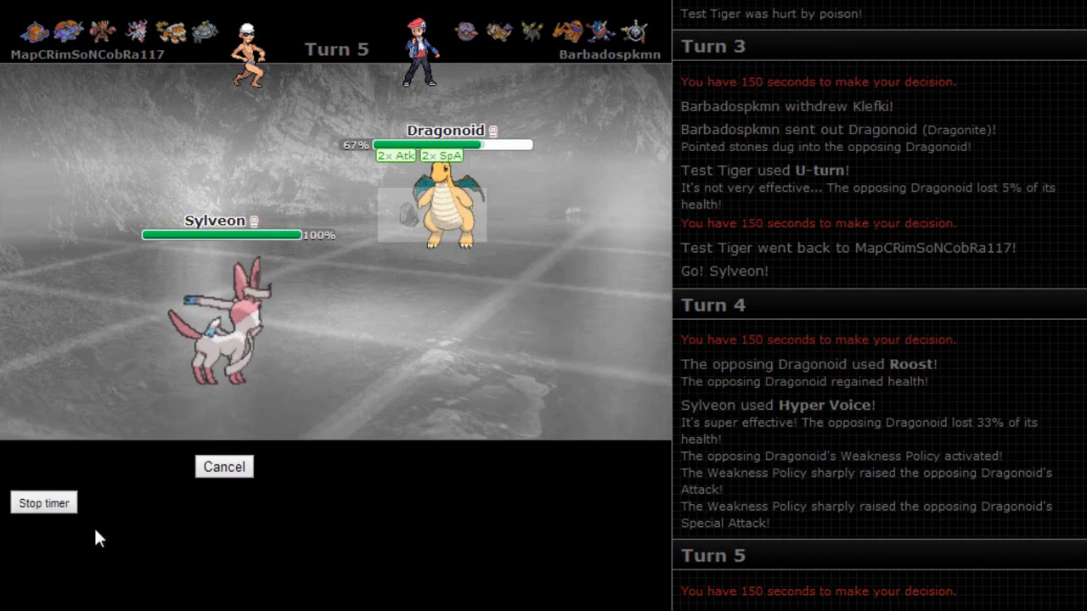
mouse_move(127, 567)
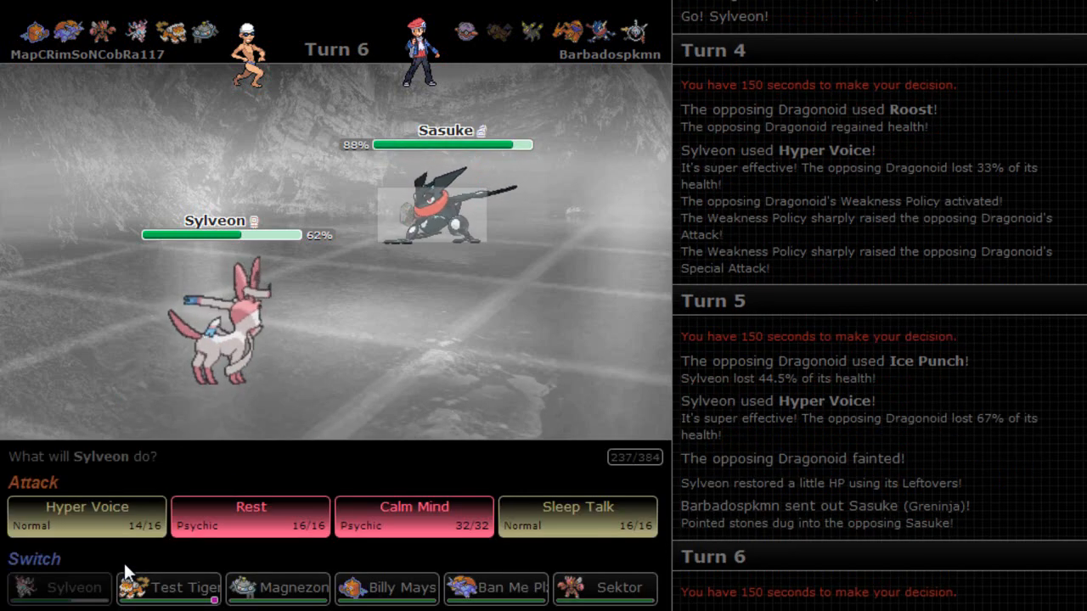
mouse_move(251, 529)
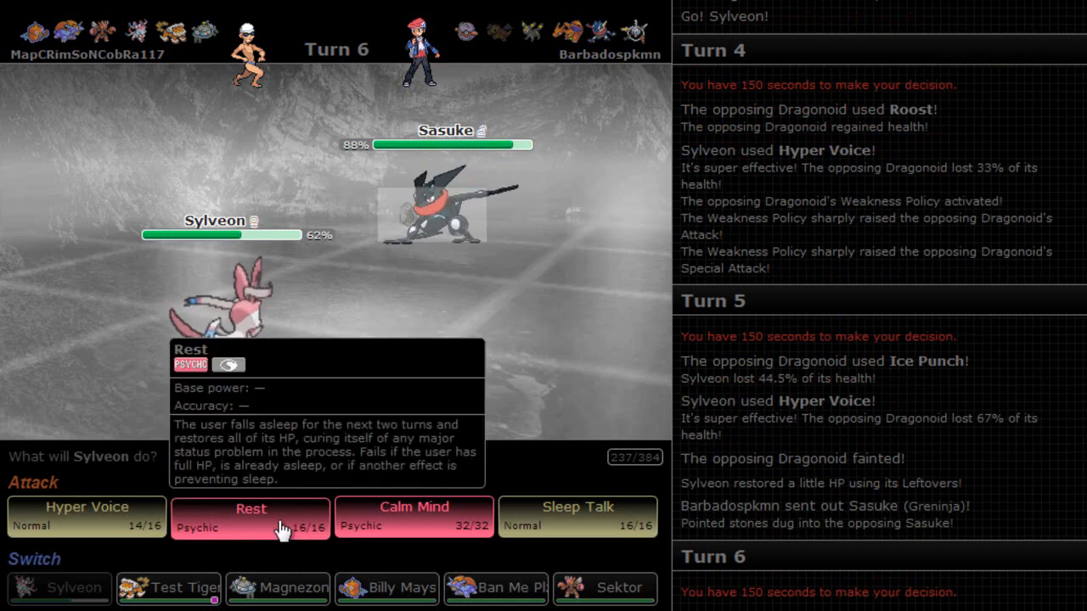
click(251, 512)
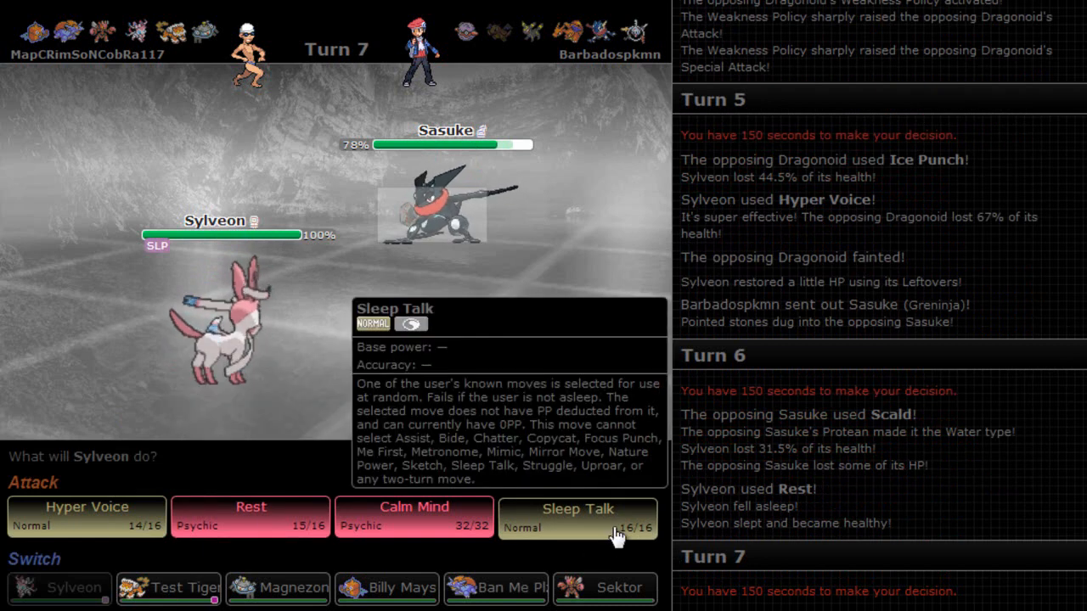
click(577, 515)
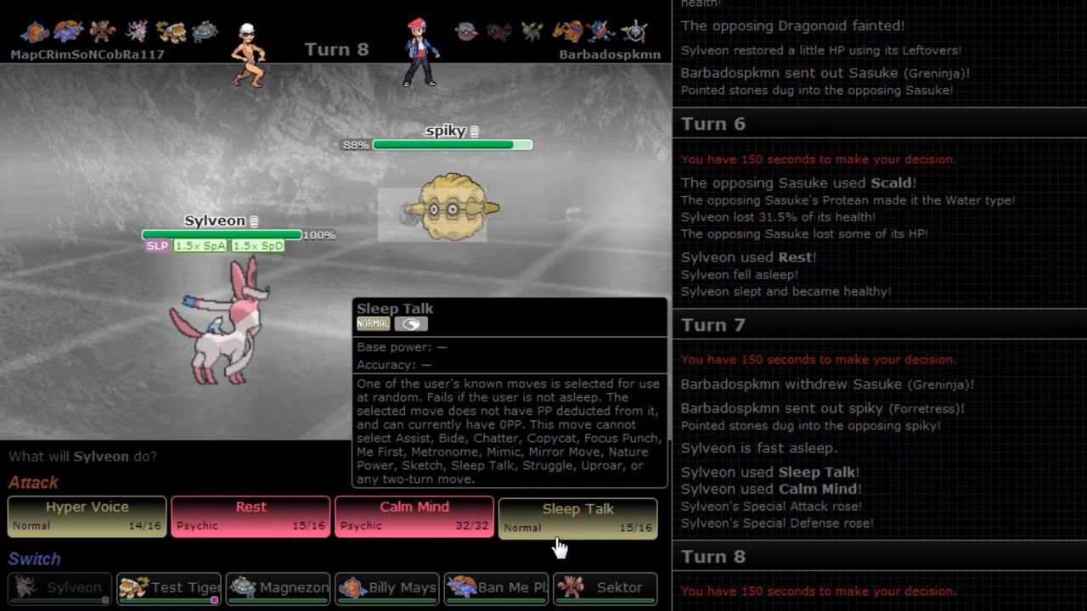
Use Sleep Talk again, then Hyper Voice until the opposing Forretress faints.
click(577, 516)
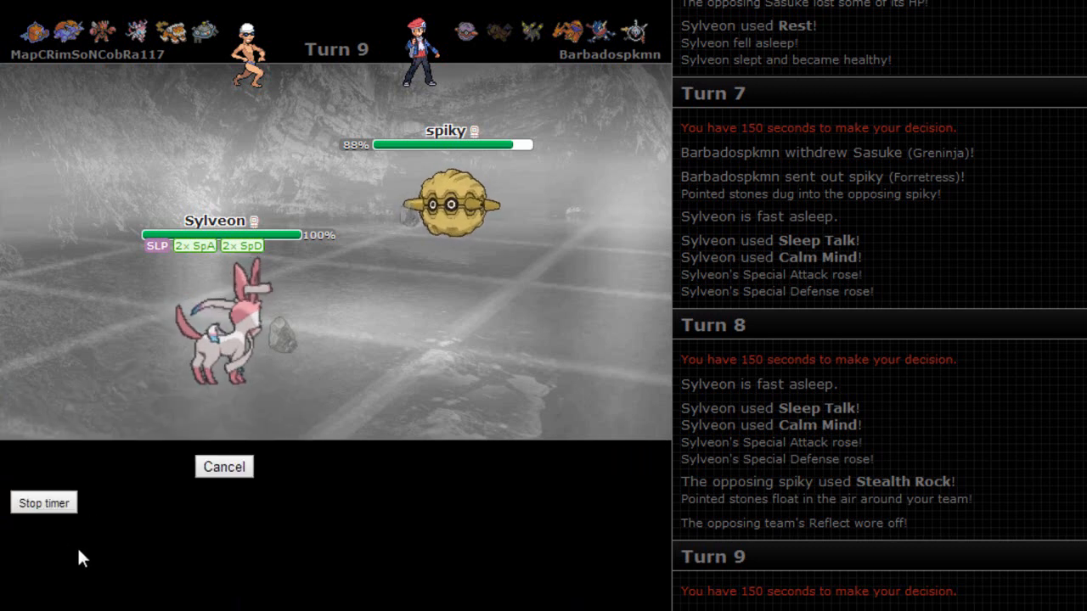
mouse_move(407, 316)
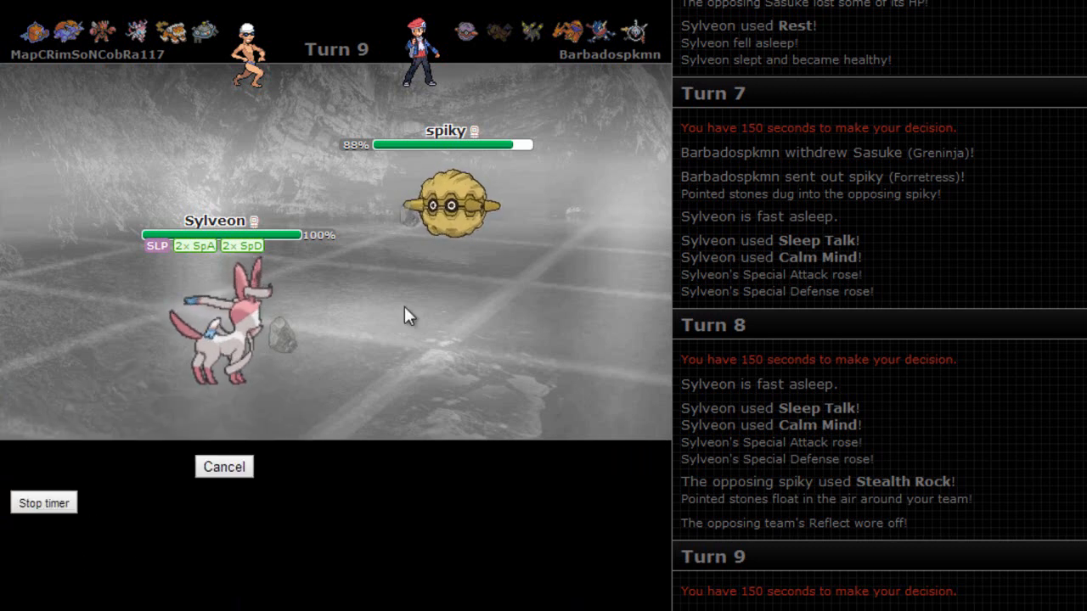
mouse_move(357, 523)
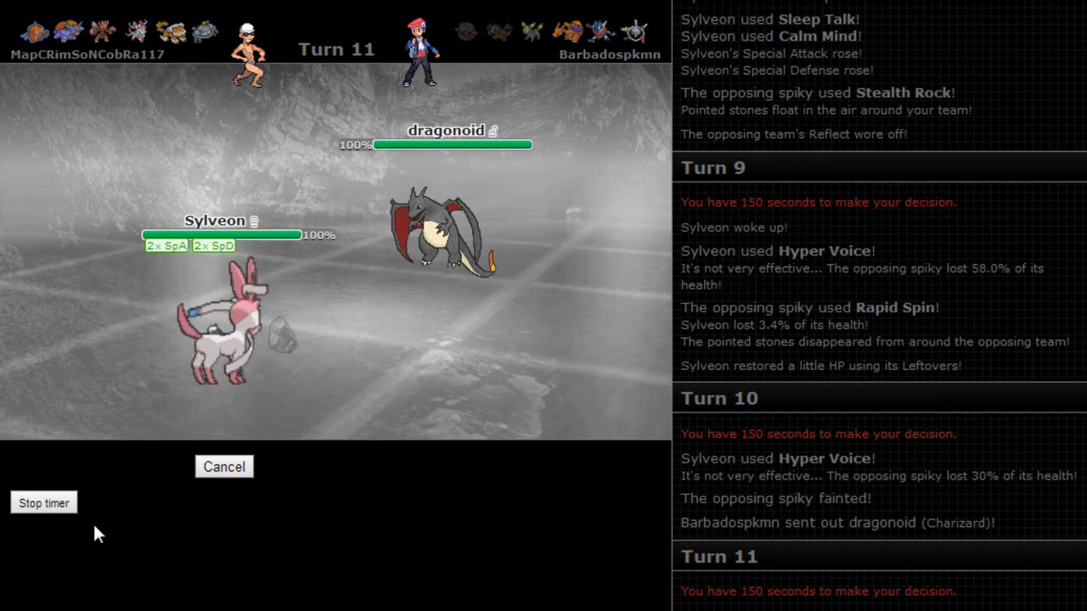
click(224, 465)
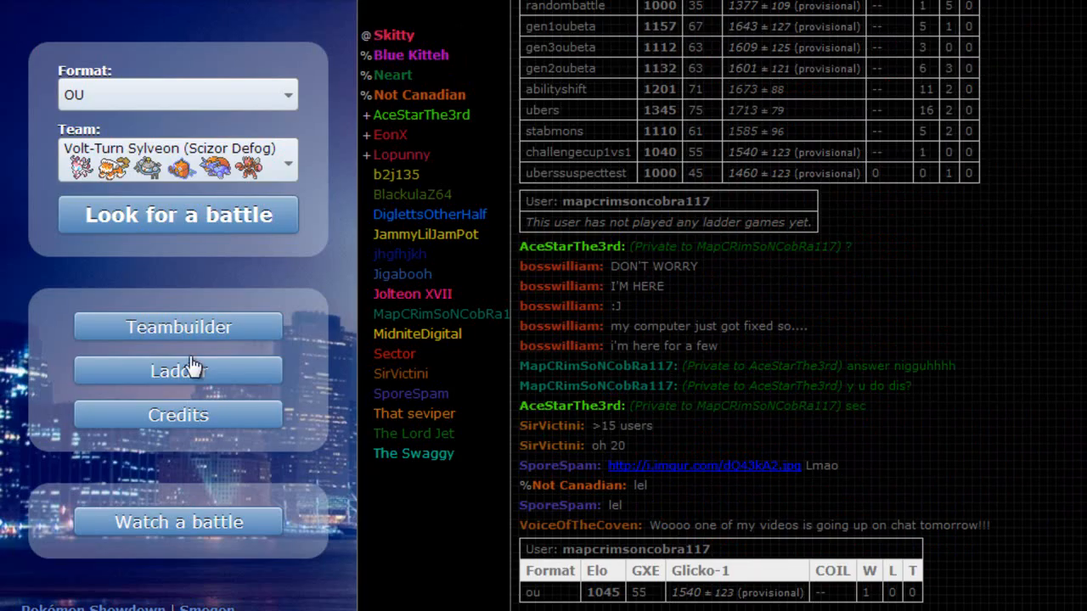
Search for a new rated OU battle with the Volt-Turn Sylveon team.
click(177, 214)
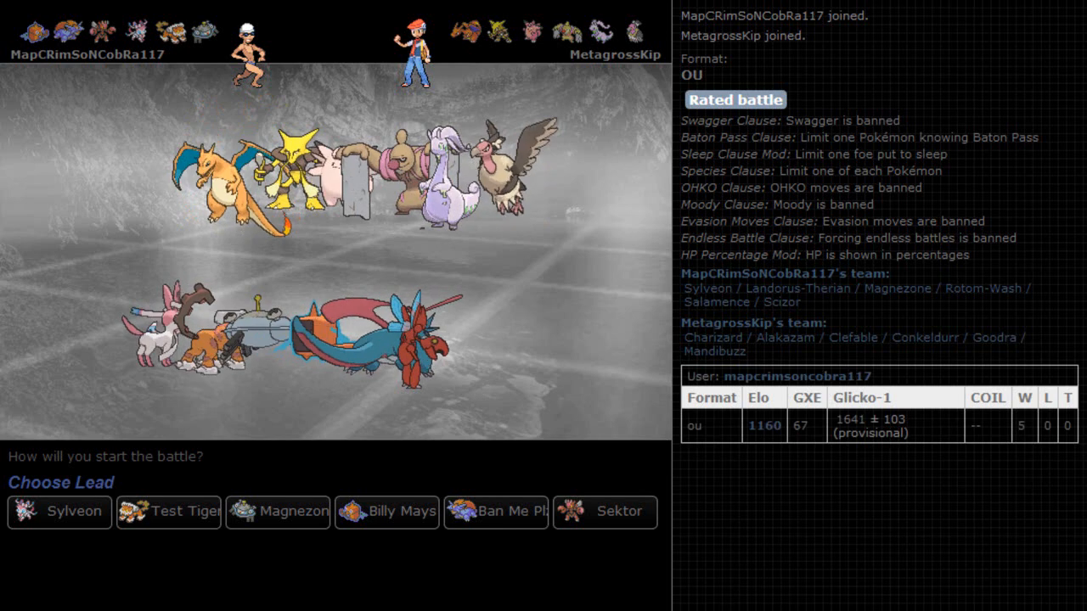
mouse_move(197, 557)
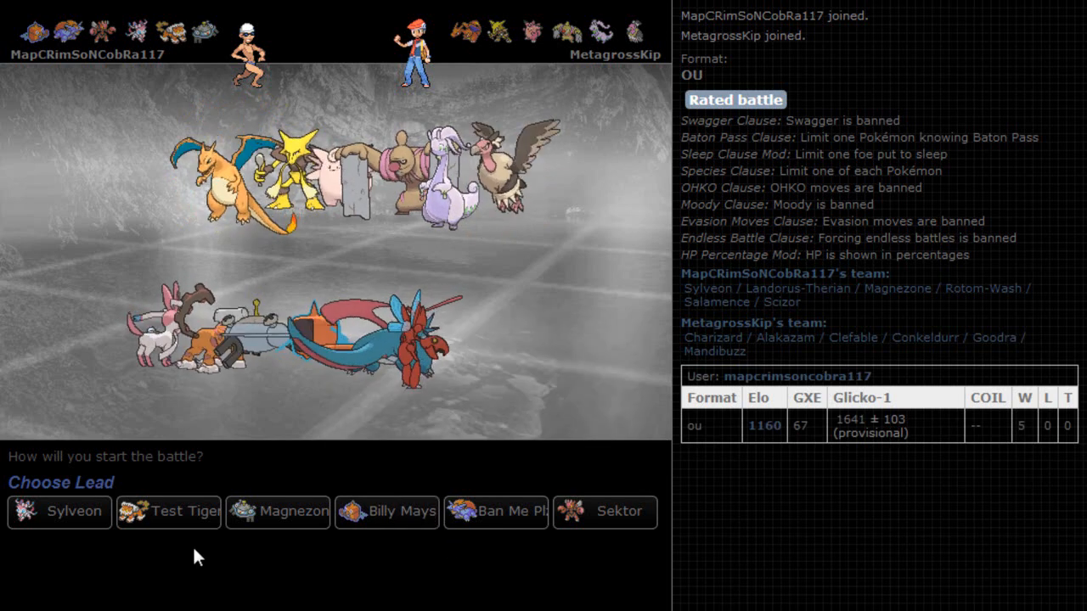
mouse_move(308, 586)
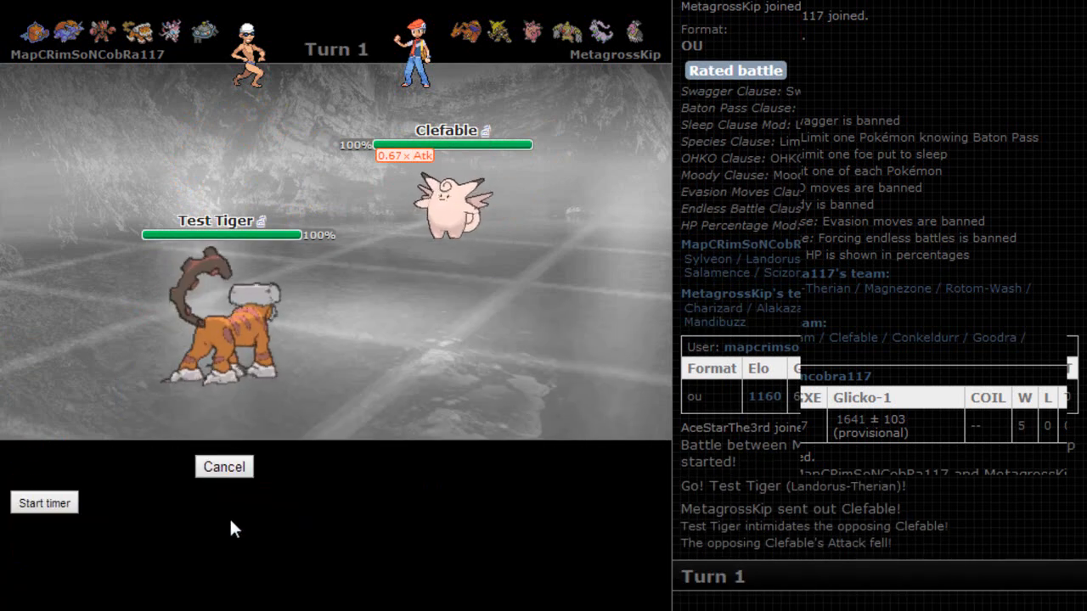
mouse_move(210, 533)
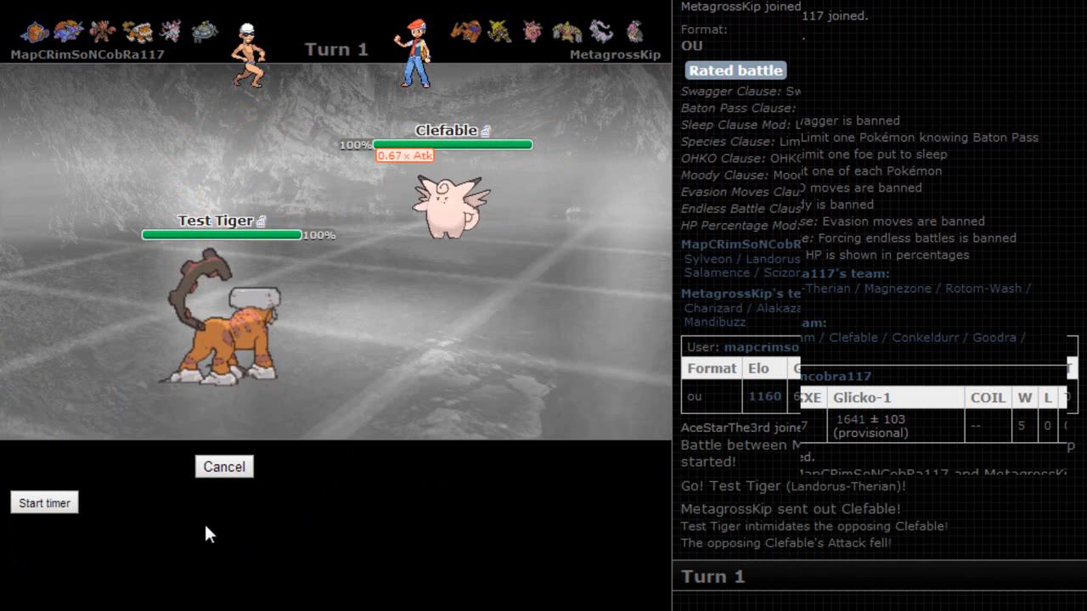
mouse_move(940, 476)
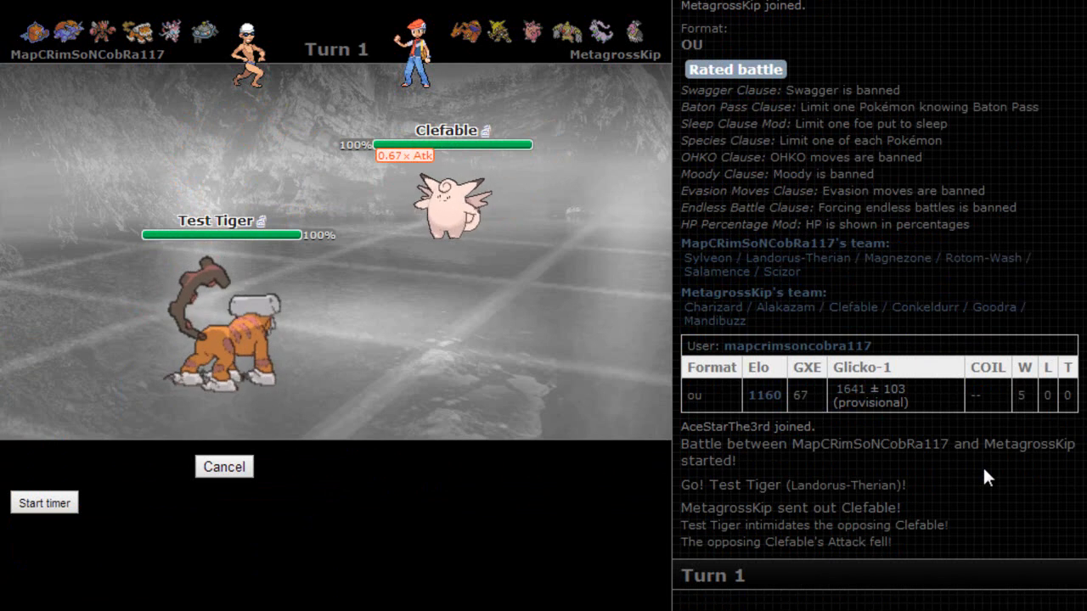
Lead with Test Tiger against Clefable and set Stealth Rock on turn 1.
click(224, 465)
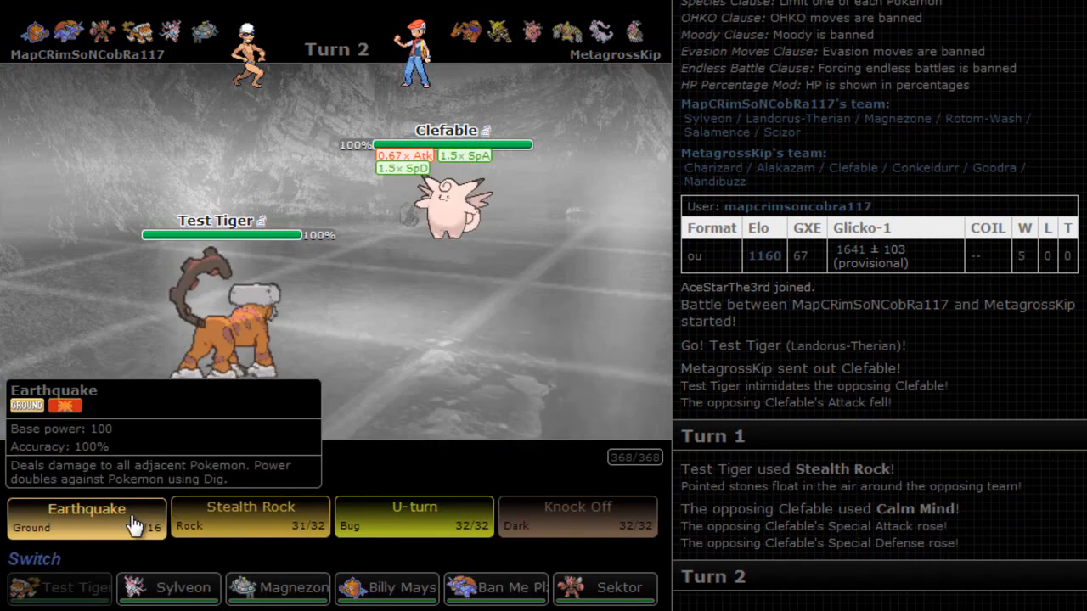
mouse_move(605, 587)
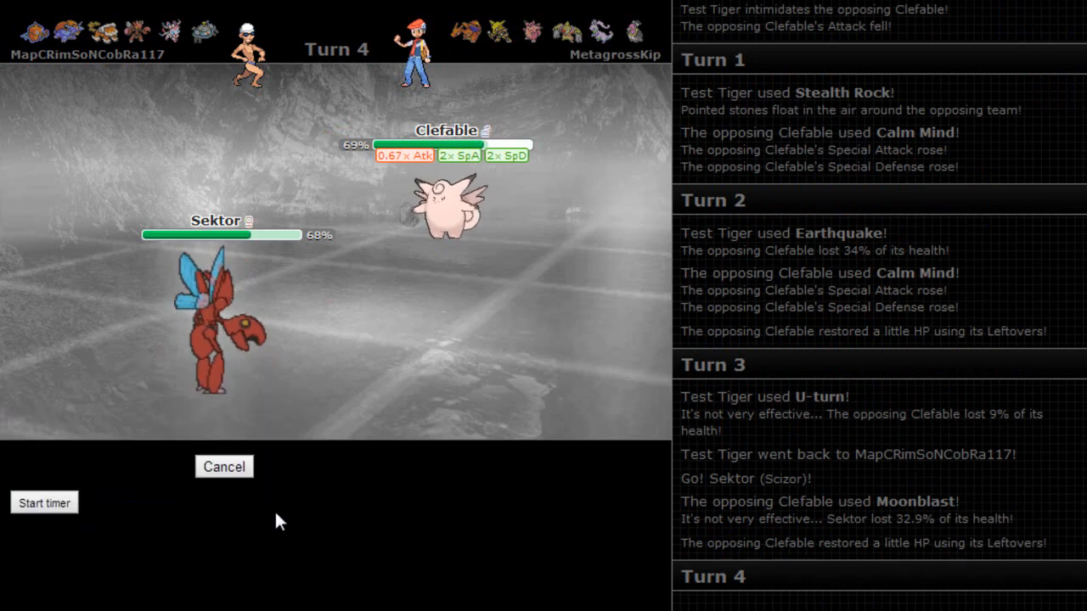
mouse_move(268, 486)
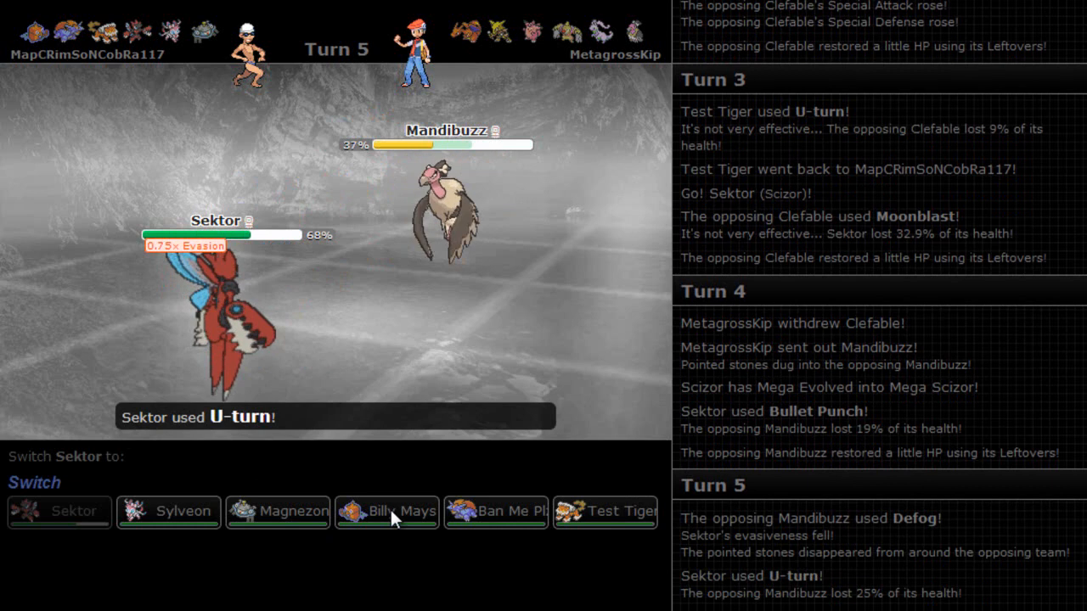
mouse_move(279, 513)
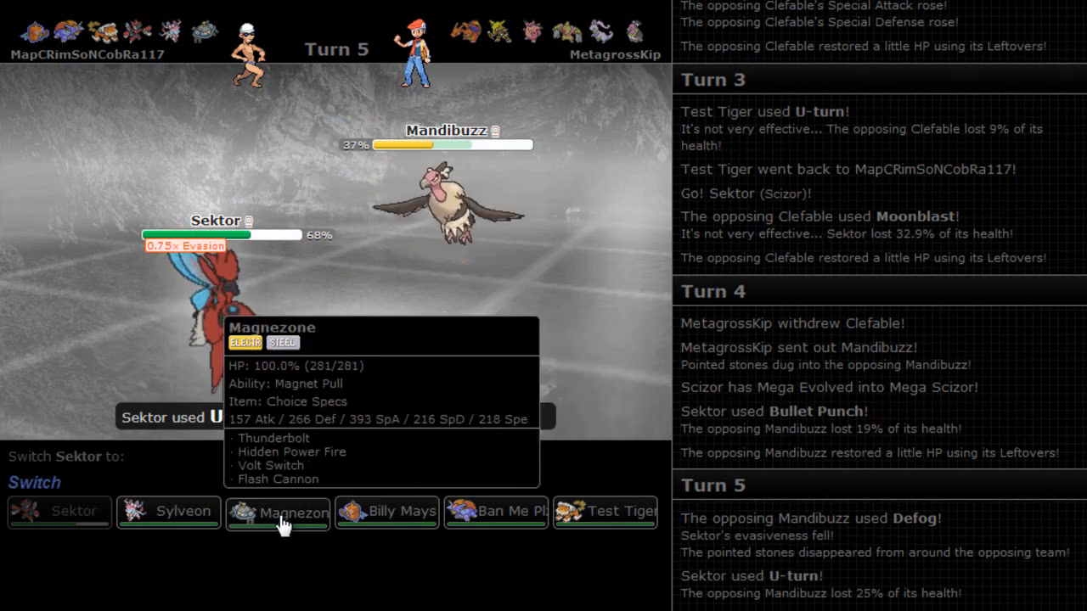
Bring Magnezone in after Mega Scizor's U-turn on Mandibuzz.
click(278, 512)
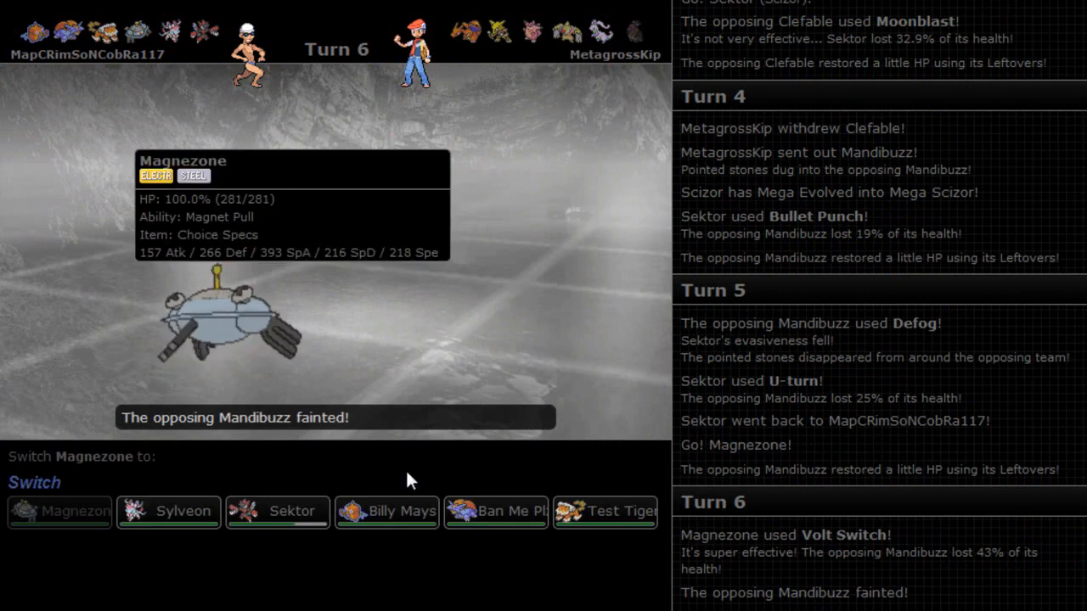
mouse_move(168, 511)
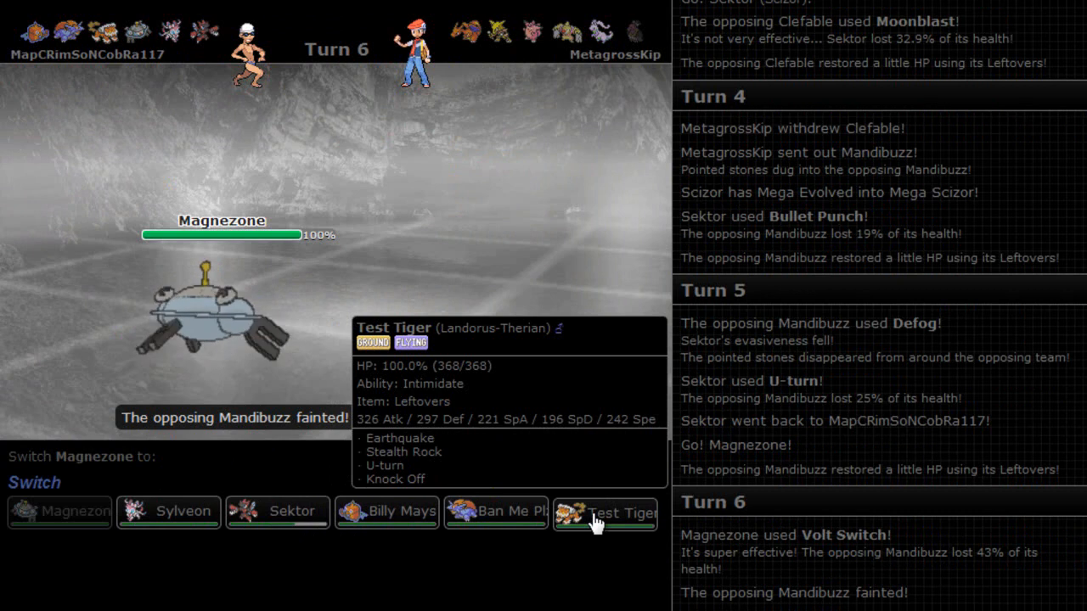
mouse_move(387, 513)
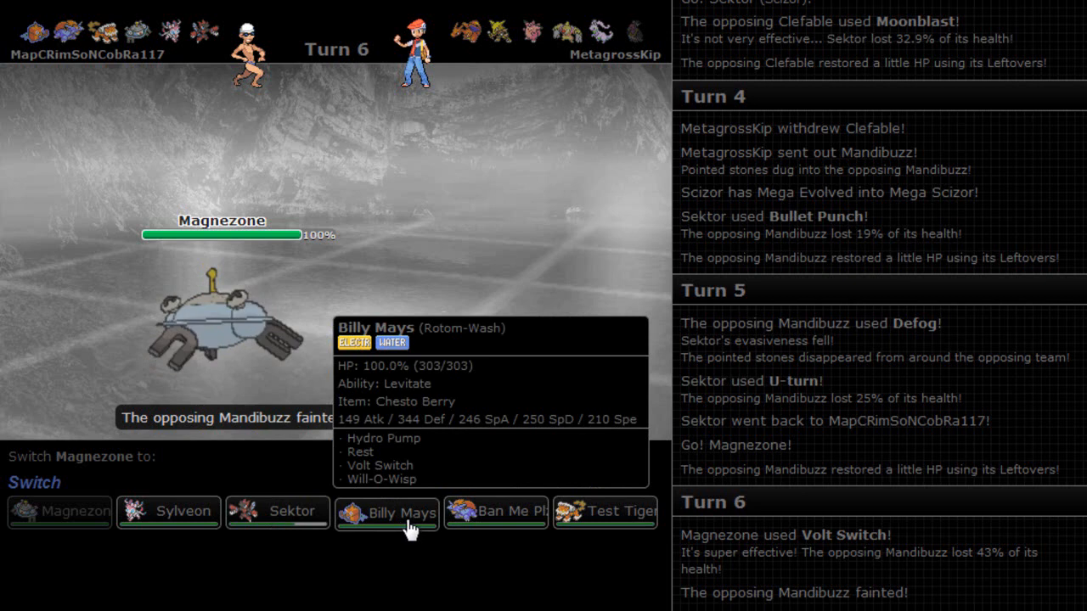
Send in Billy Mays (Rotom-Wash) to face Alakazam after Mandibuzz faints.
click(387, 513)
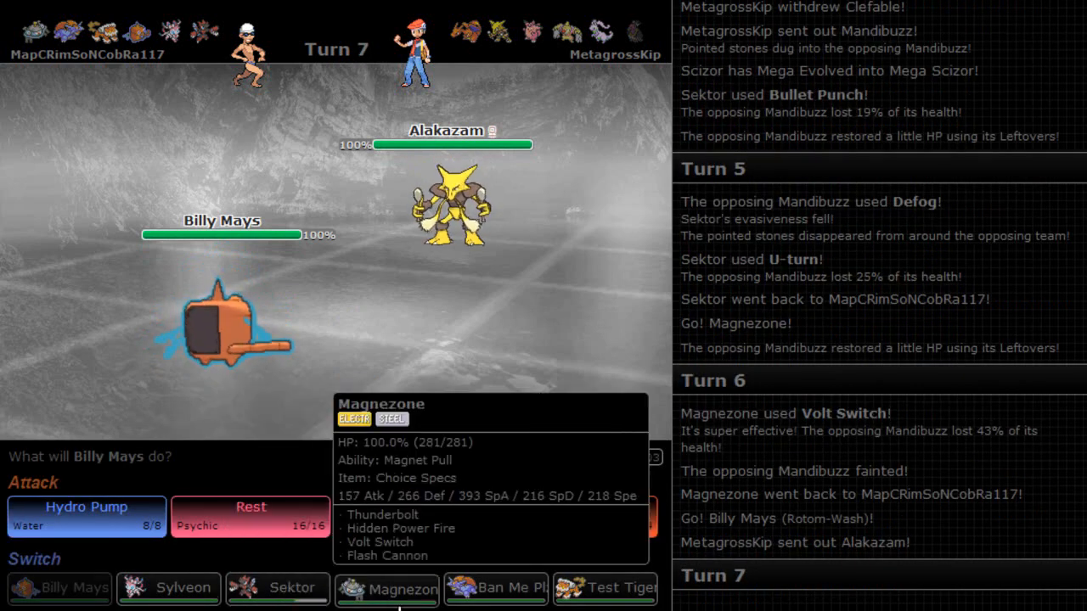
Bring Magnezone back against Alakazam, then send in Sylveon and boost with Calm Mind into Hyper Voice on Clefable.
click(387, 587)
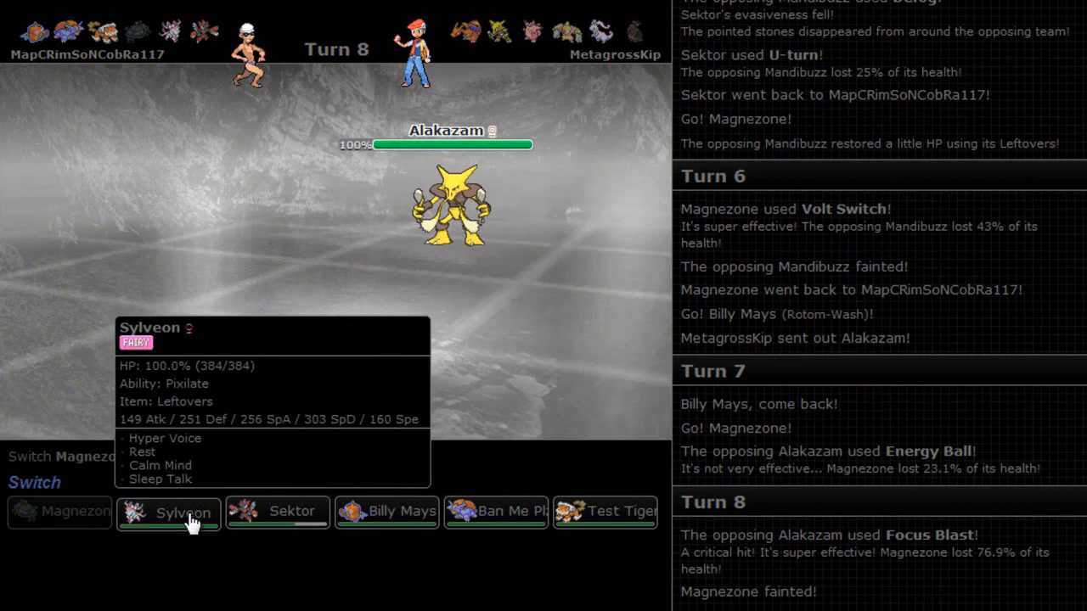
click(168, 513)
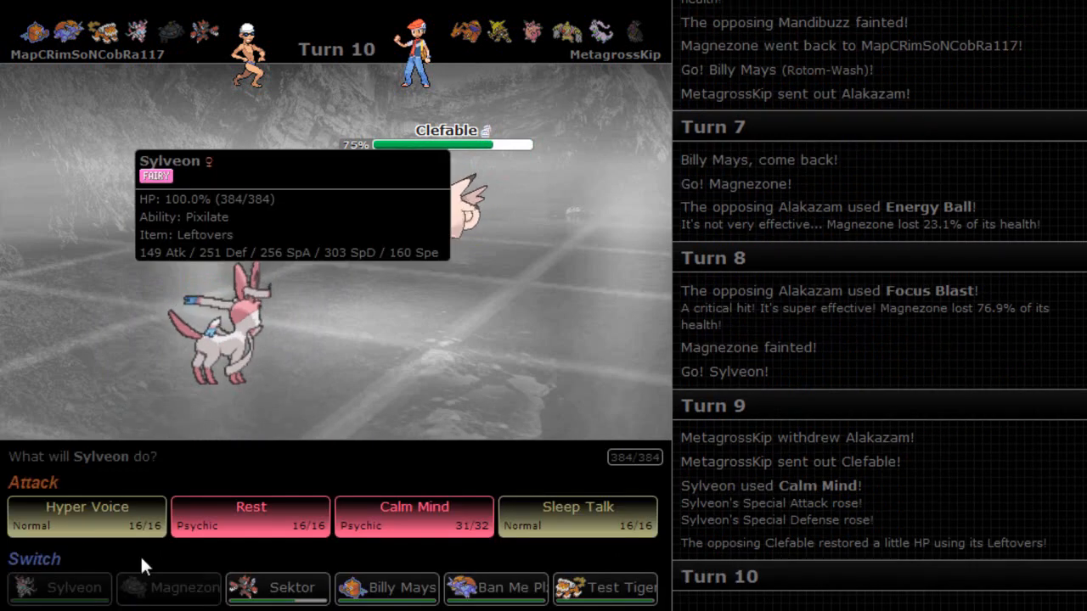
click(87, 516)
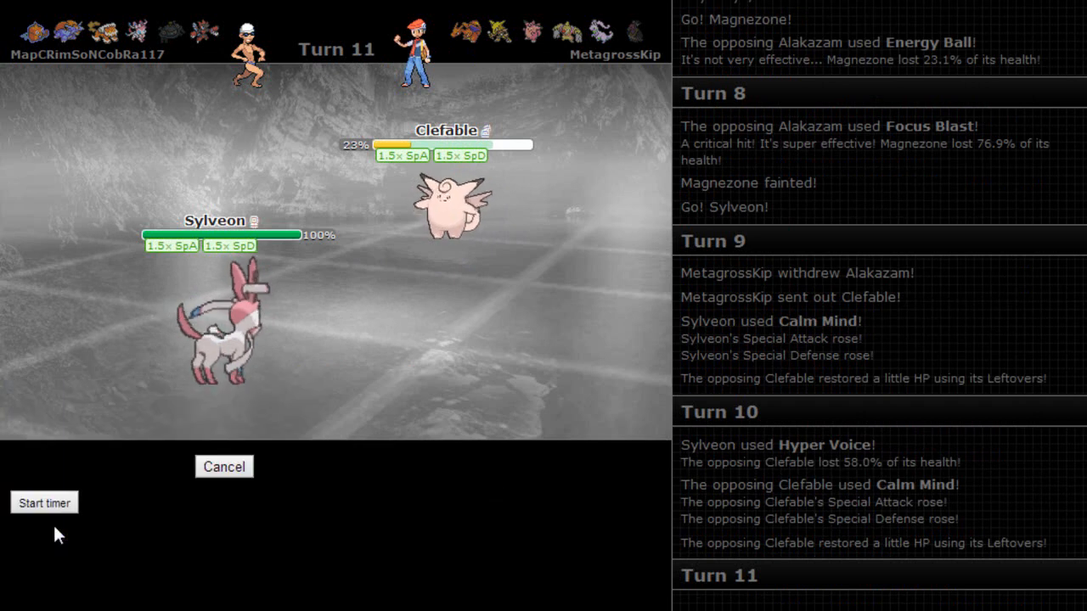
Switch Sylveon out for Test Tiger (Landorus-Therian) against Mega Charizard X and choose its turn-14 move.
click(225, 467)
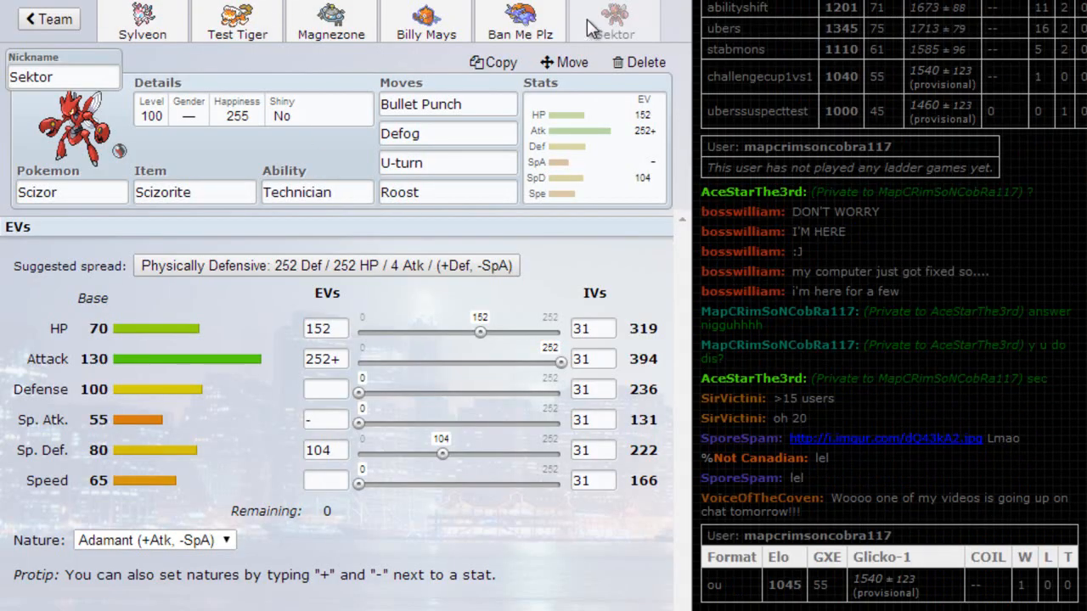
click(143, 20)
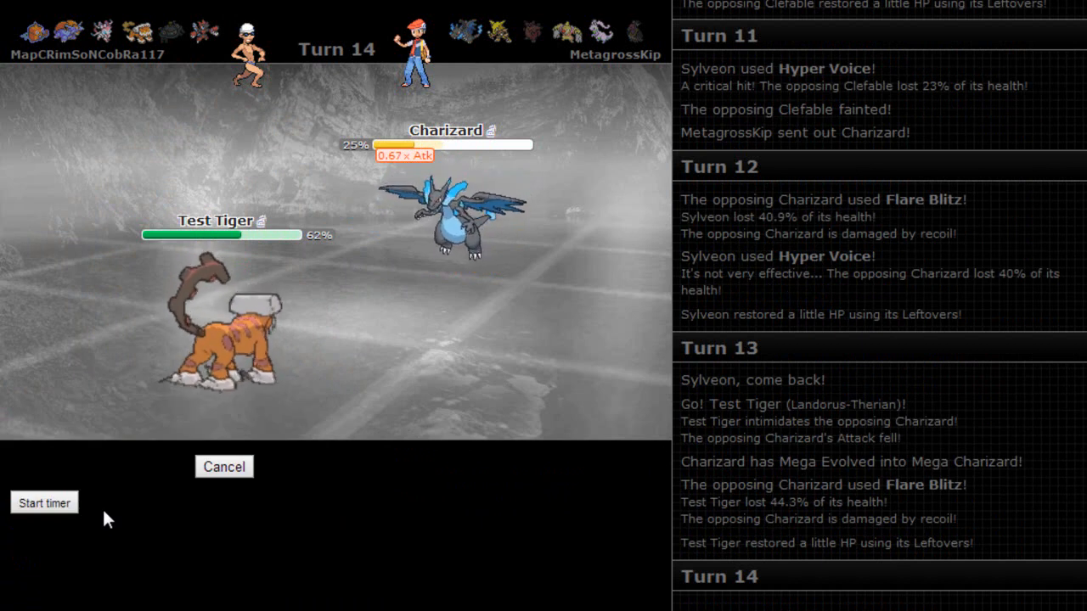
U-turn out with Test Tiger, then have the returning Sylveon heal with Rest.
click(225, 466)
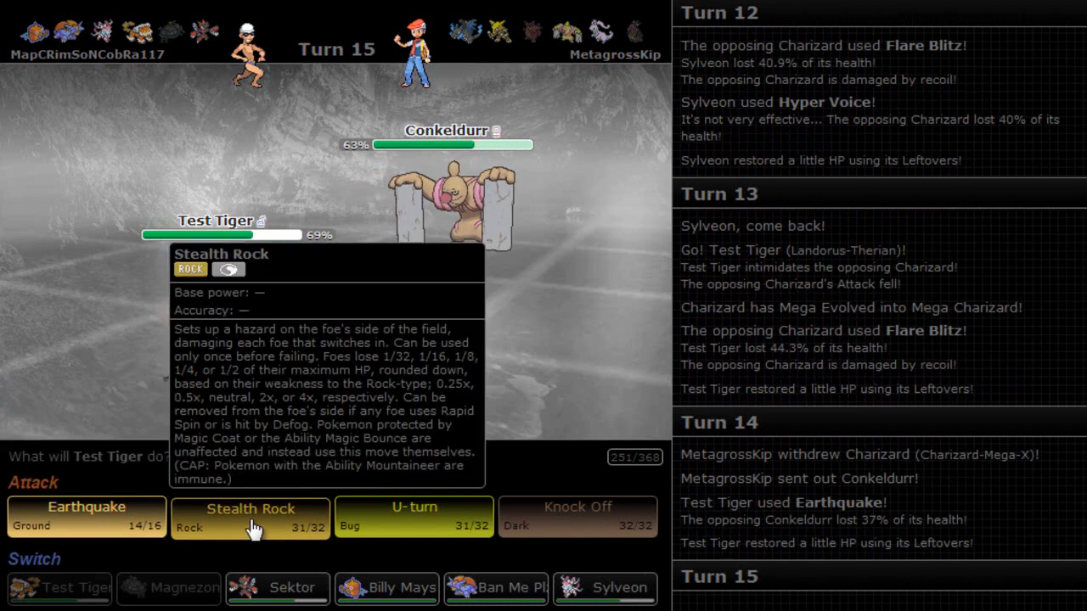
mouse_move(414, 523)
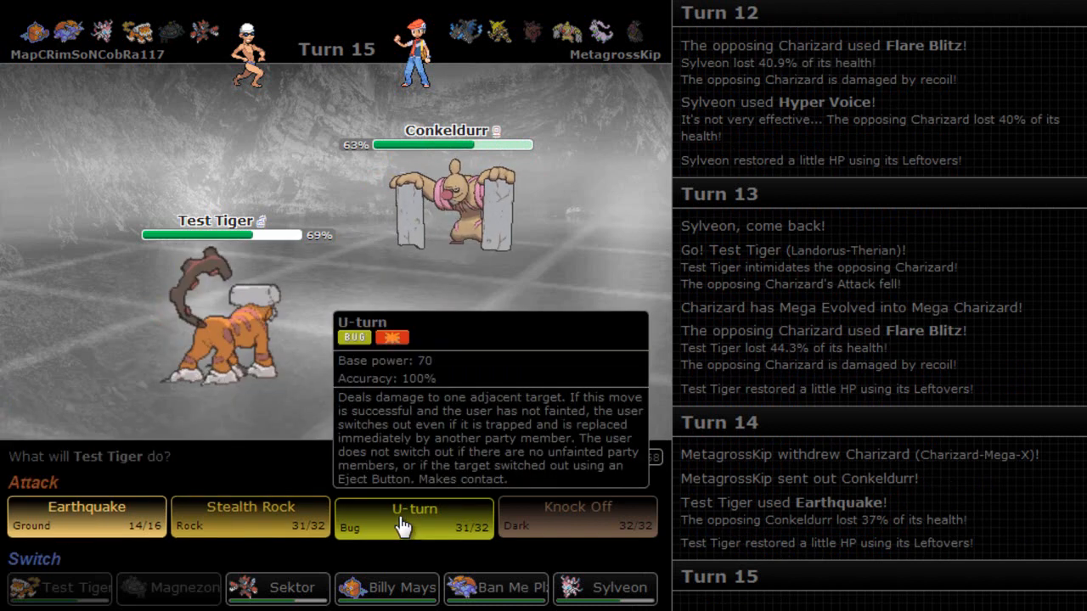
click(414, 517)
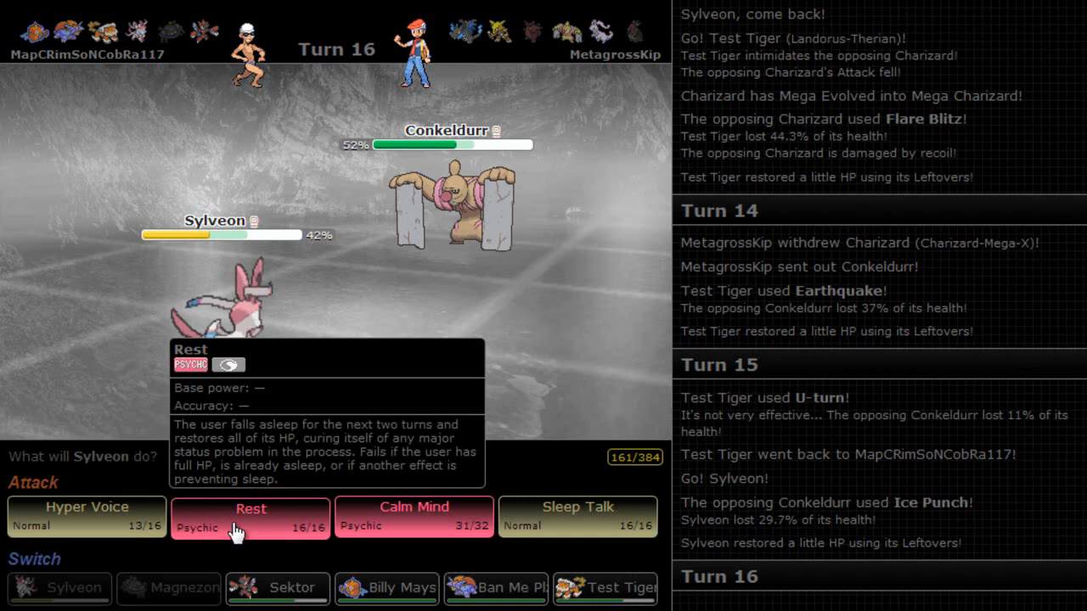
mouse_move(195, 499)
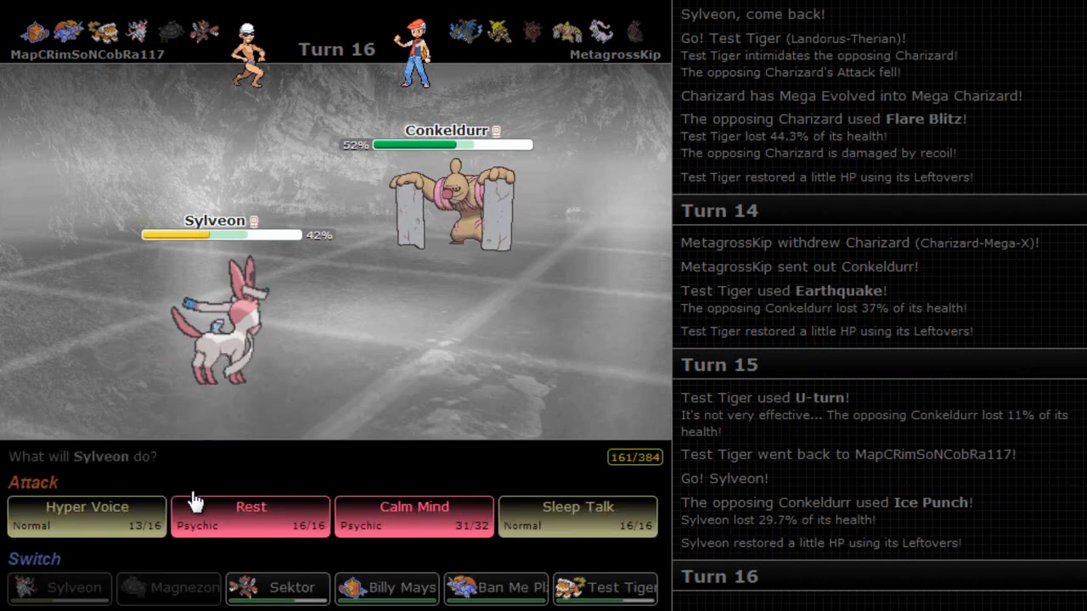
mouse_move(297, 523)
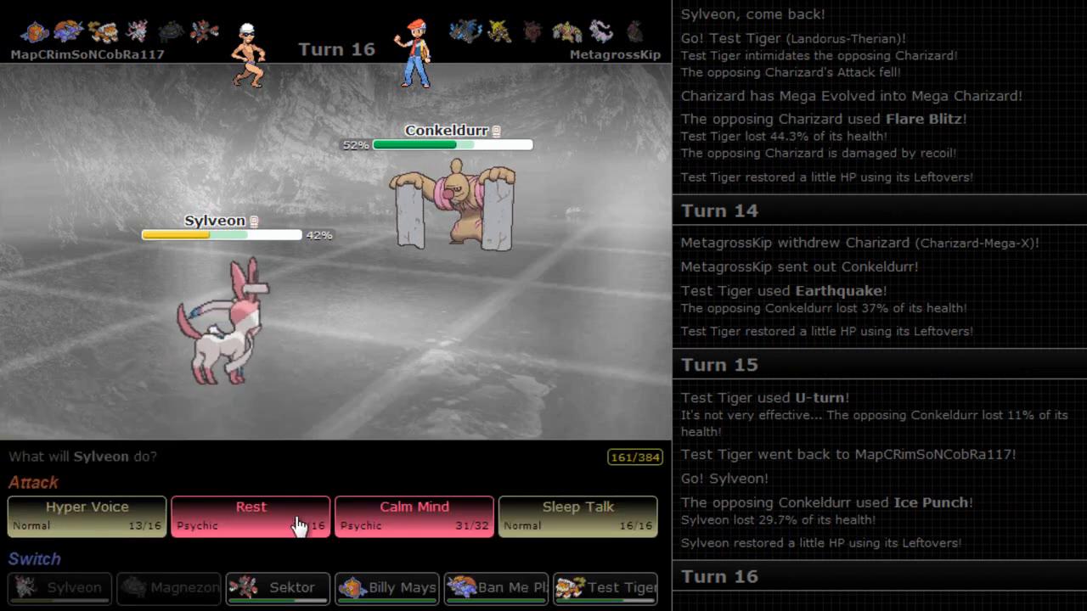
click(251, 516)
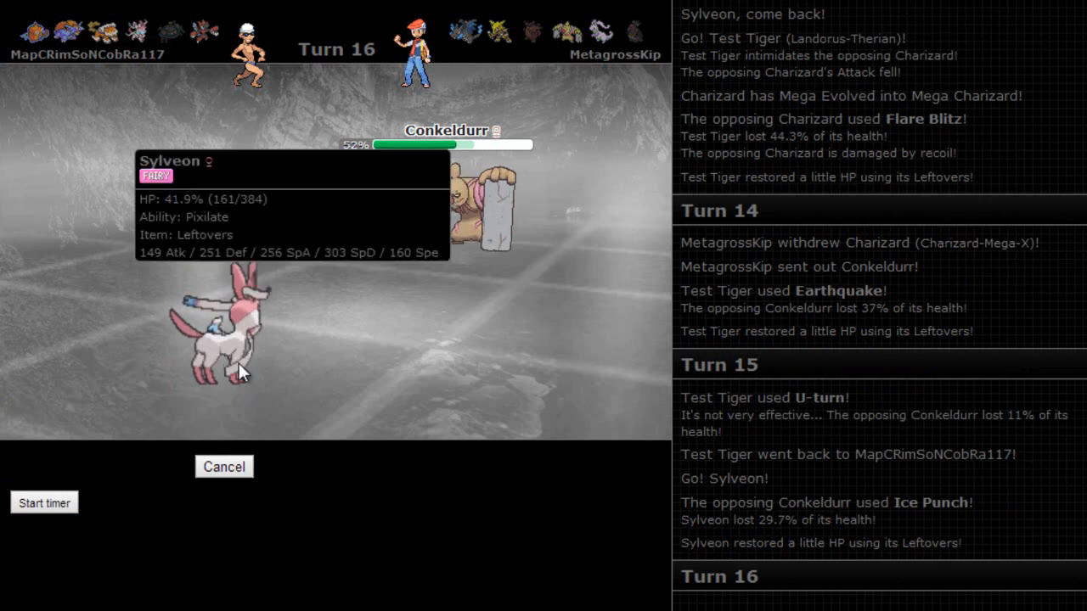
mouse_move(348, 506)
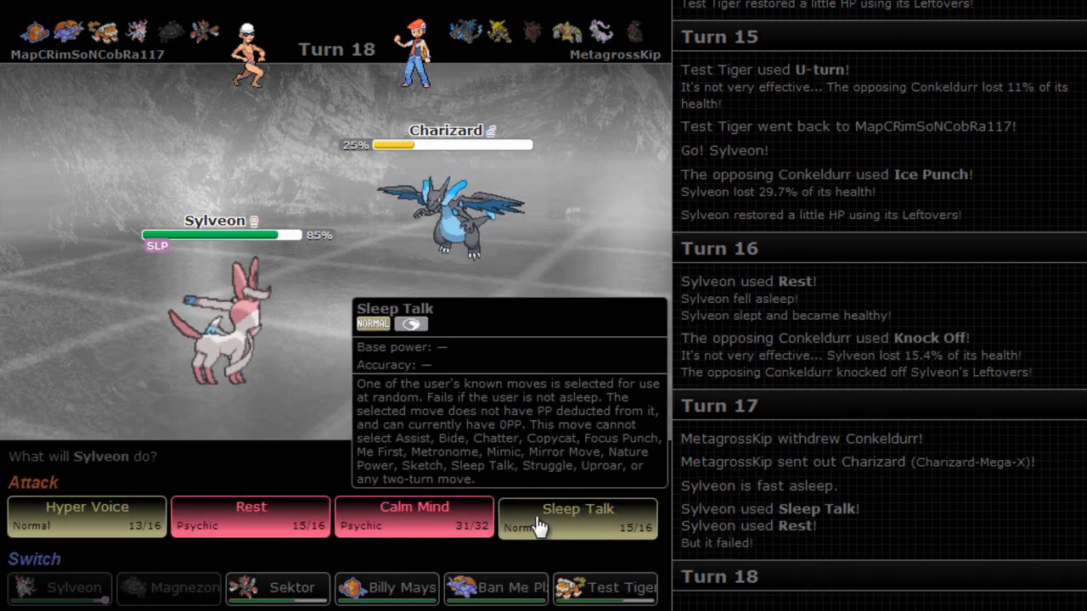
mouse_move(279, 587)
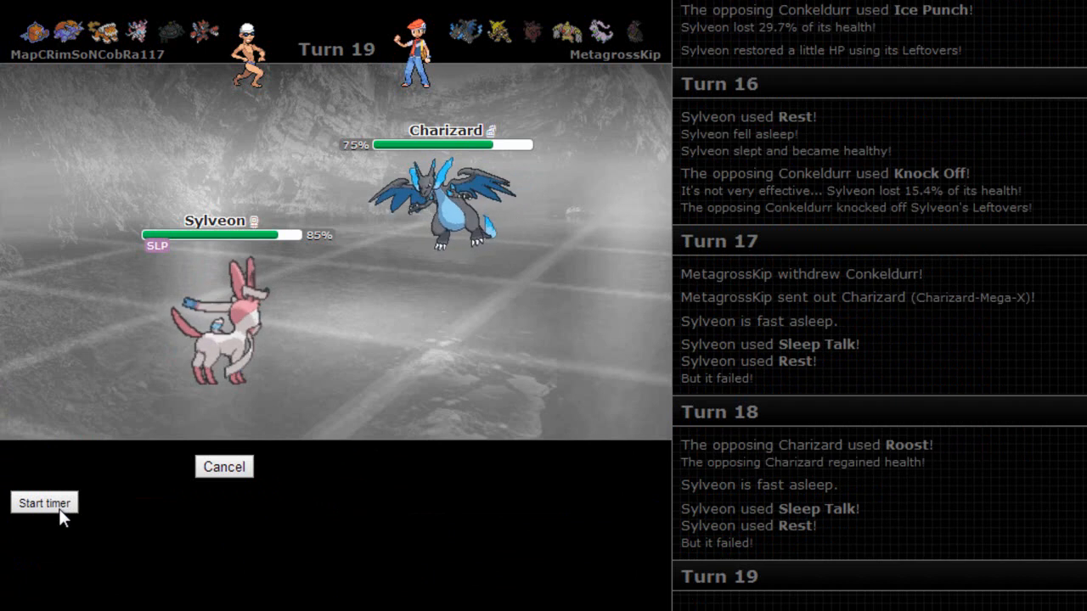
Start the battle timer and set up Stealth Rock with Test Tiger.
click(44, 503)
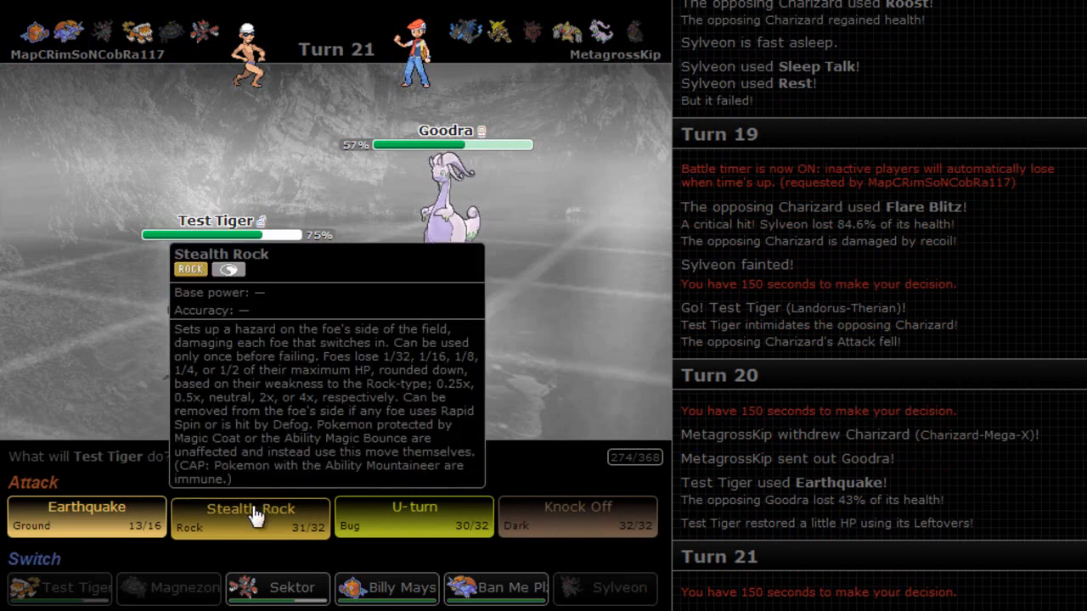
click(251, 516)
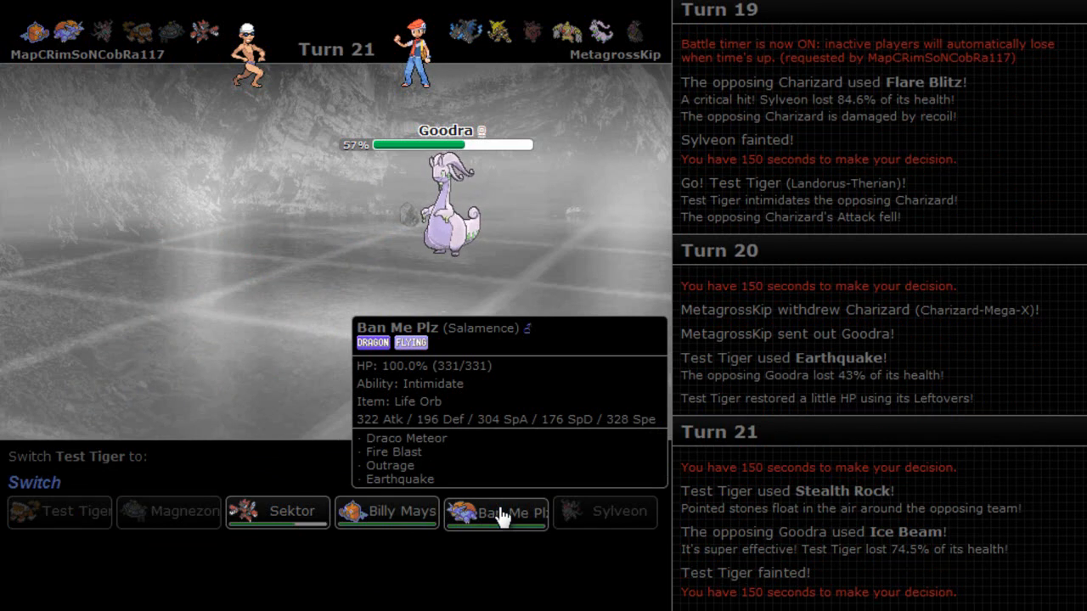
mouse_move(278, 513)
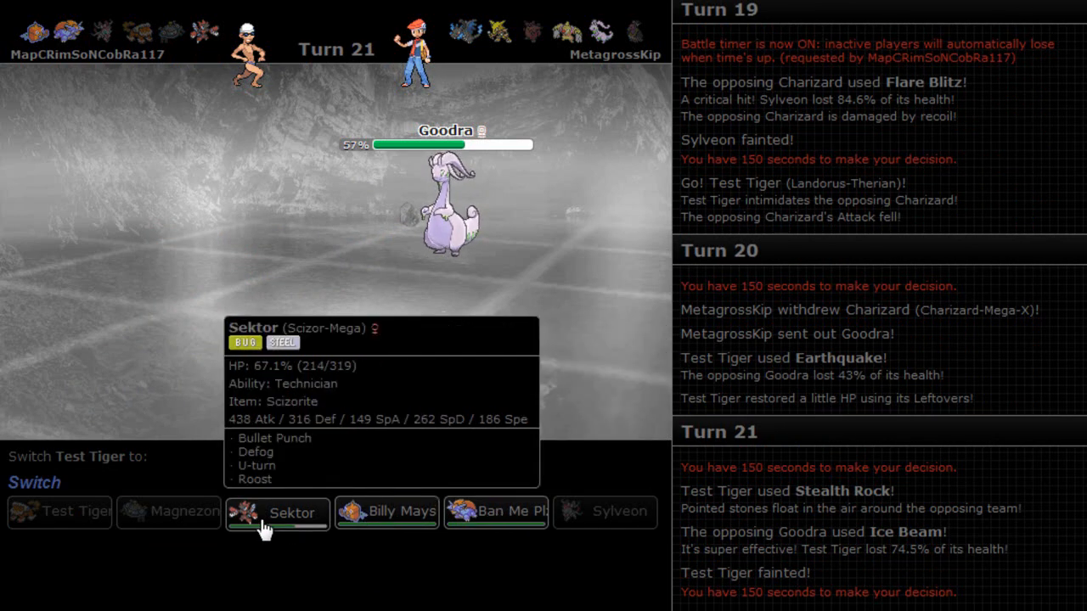
mouse_move(387, 513)
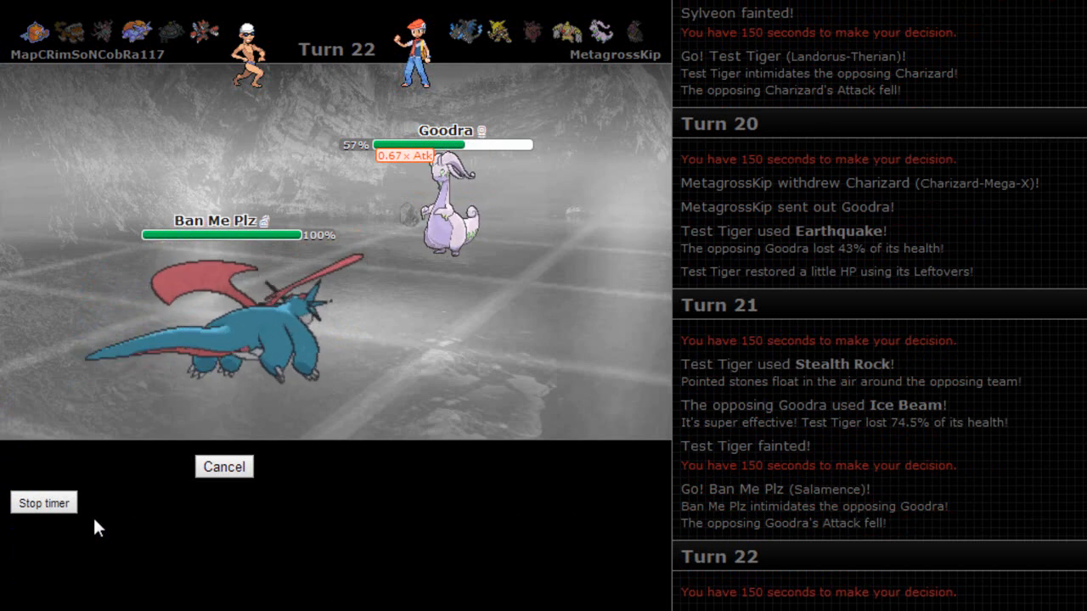
mouse_move(285, 320)
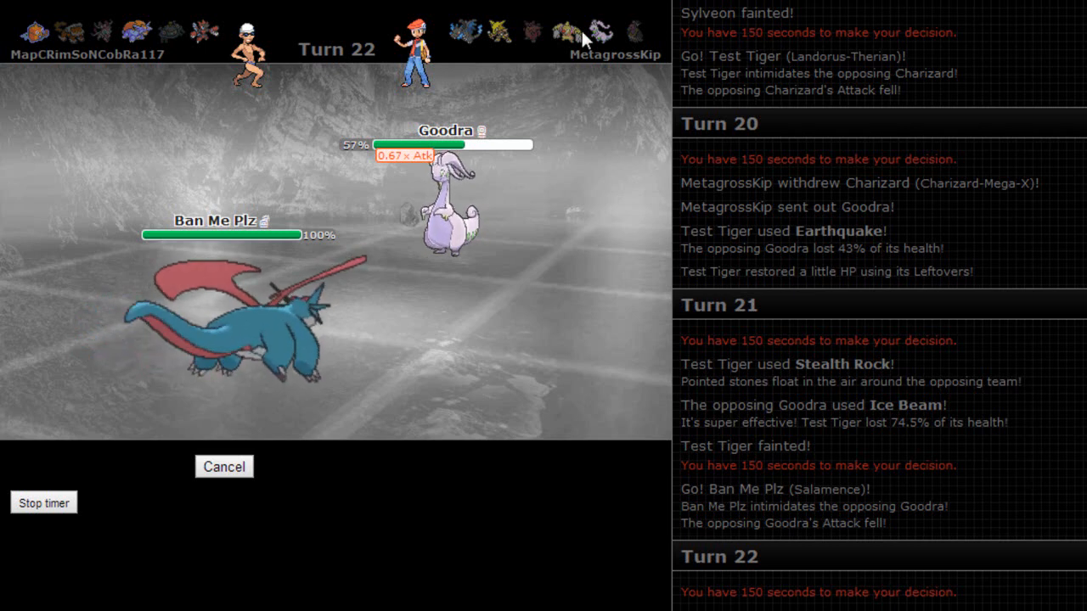
mouse_move(468, 526)
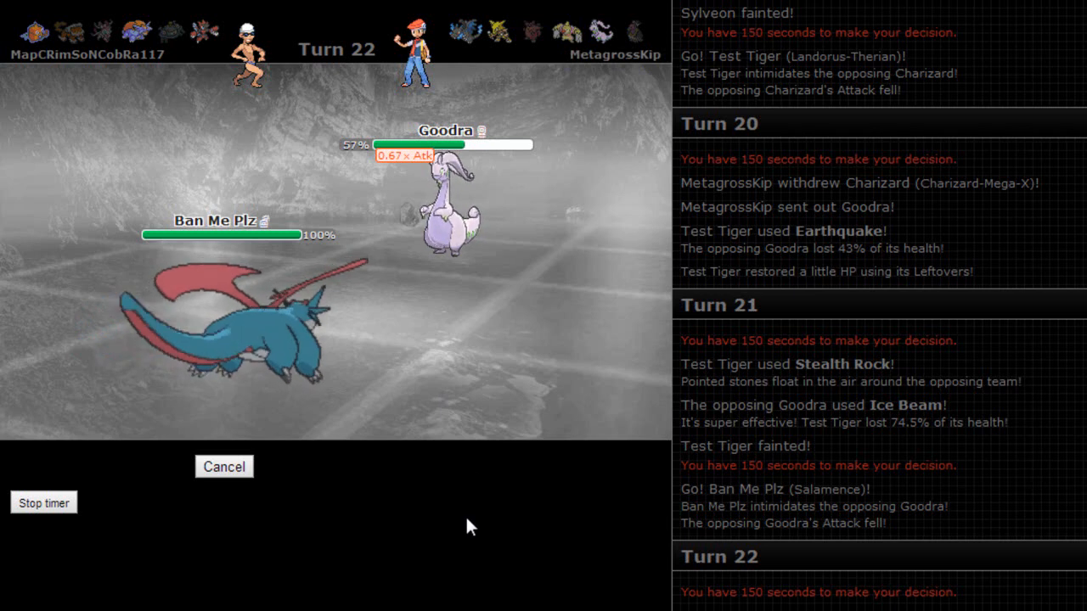
Send in Ban Me Plz and Outrage through Goodra, Charizard and Conkeldurr, continuing the locked Outrage into Alakazam.
click(224, 467)
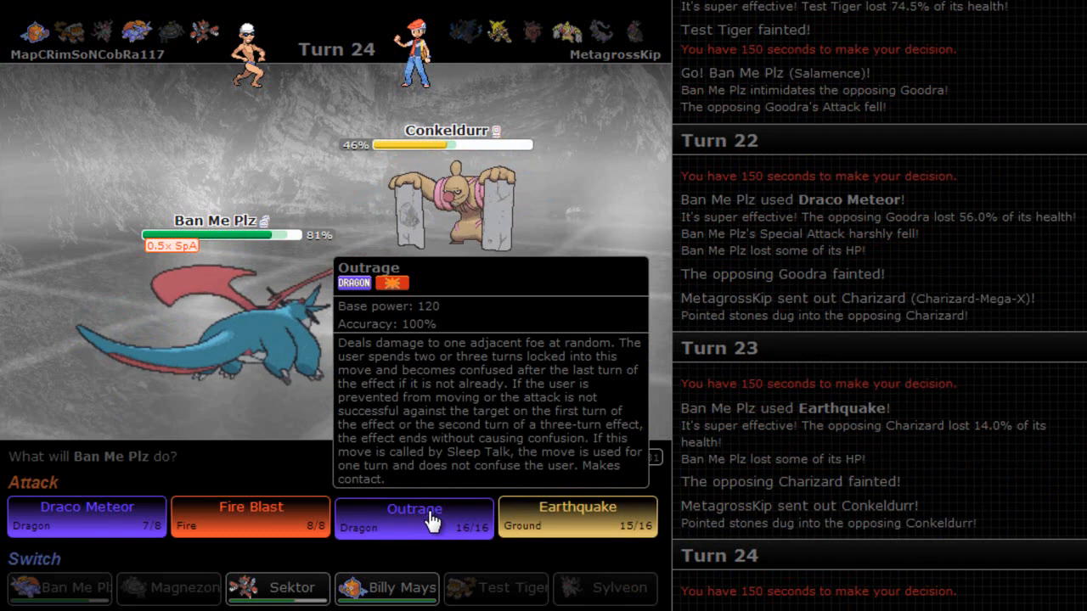
click(415, 516)
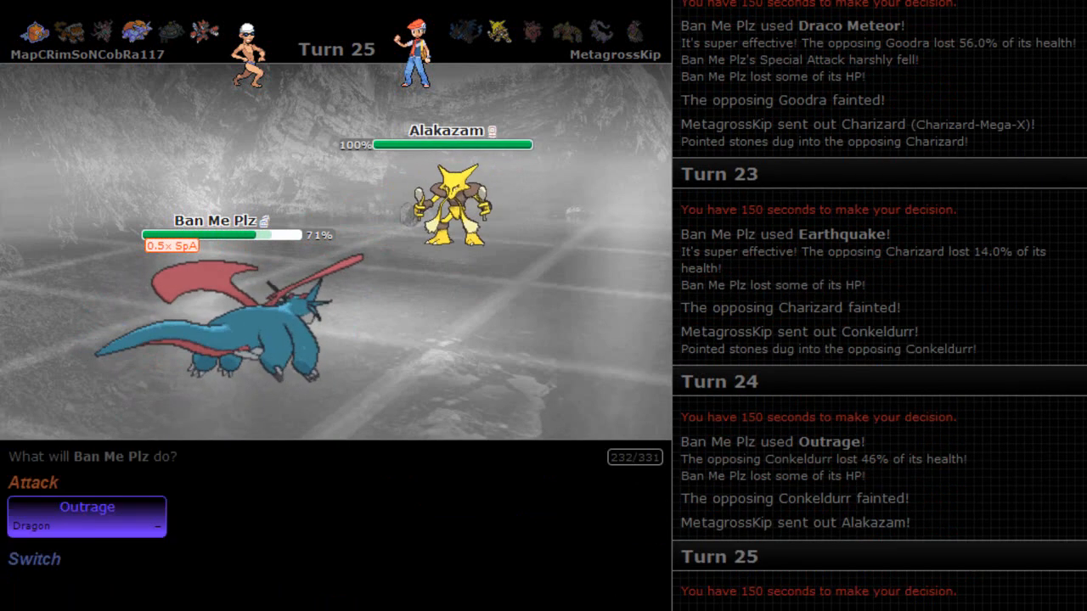
click(87, 516)
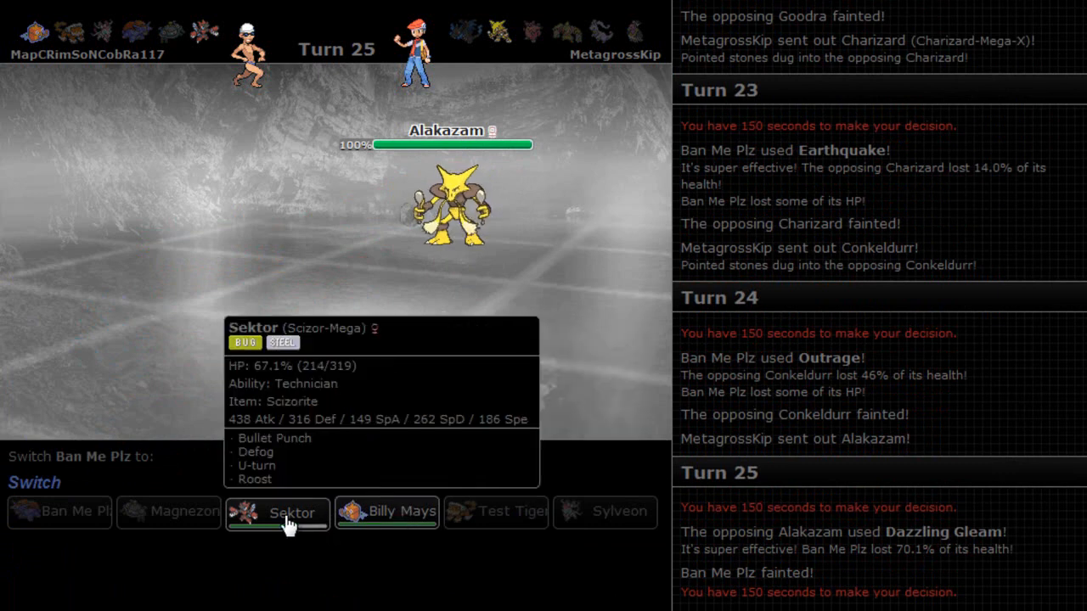
Send in Sektor (Mega Scizor) to replace the fainted Ban Me Plz against Alakazam.
click(279, 511)
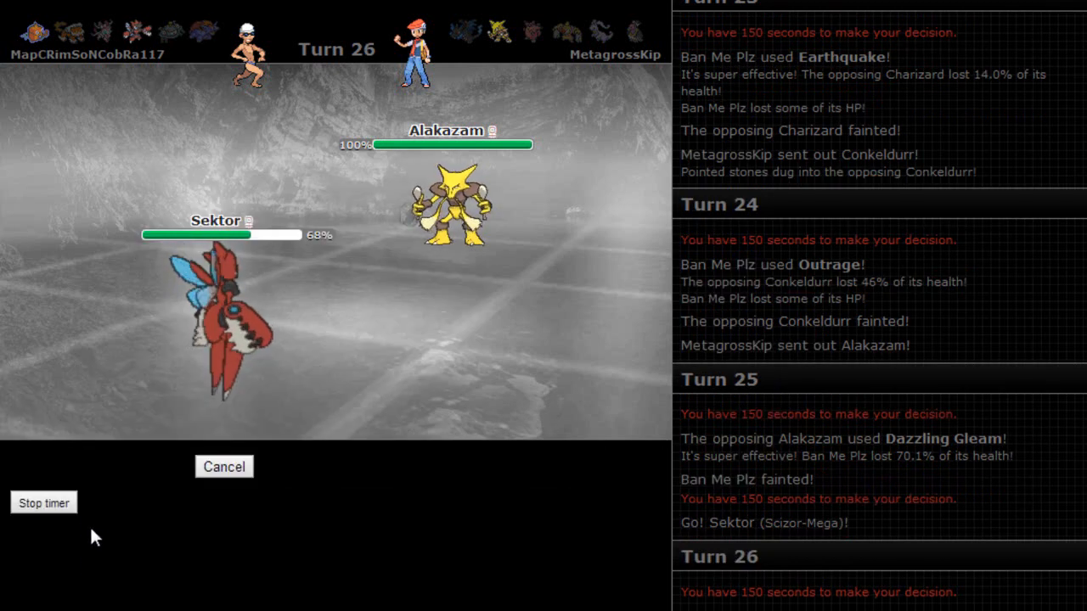
mouse_move(88, 578)
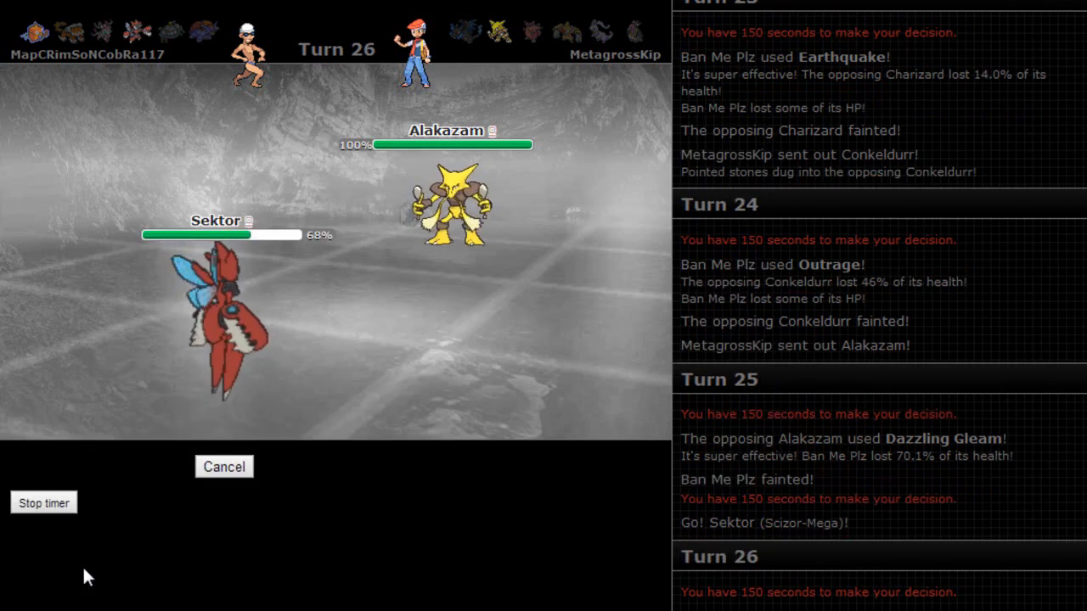